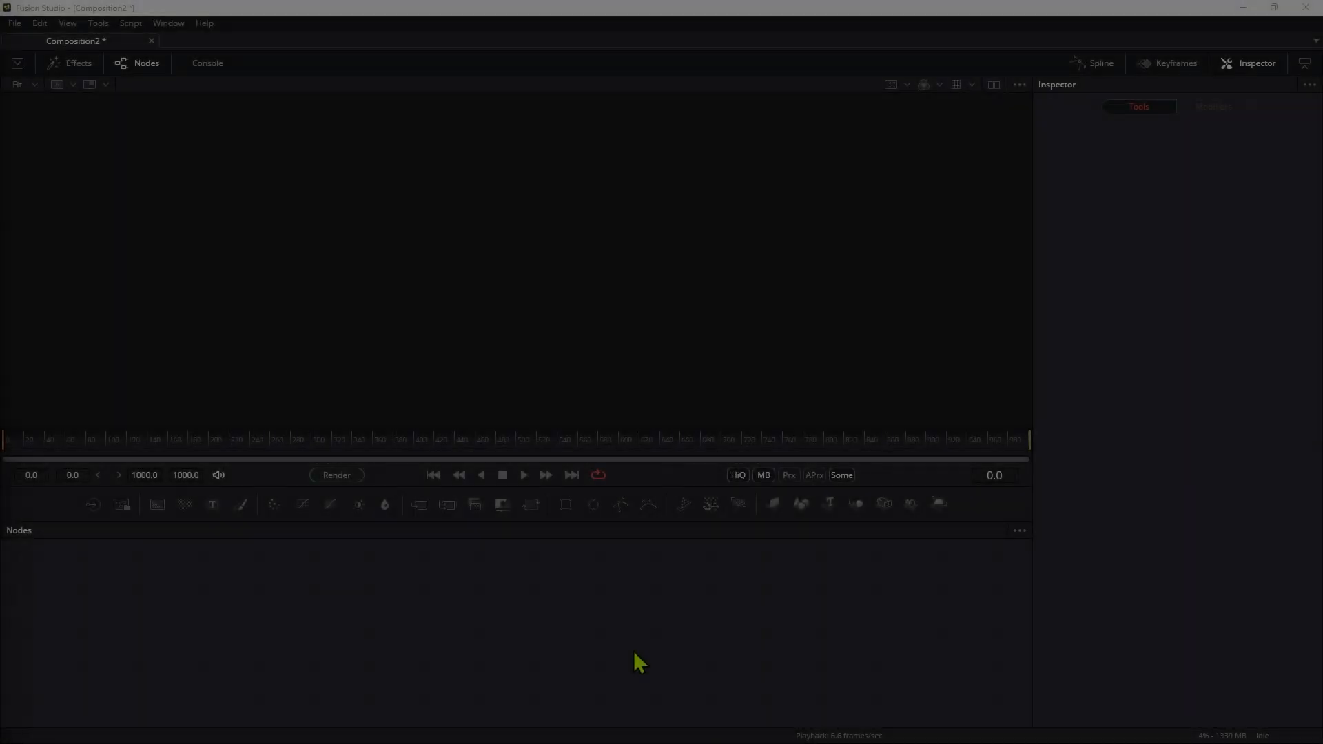
Add a Shape 3D node and set its shape type to Sphere.
type("3n")
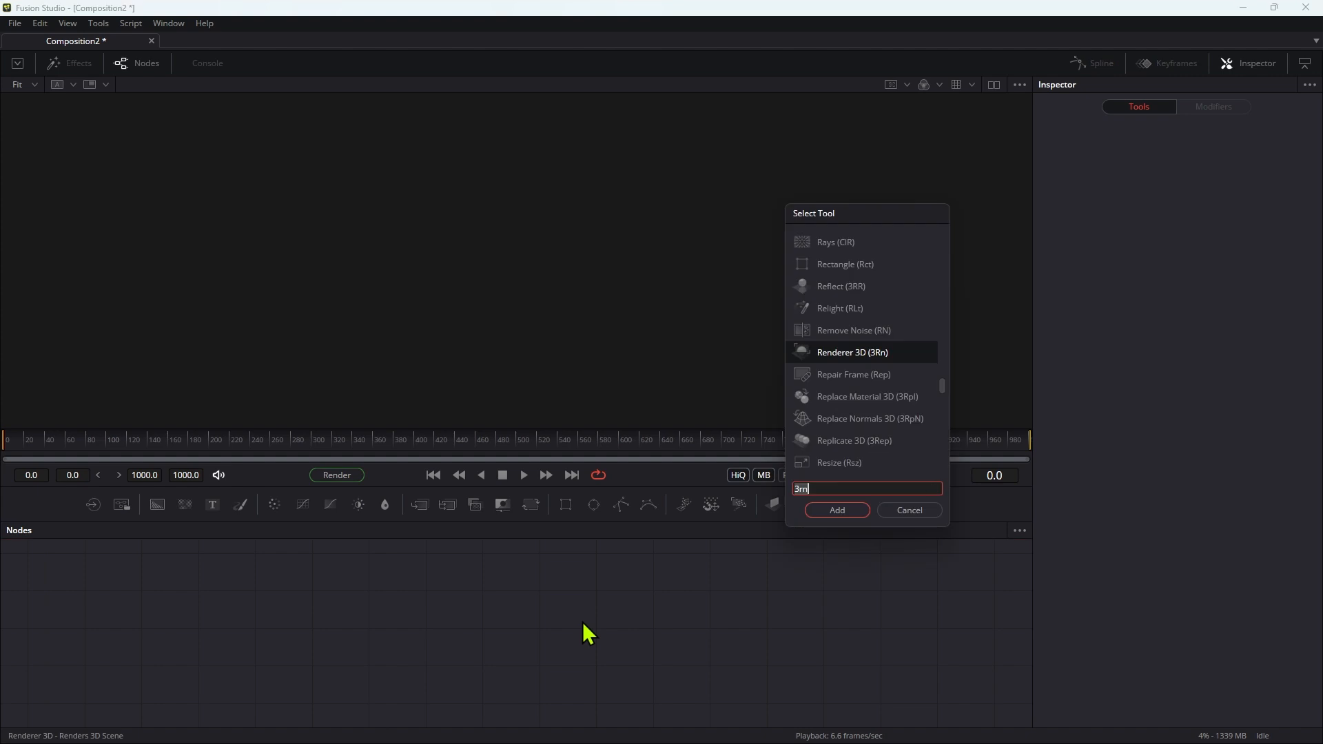
left_click(836, 510)
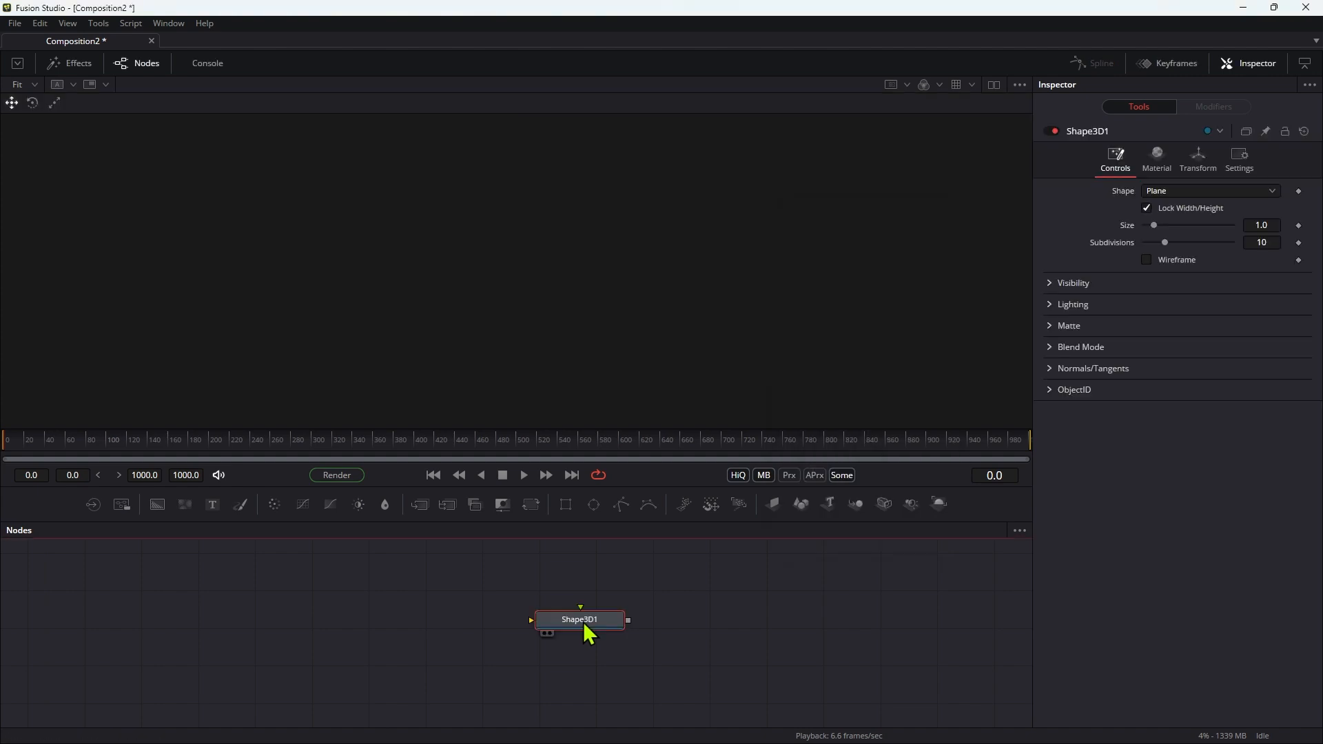
left_click(1208, 190)
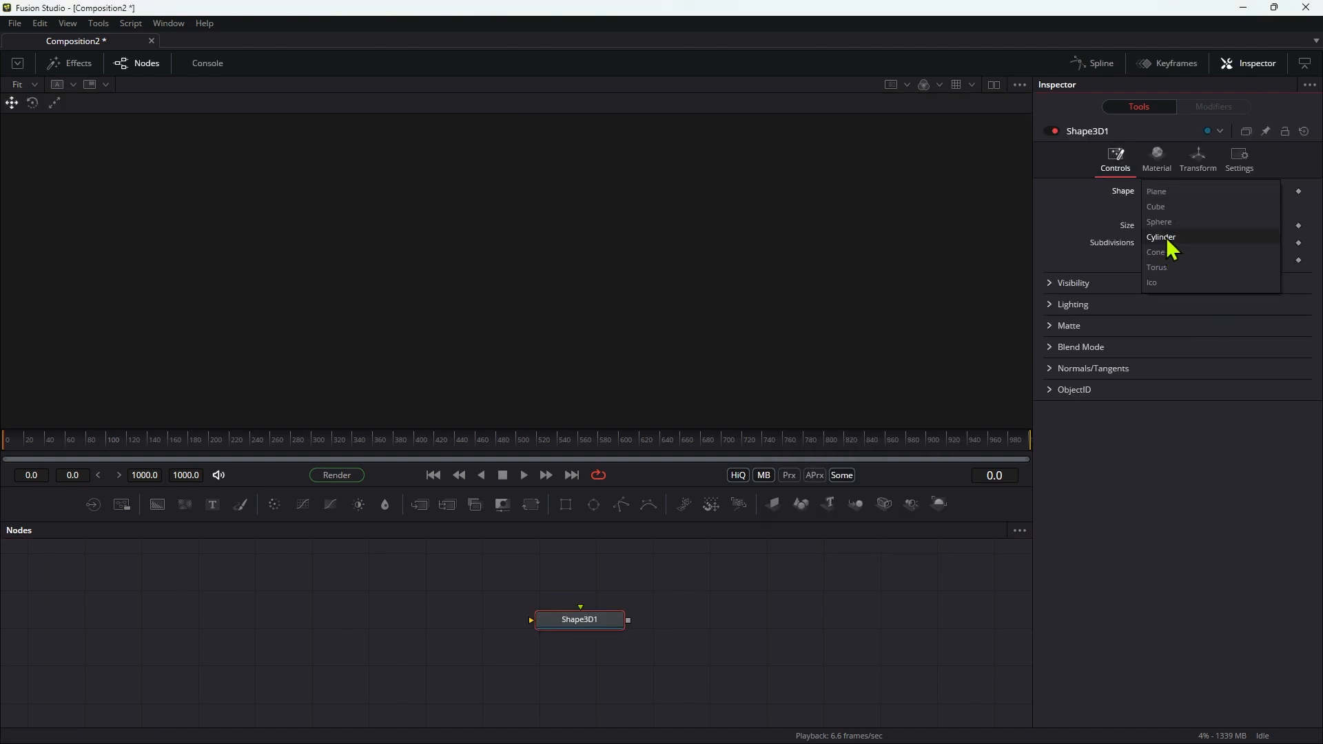
left_click(1158, 222)
type("3sh")
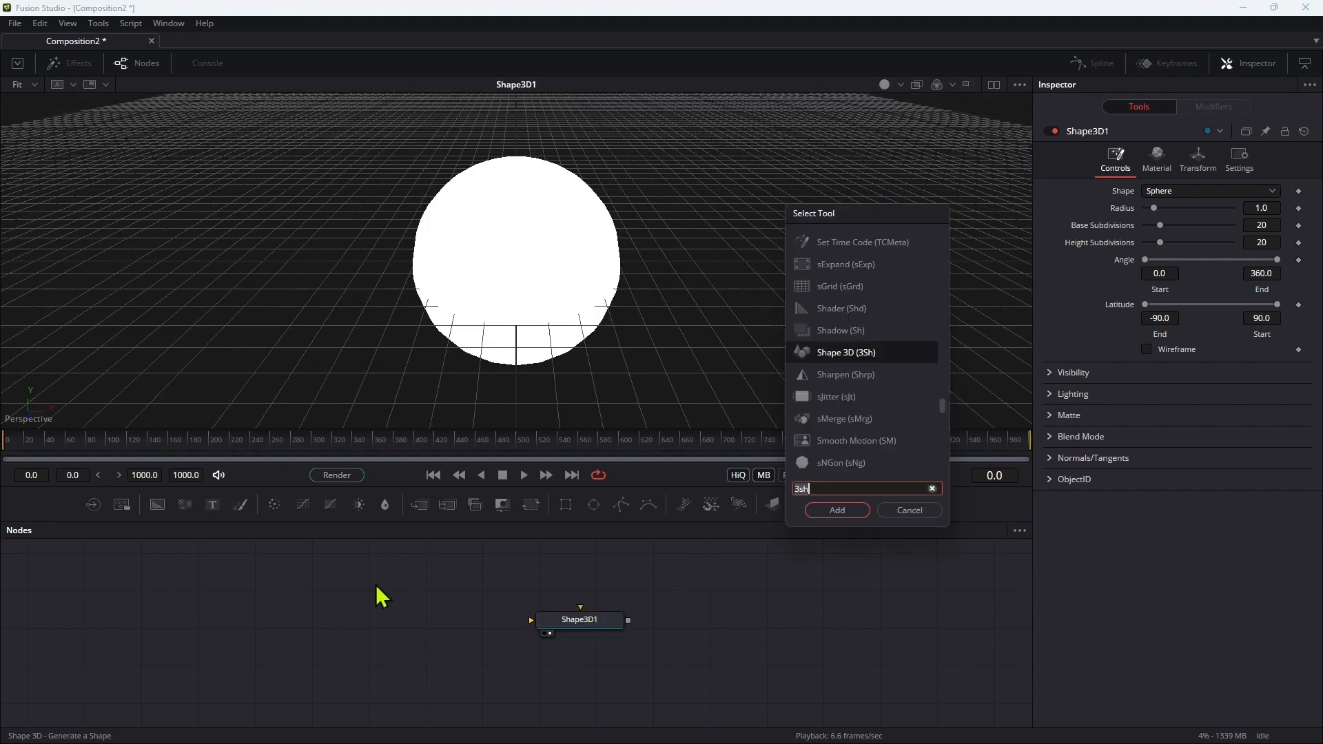
Add a Loader with SphereTexture.jpg as the sphere's material.
left_click(835, 510)
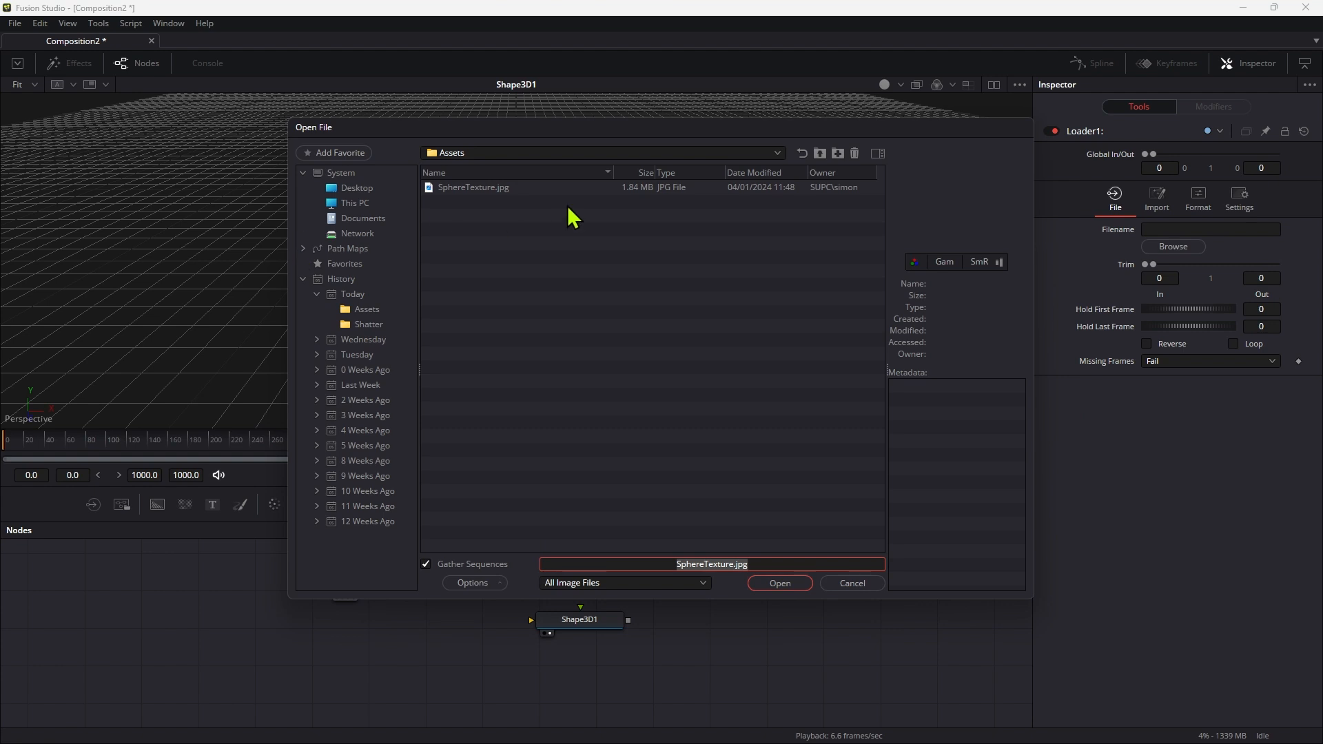
left_click(777, 583)
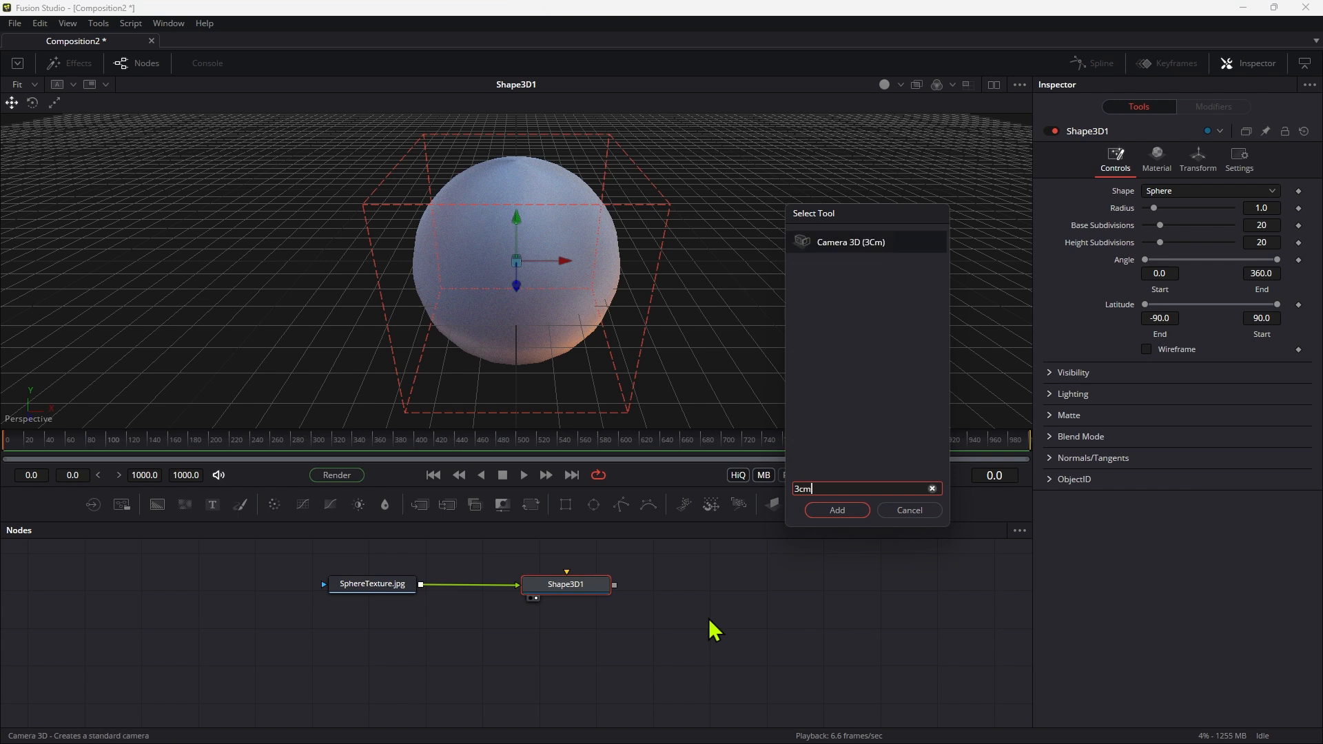
Add Camera 3D and Merge 3D with the sphere, then a Renderer 3D viewed in the viewer.
left_click(835, 510)
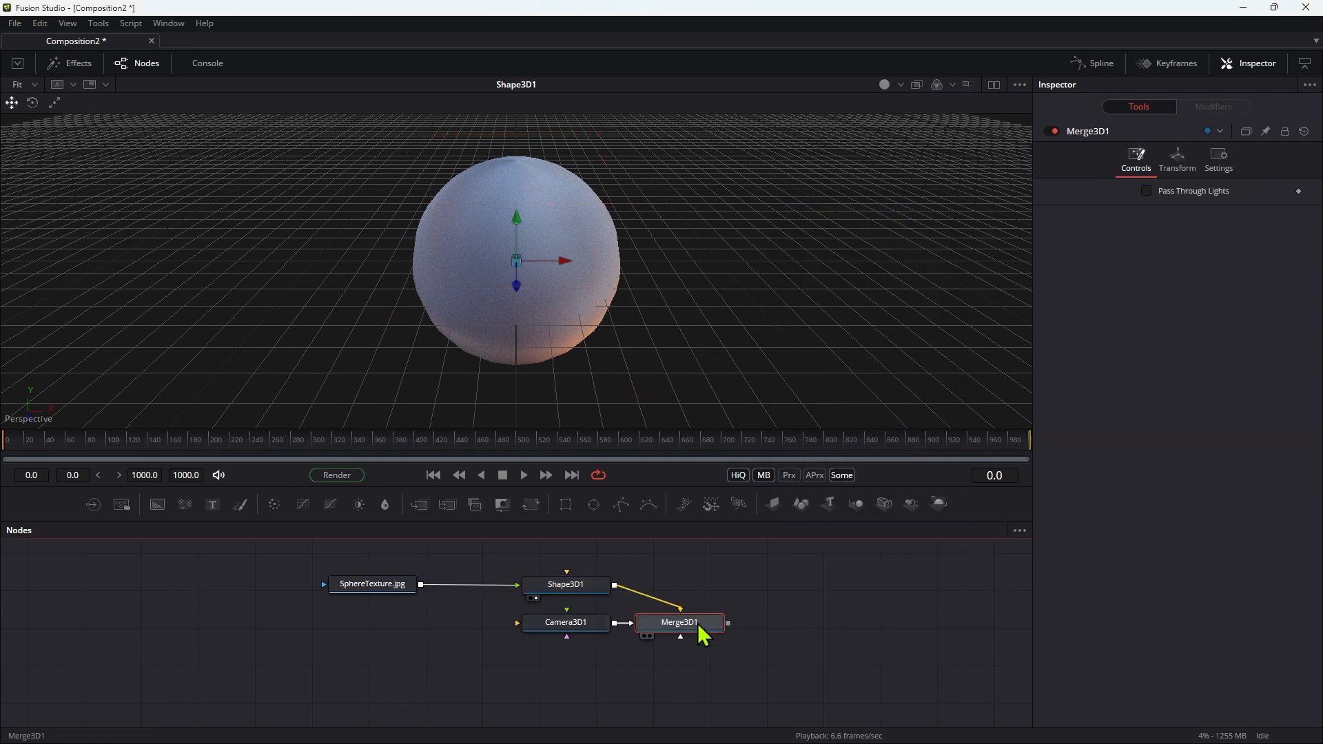
left_click(679, 622)
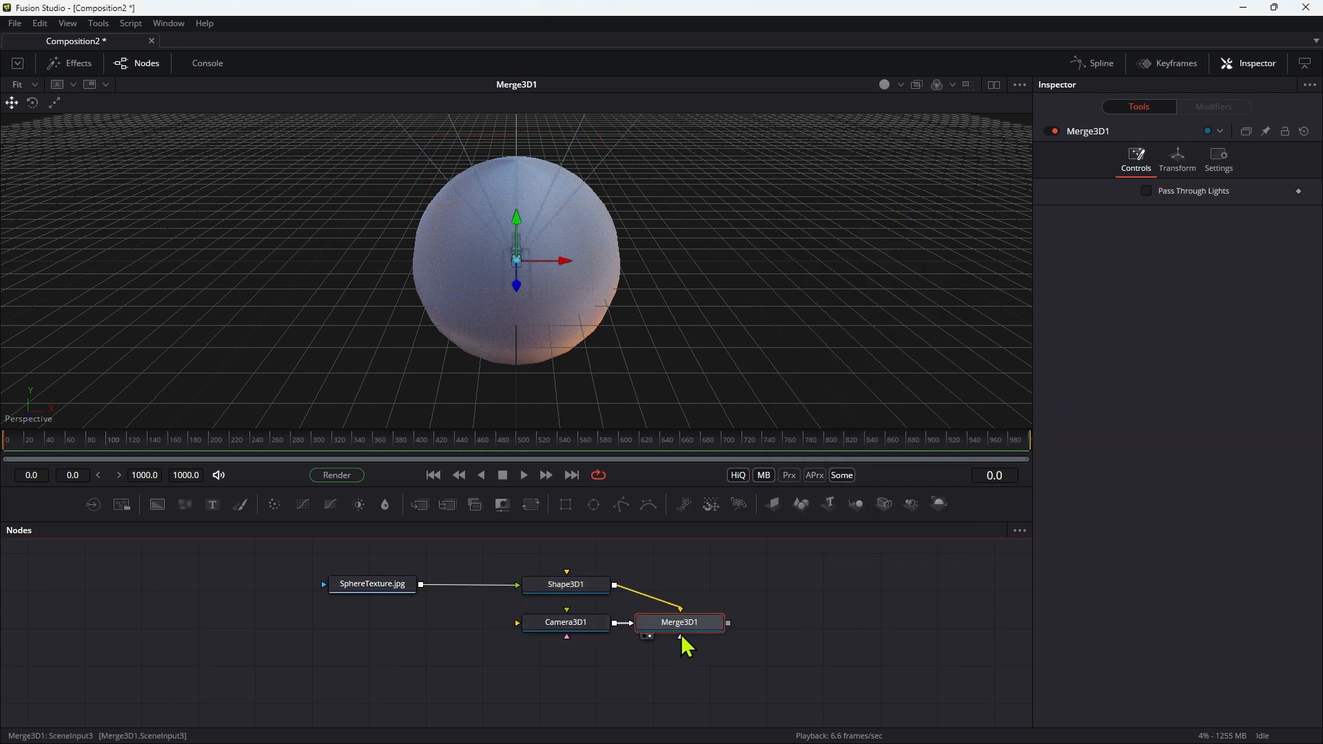
type("3rn")
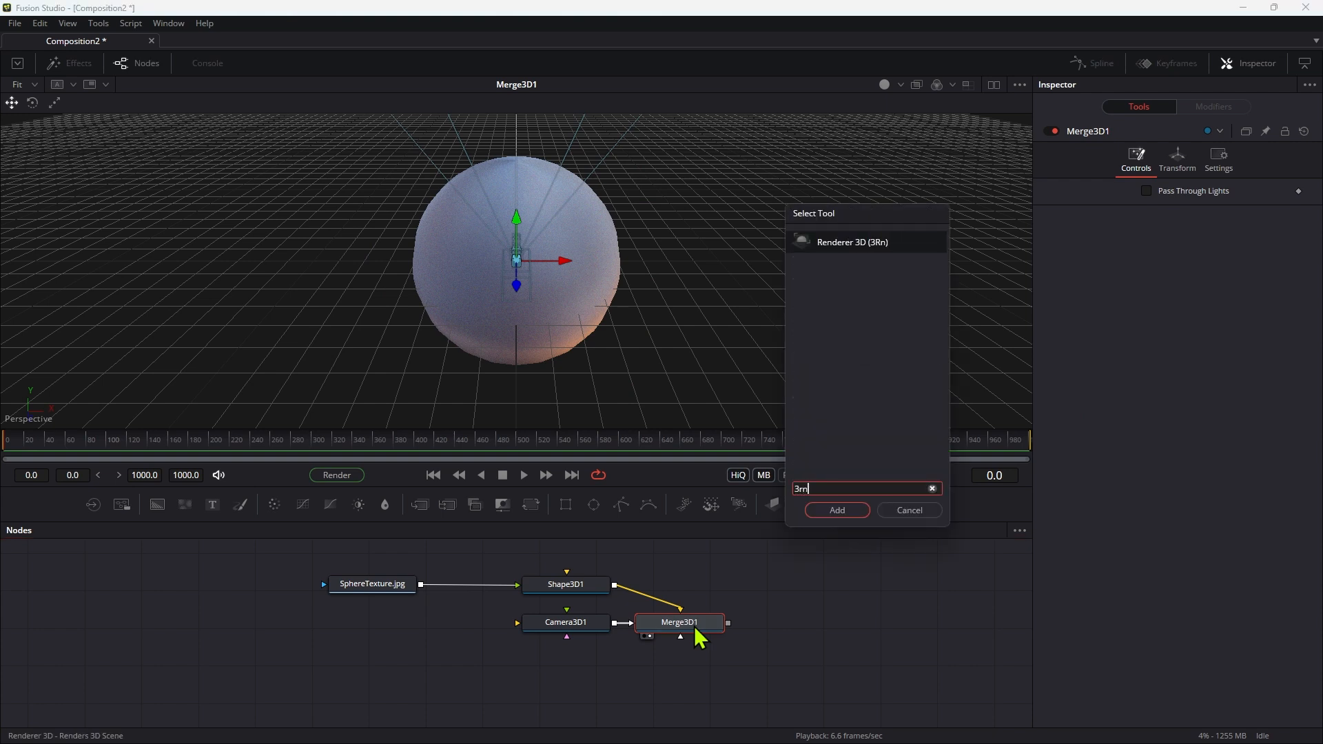
left_click(835, 510)
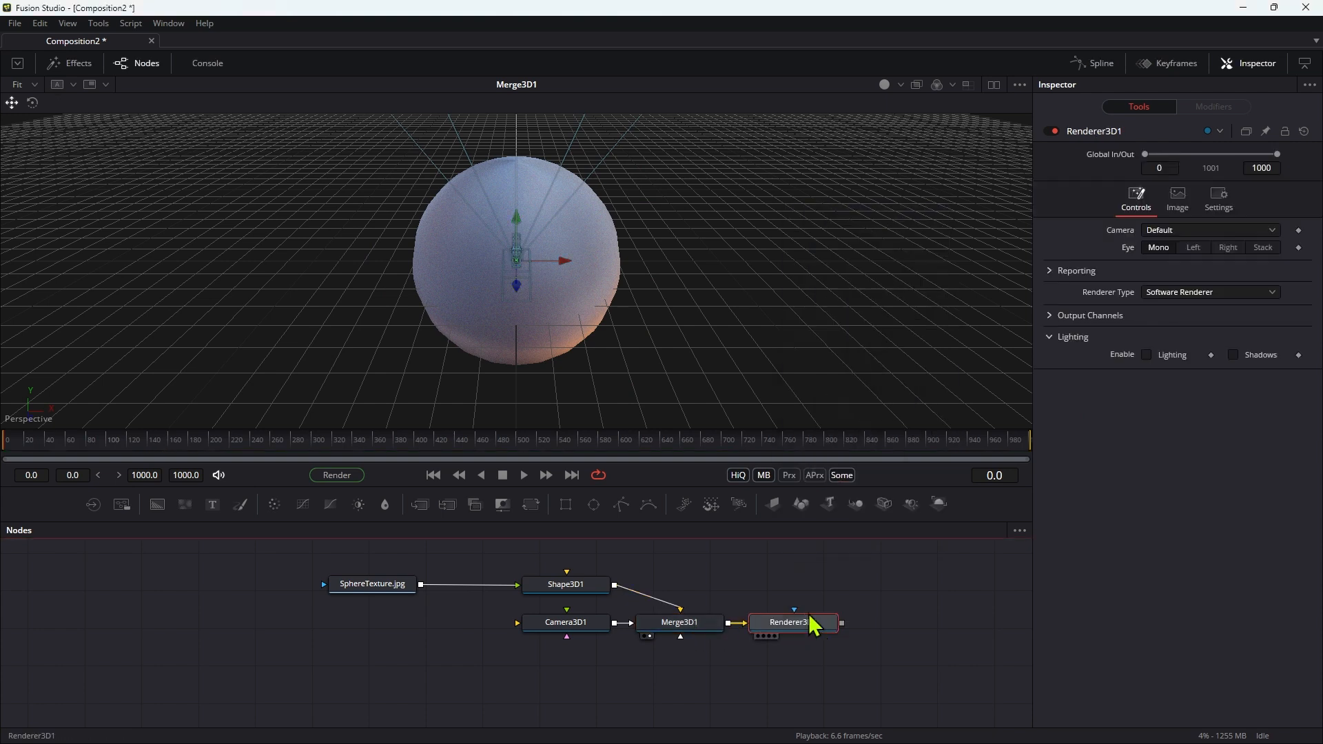
left_click(565, 621)
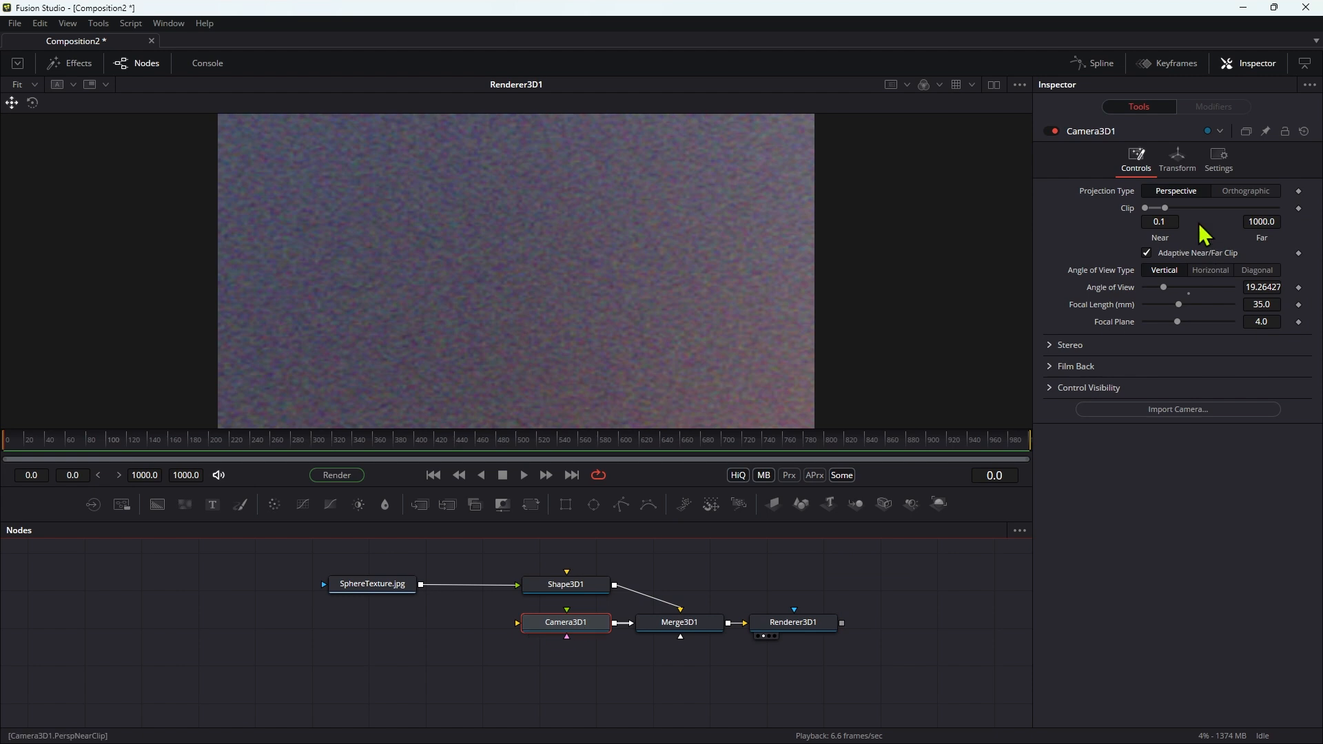
Set Camera3D1 Translation Z to 10 and Pivot Z expression -Transform3DOp.Translate.Z.
left_click(1175, 160)
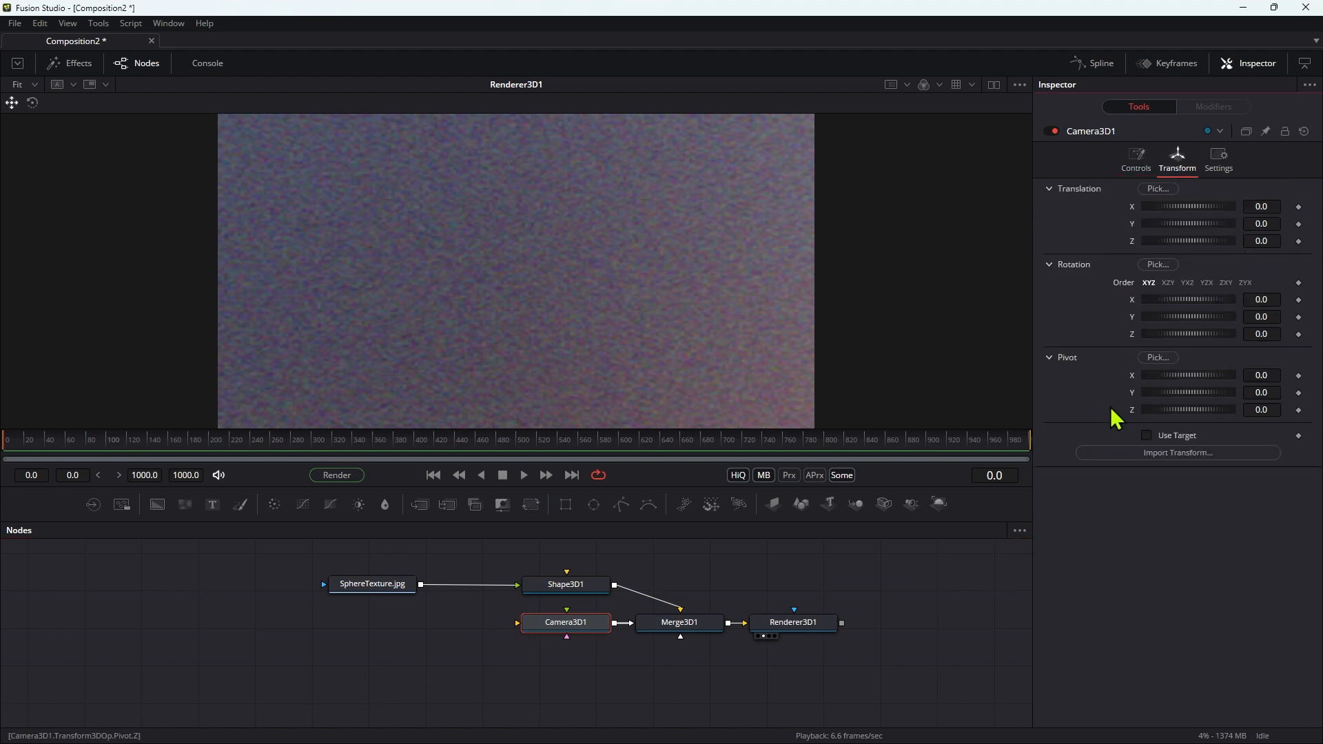
mouse_move(1194, 425)
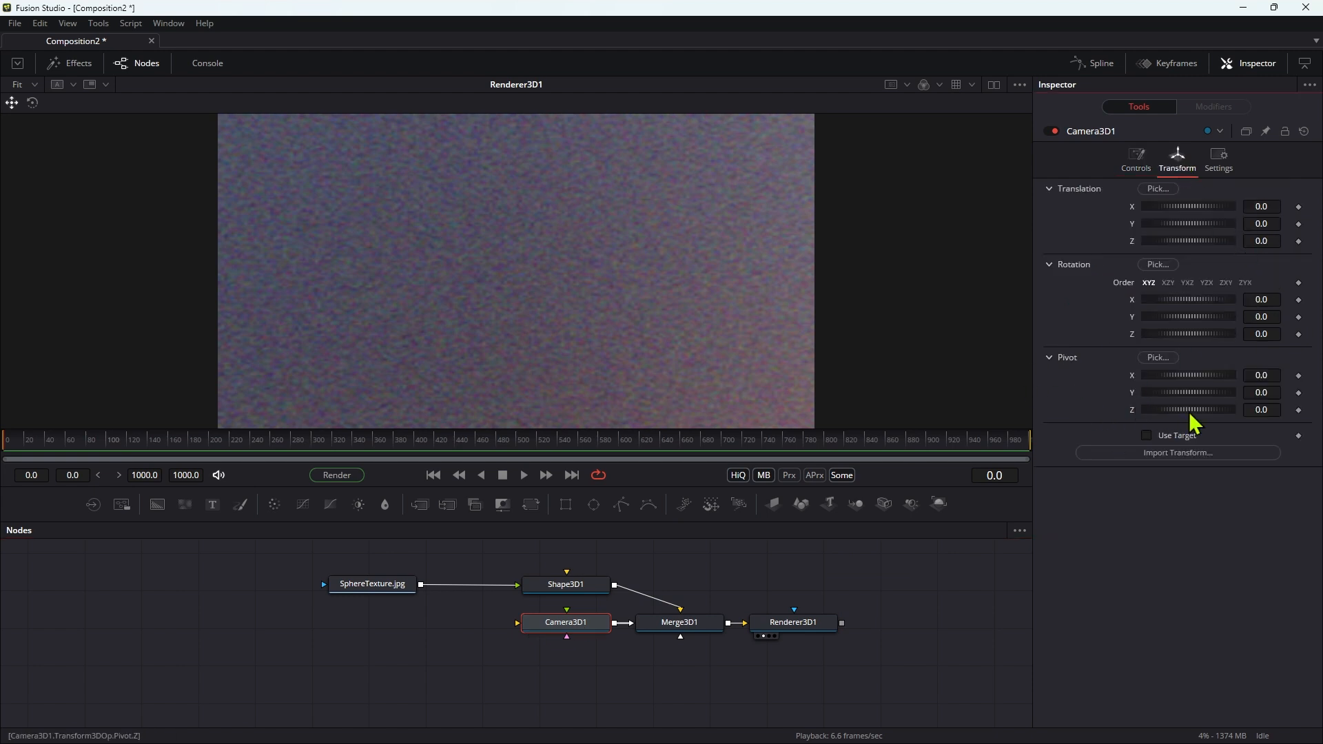
mouse_move(1084, 194)
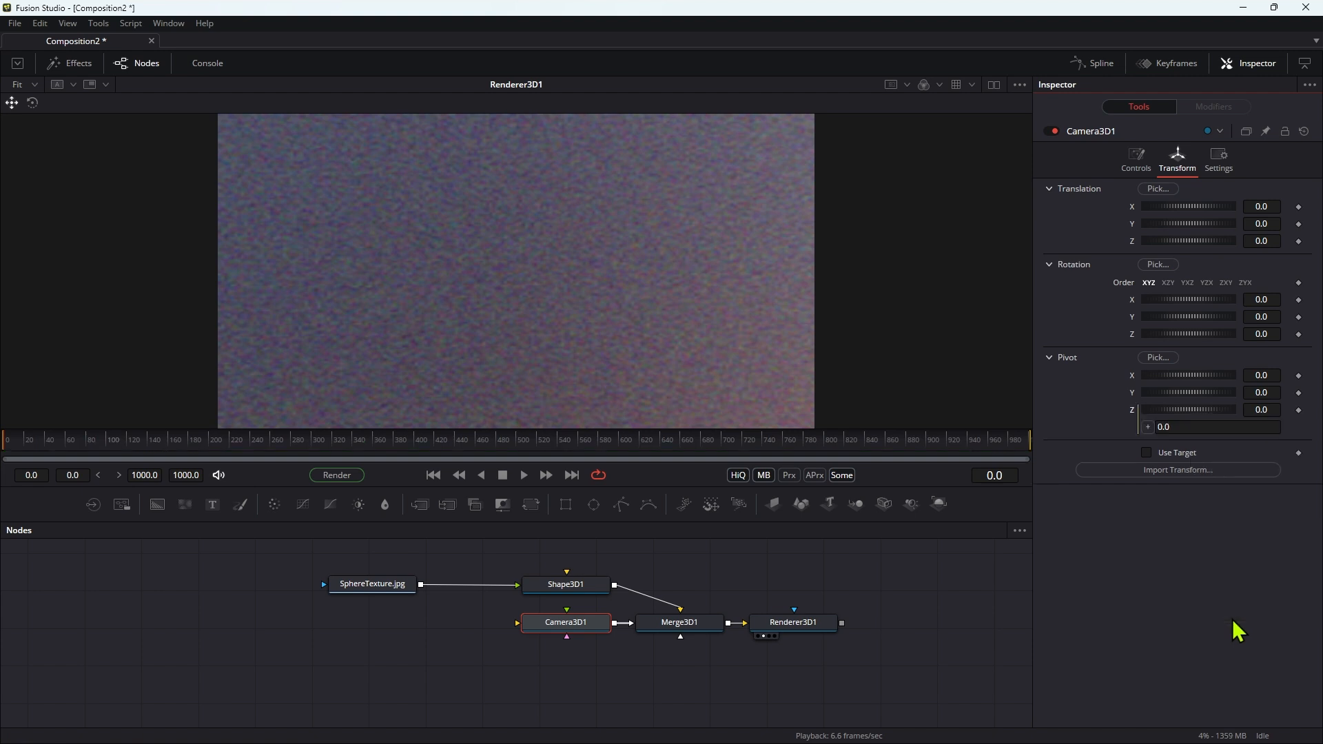
mouse_move(1200, 249)
type("-Transform3DOp.Translate.Z")
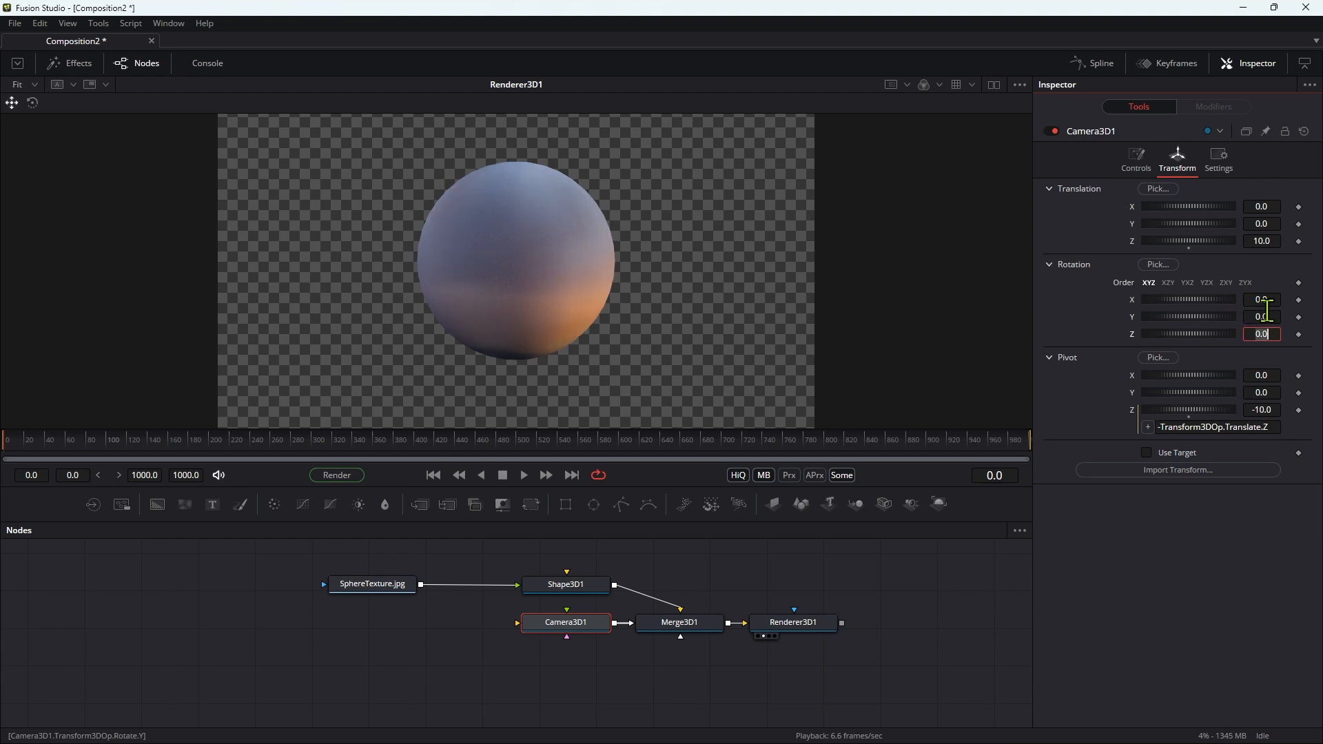
right_click(1090, 131)
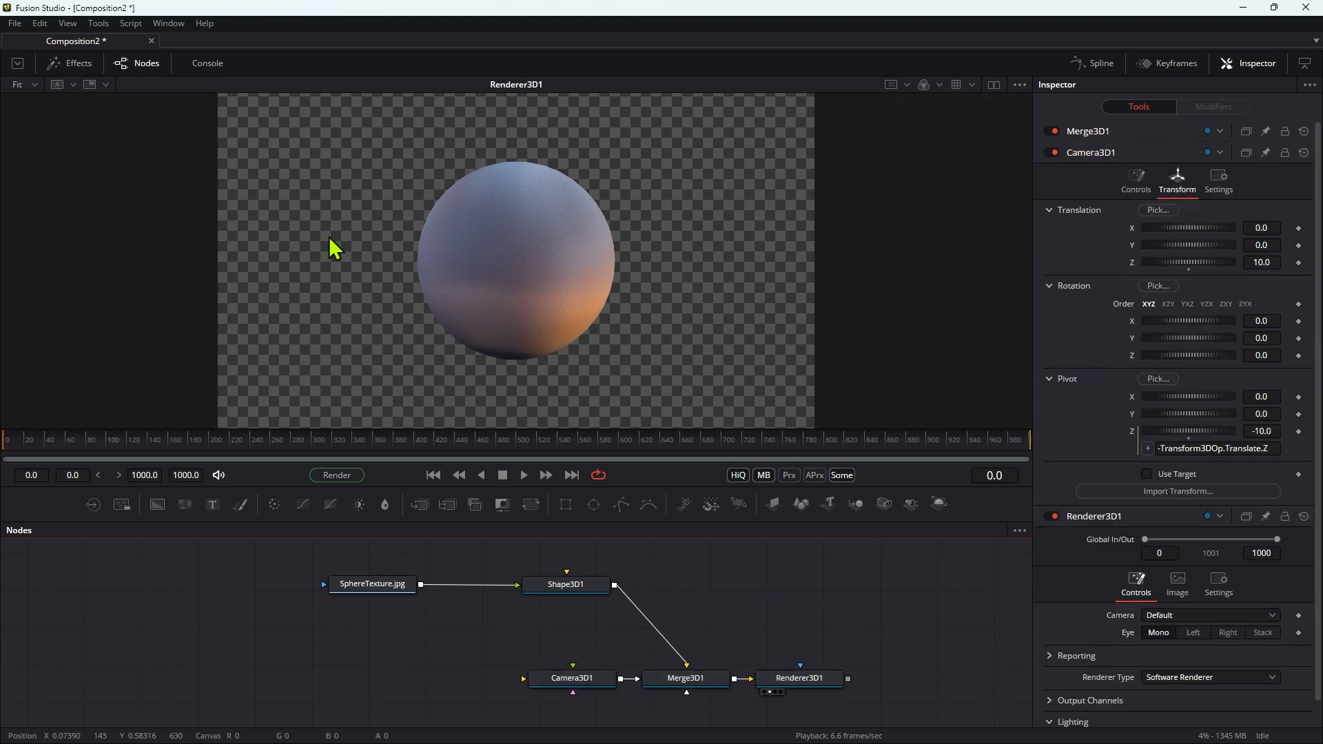
Add two Transform 3D copies of Shape3D1 at scale 0.75, Translation X -2 and 2, into Merge3D1.
left_click(565, 584)
type("3")
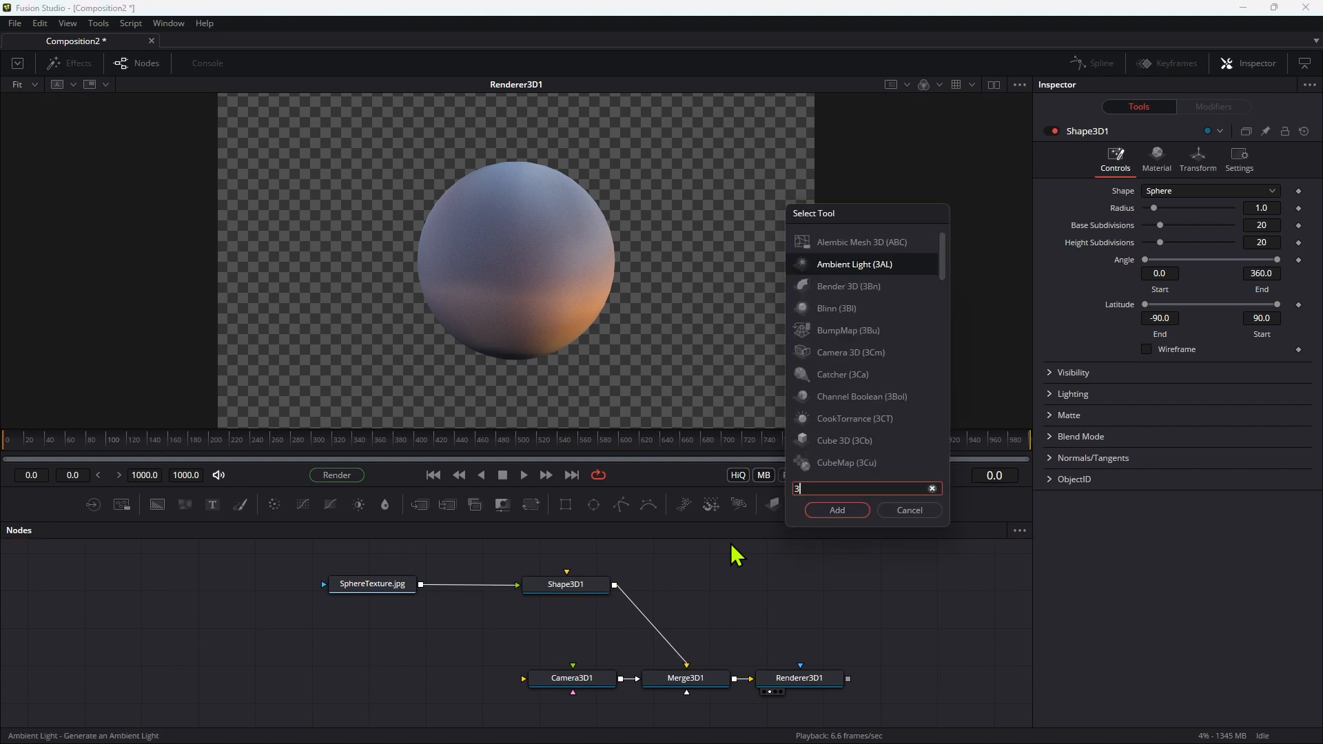
left_click(834, 510)
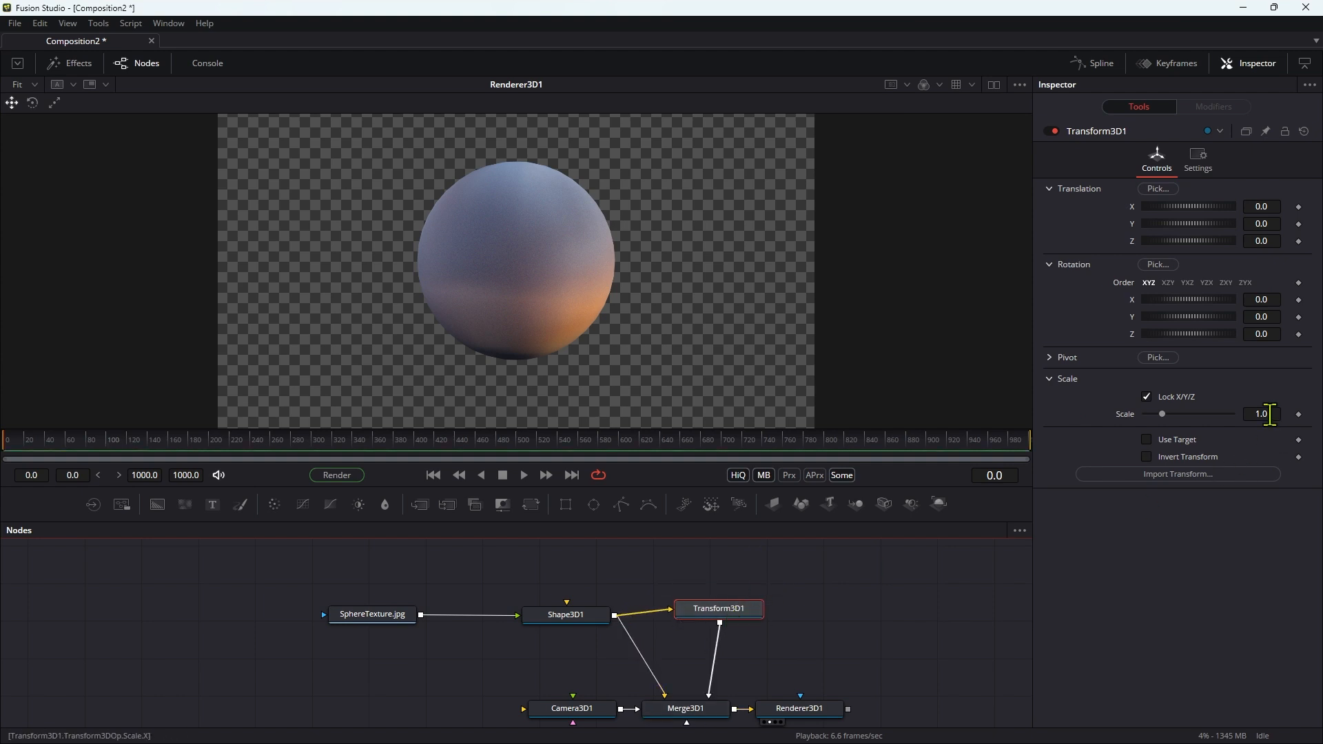
triple_click(1261, 413)
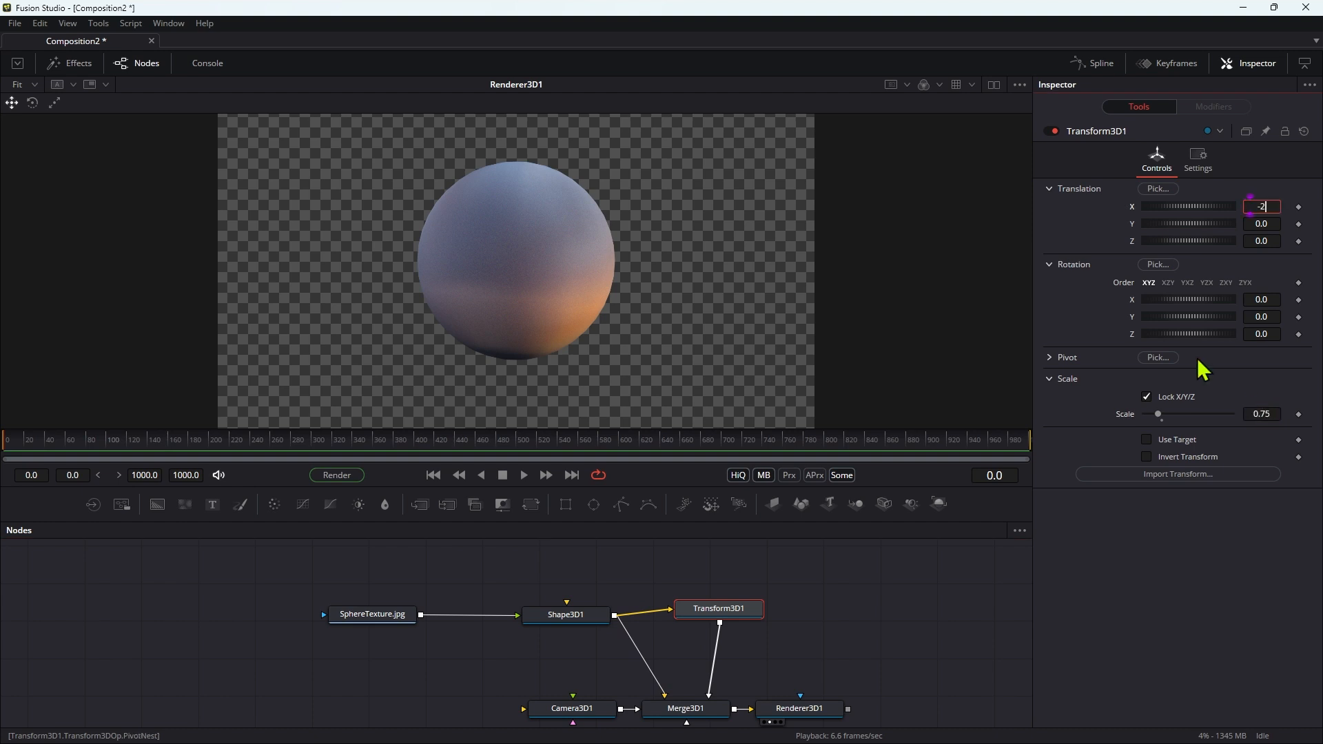
key("Return")
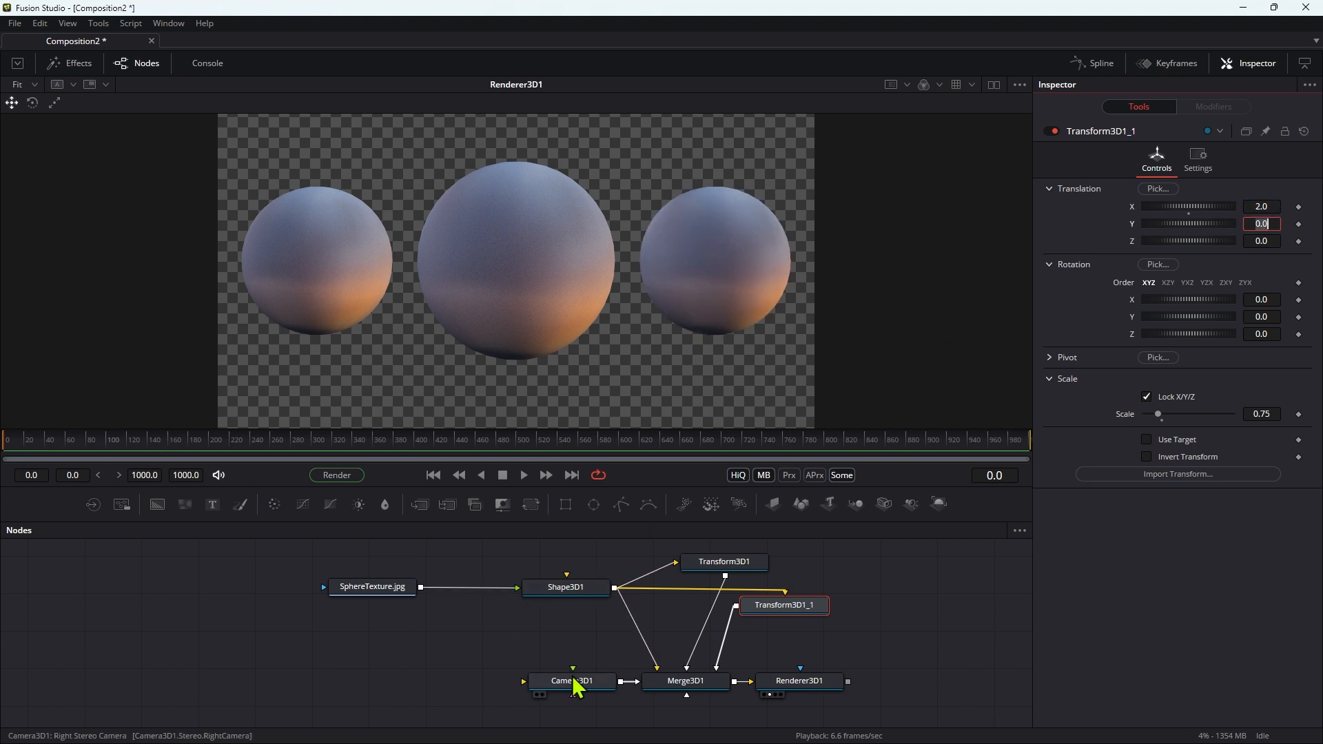
left_click(571, 680)
type("3p")
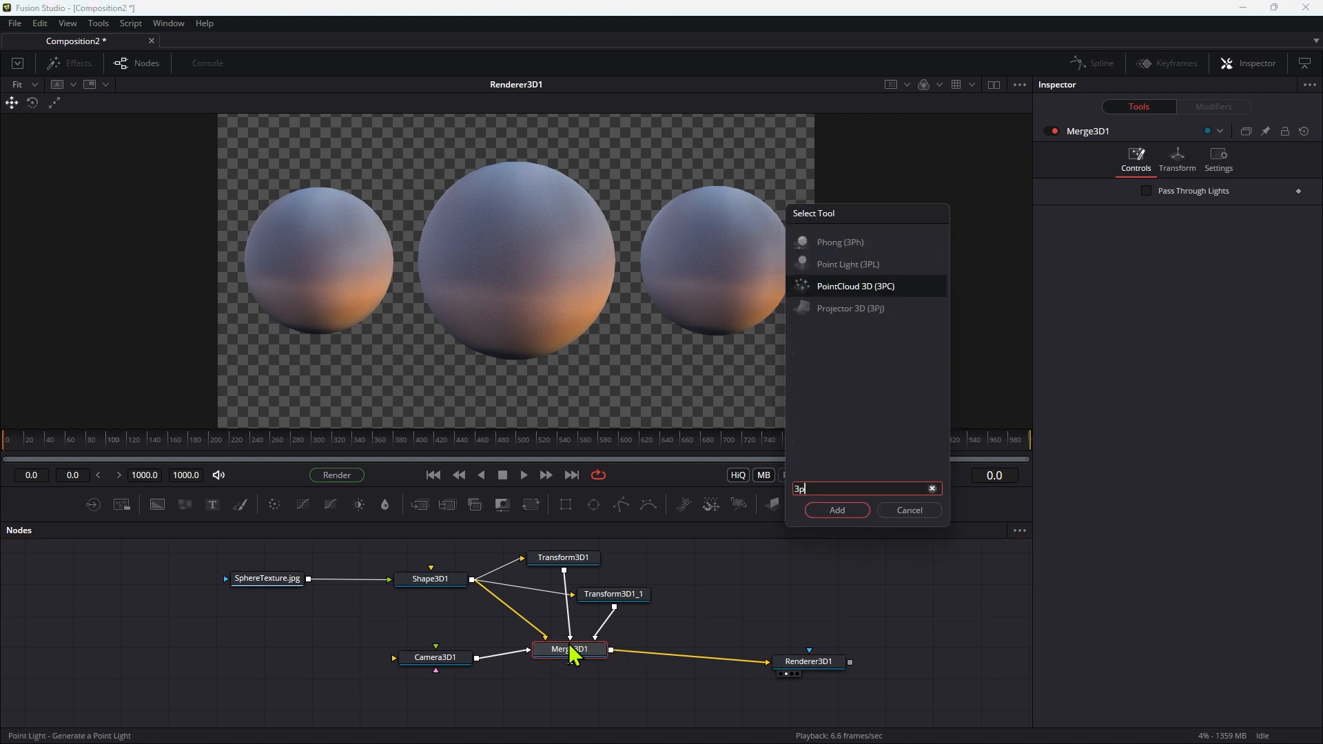
Add a point light to the scene and enable lighting in Renderer3D1.
left_click(835, 510)
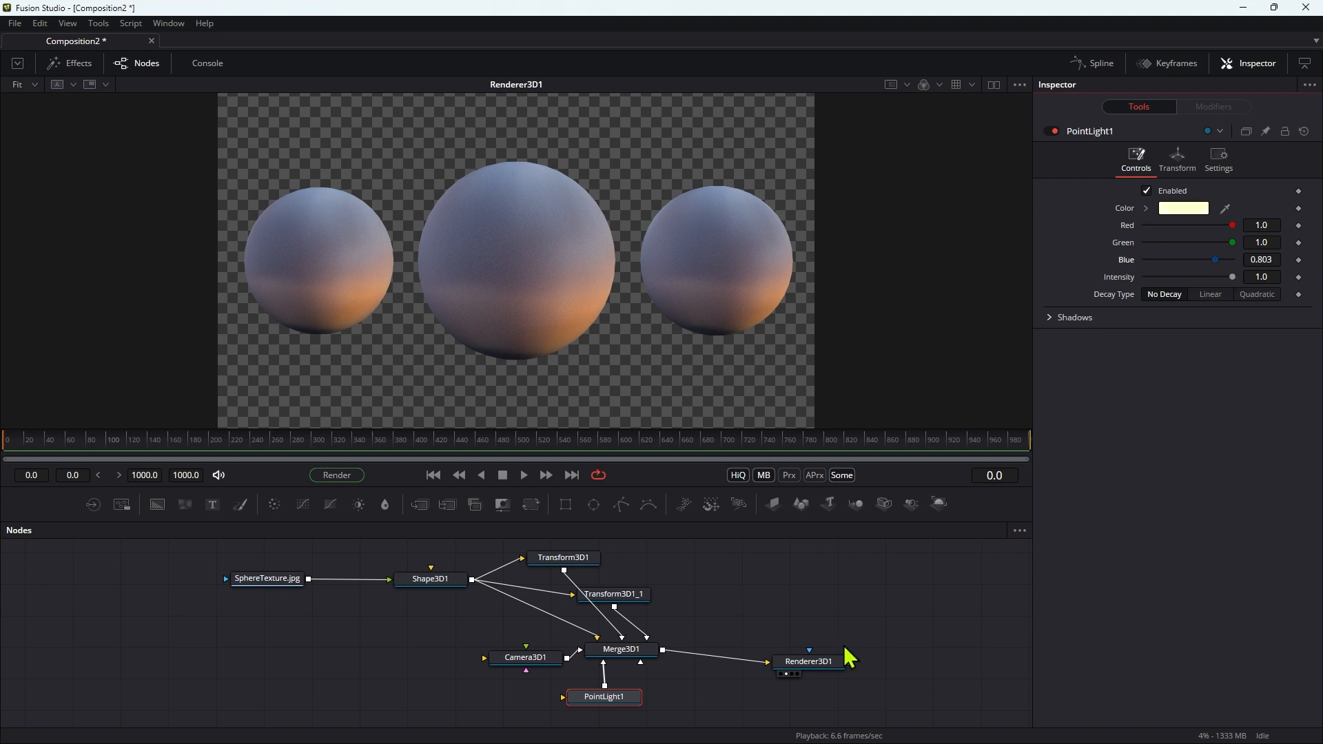
left_click(807, 660)
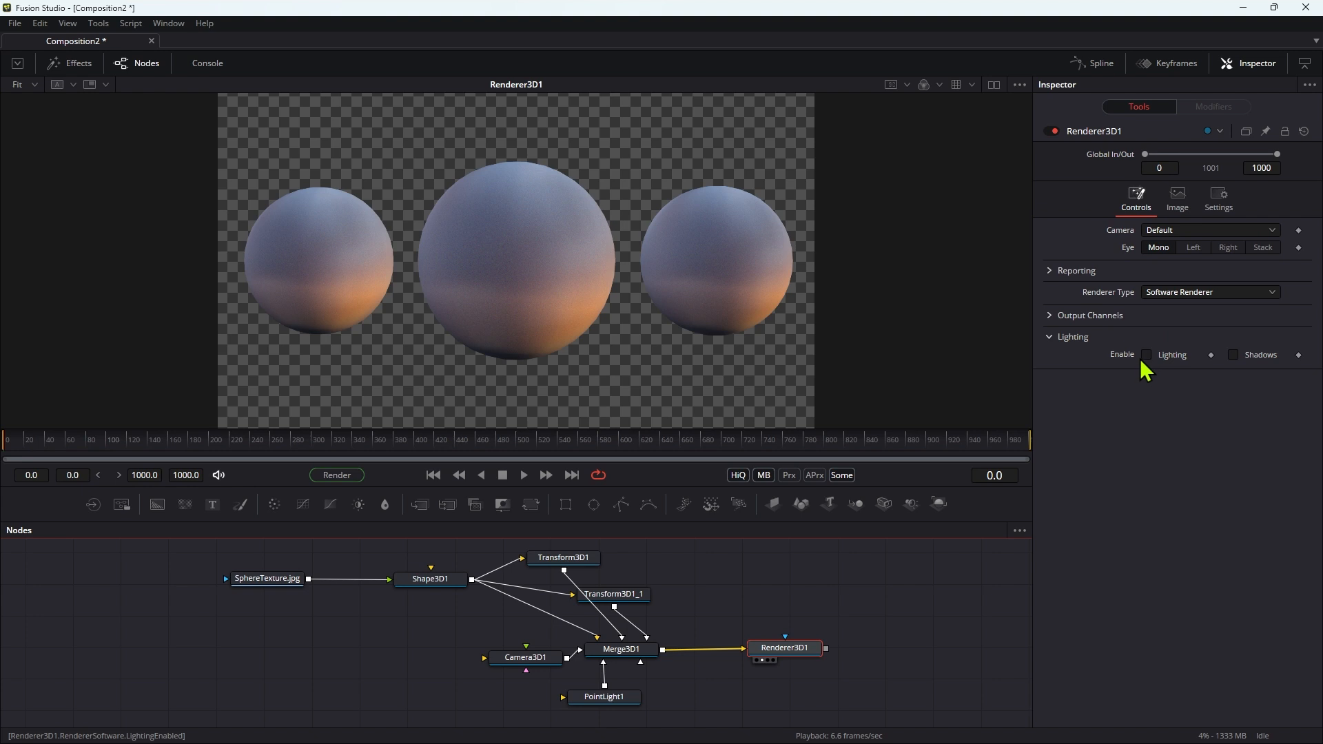
left_click(1148, 354)
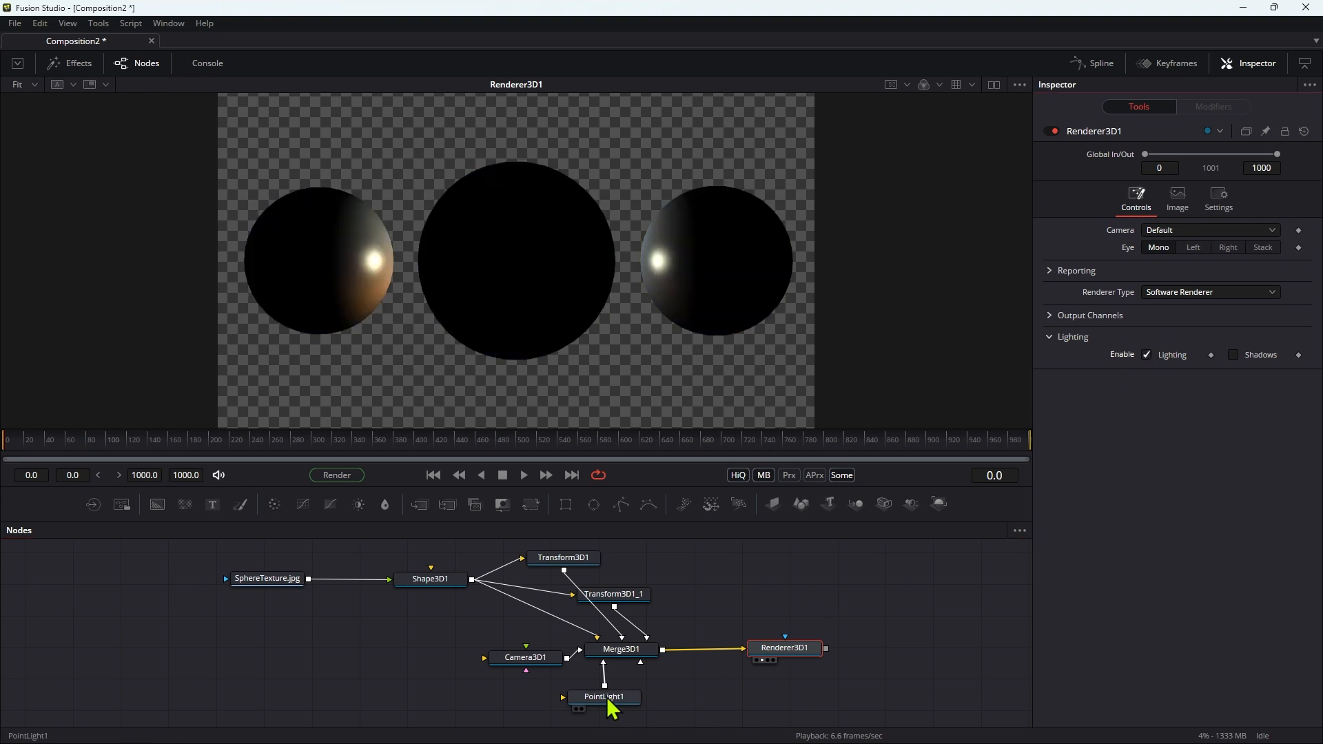
Set PointLight1 Translation to X -3.0, Y 1.0, Z 2.0.
left_click(604, 696)
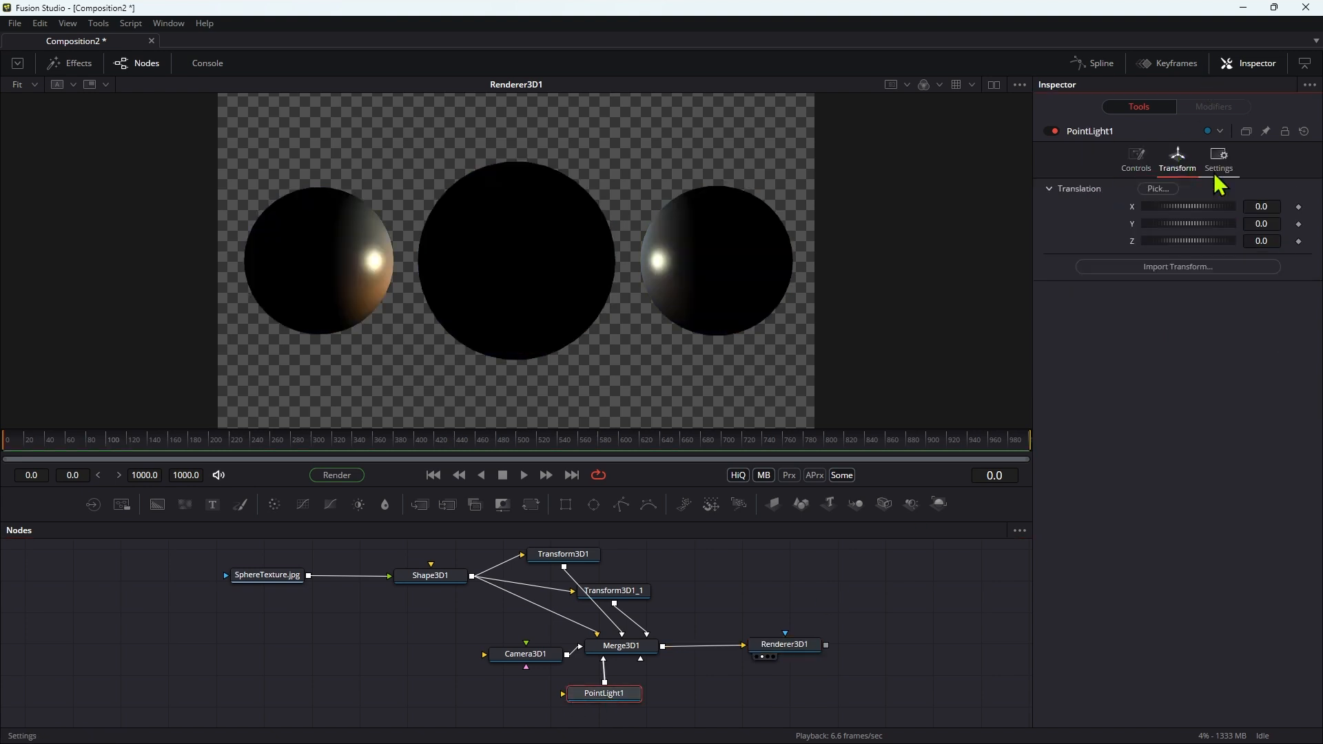
left_click(1261, 207)
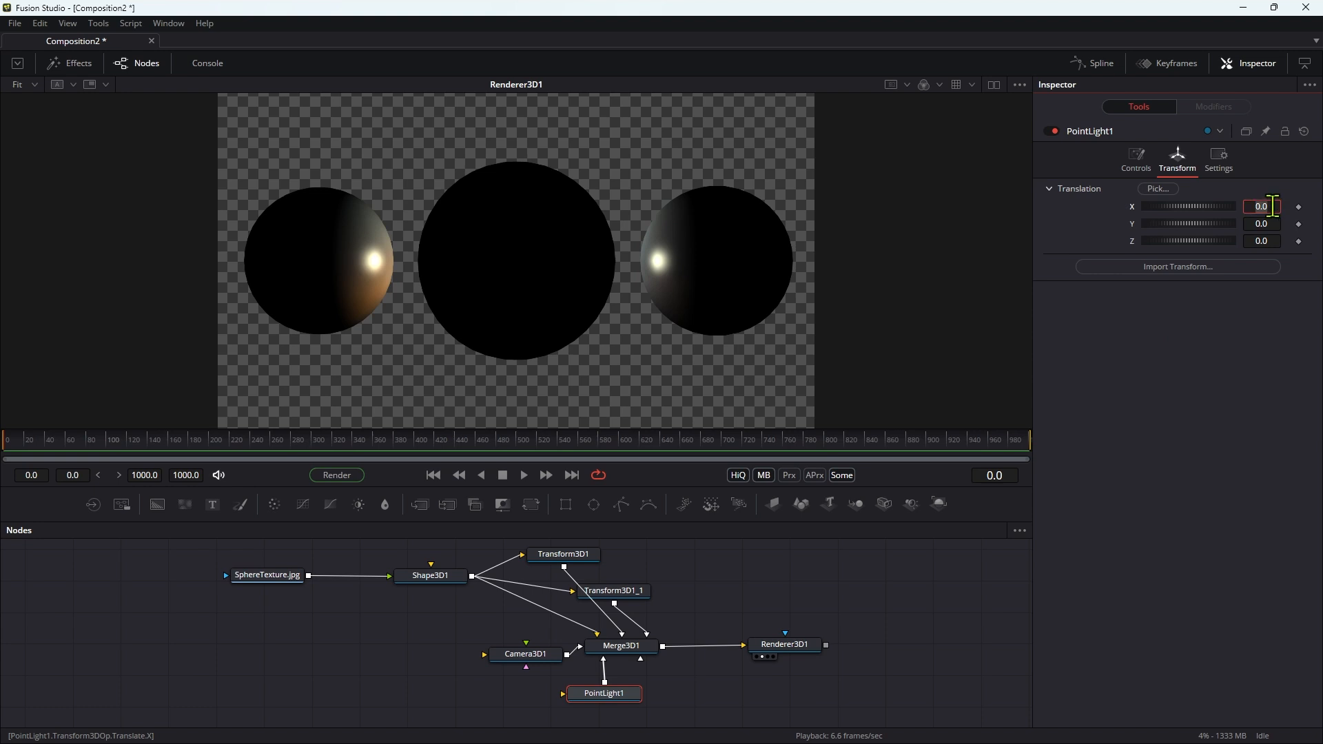
type("-3.0")
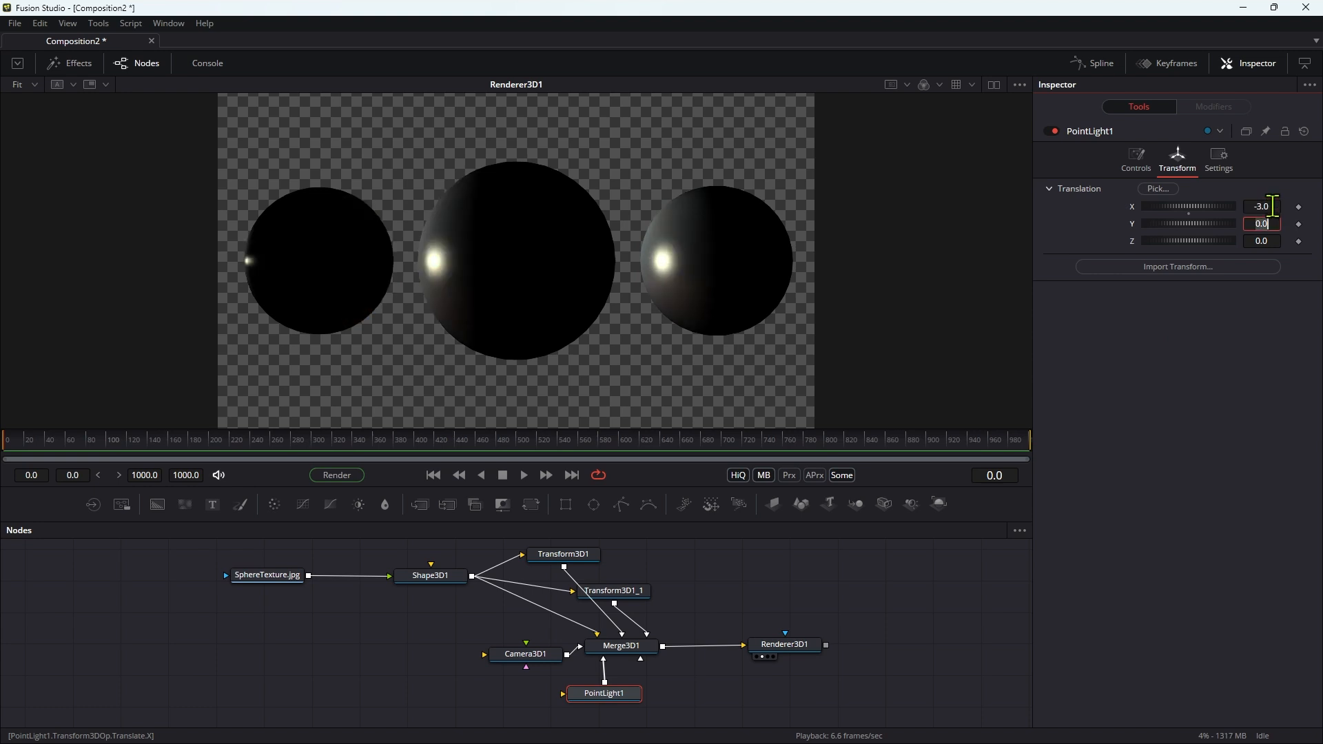
type("1.0")
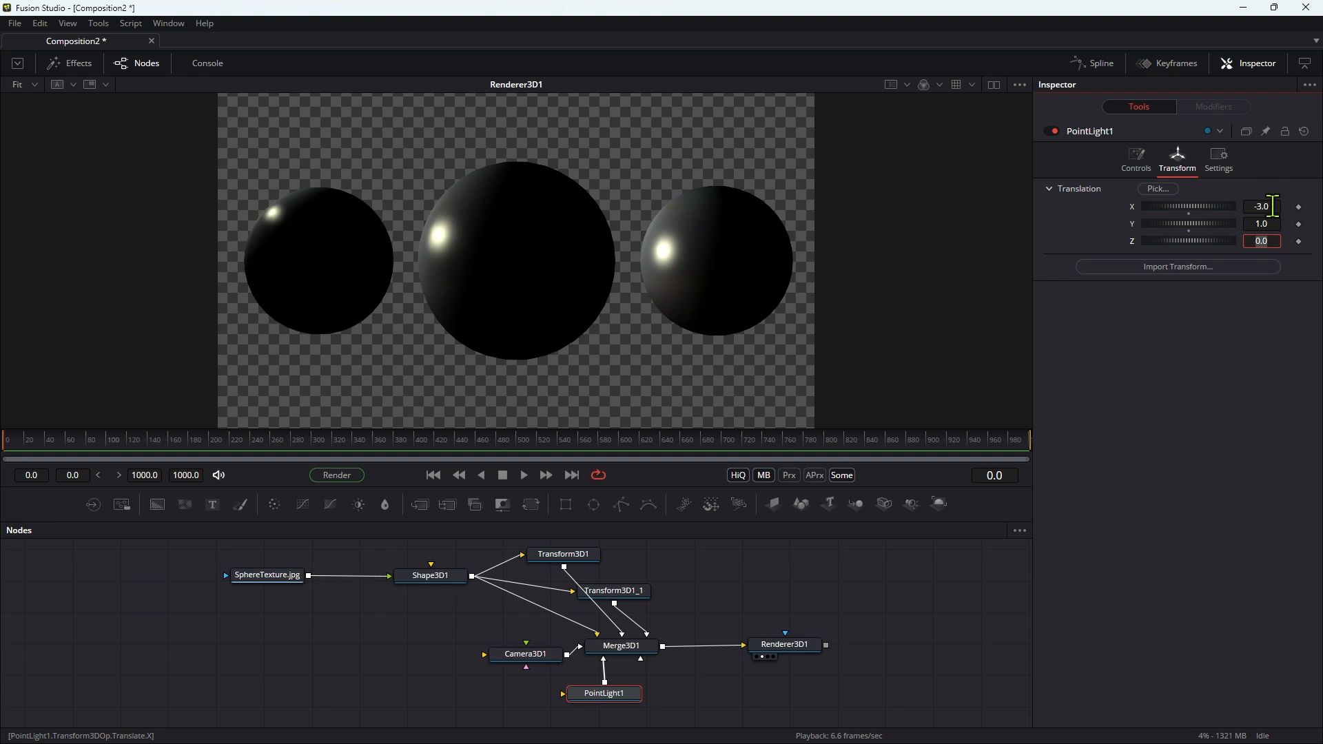
type("2.0")
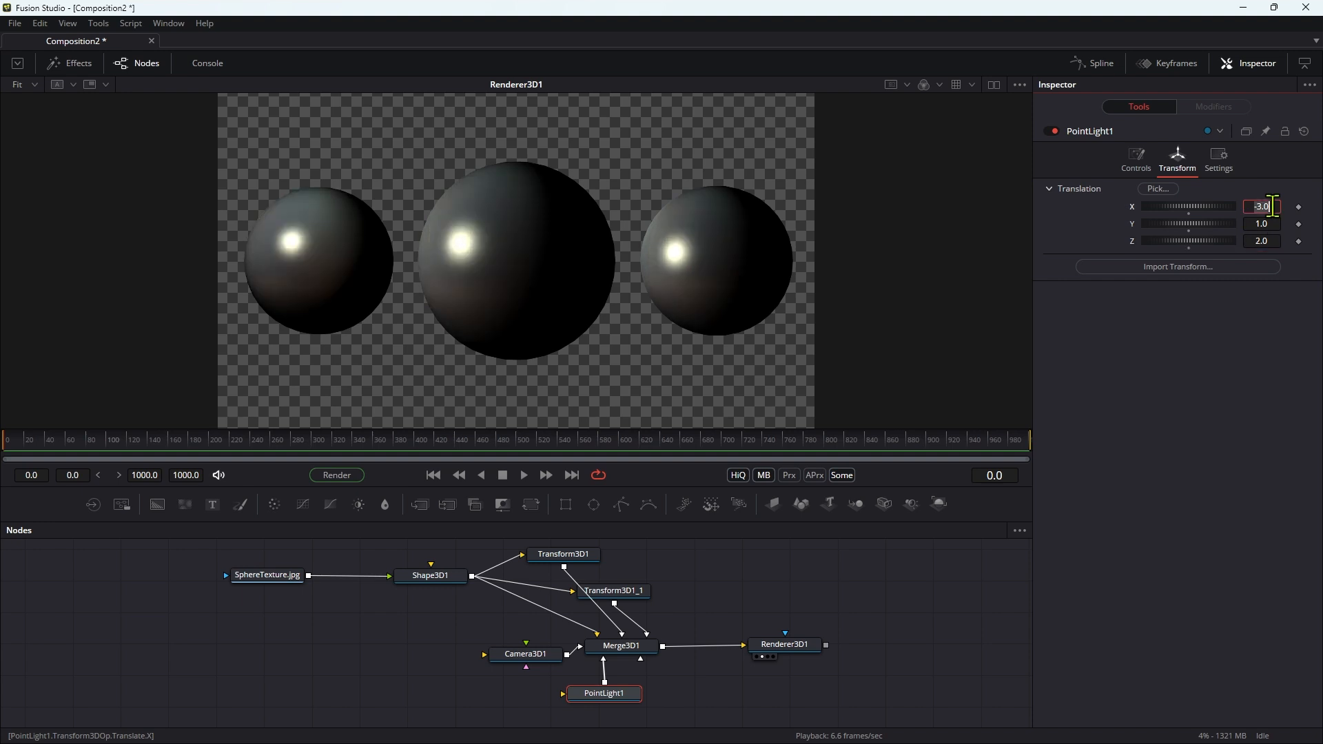
left_click(1134, 158)
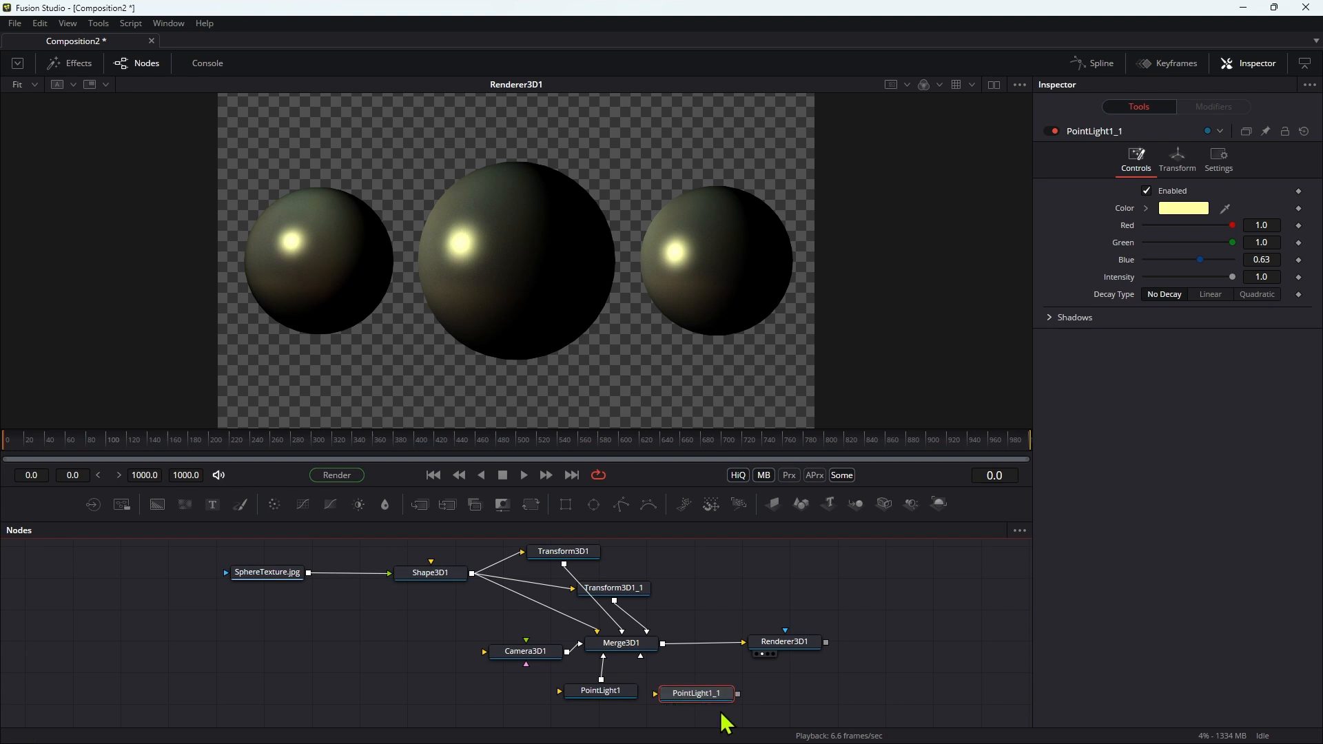
Connect PointLight1_1 to Merge3D1 at X 3, Y -1, Z 2 with colour R 0.52, G 0.787, B 1.0.
left_click(621, 642)
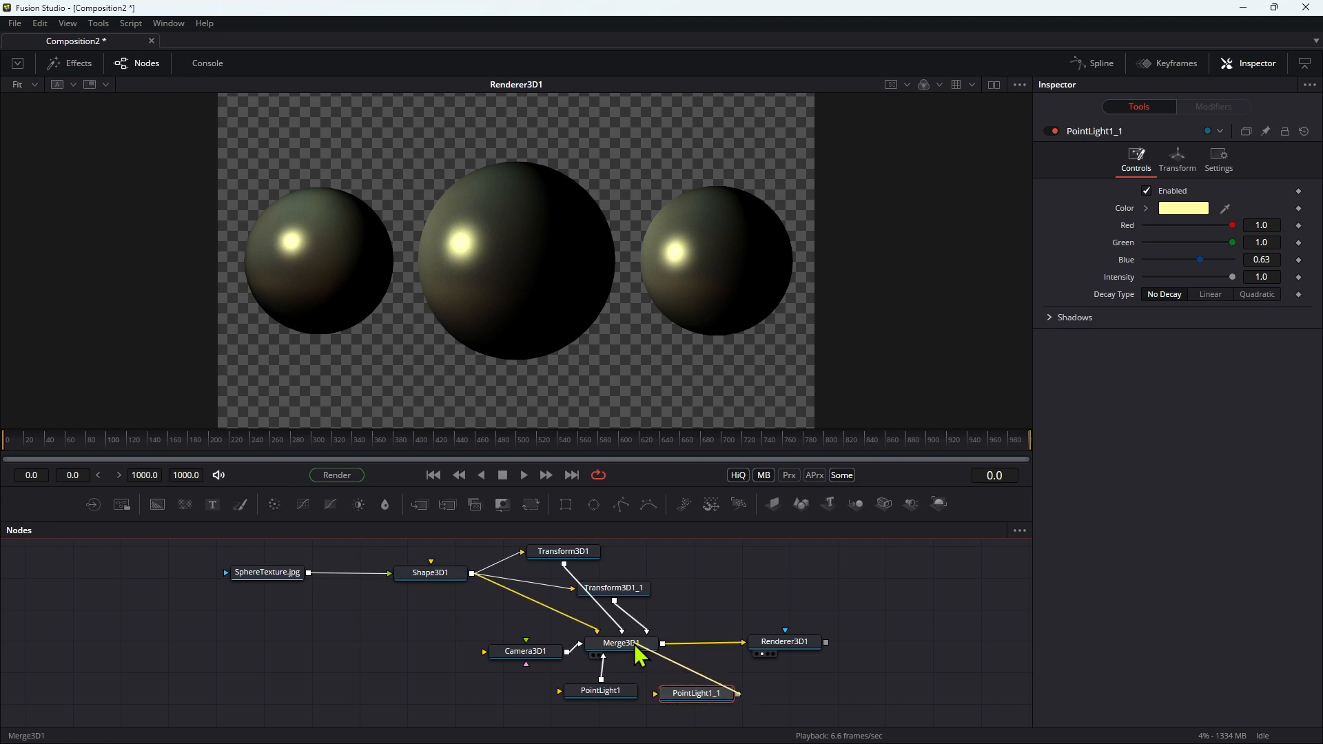
left_click(1177, 159)
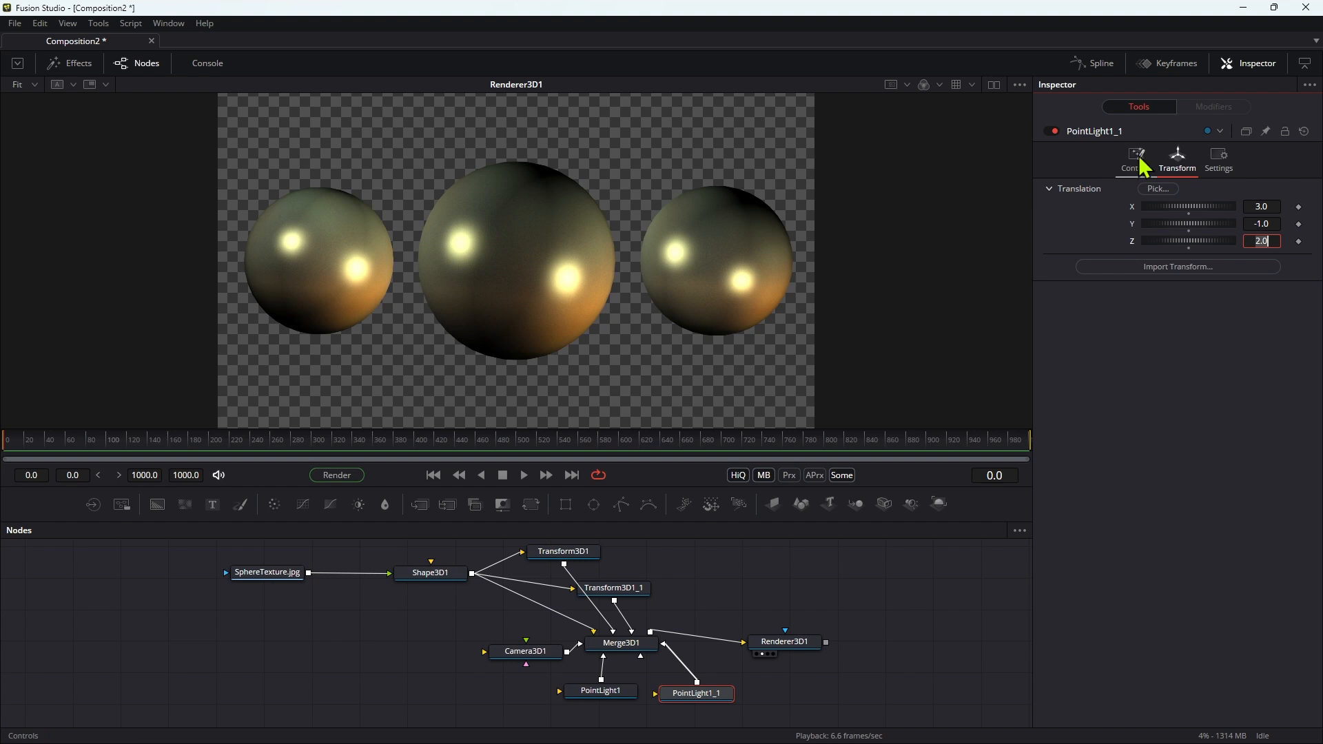
left_click(1135, 156)
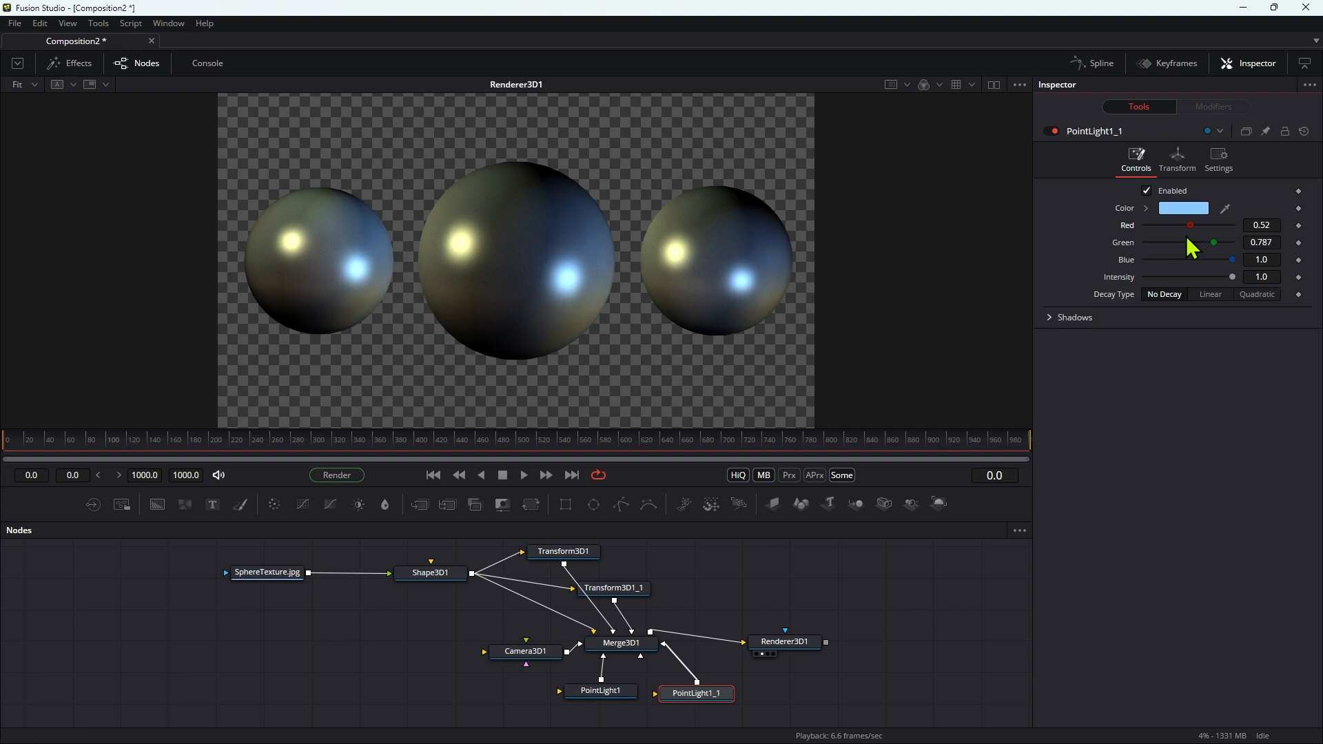
left_click(430, 573)
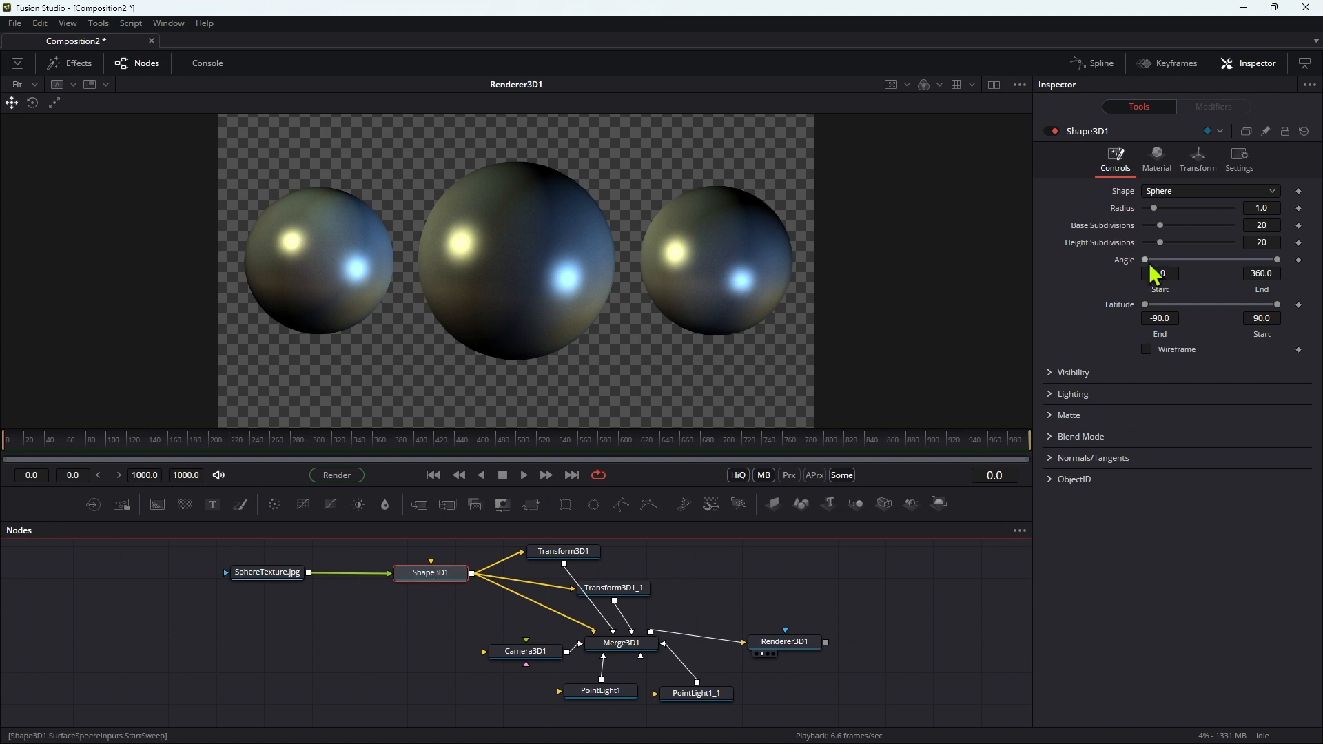
left_click(1155, 157)
type("bg")
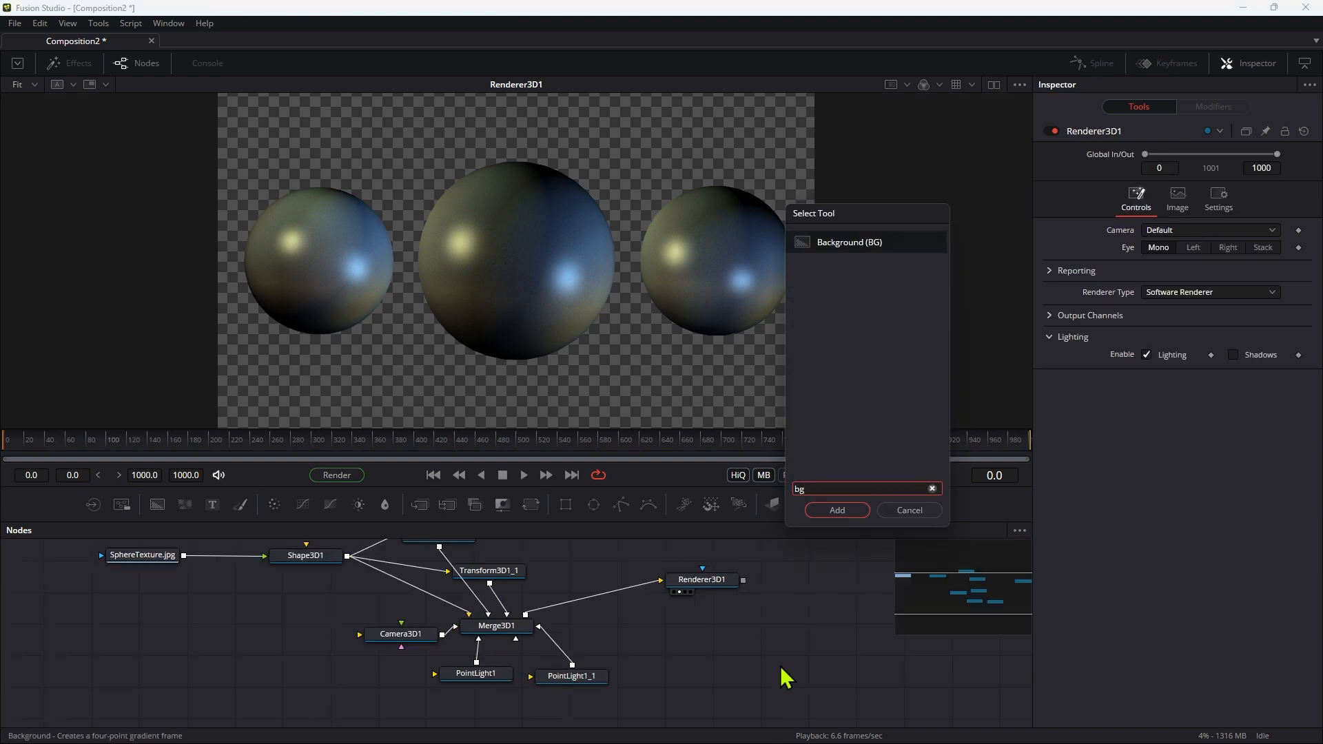
Add a Background and merge Renderer3D1 over it, viewing the result.
left_click(835, 510)
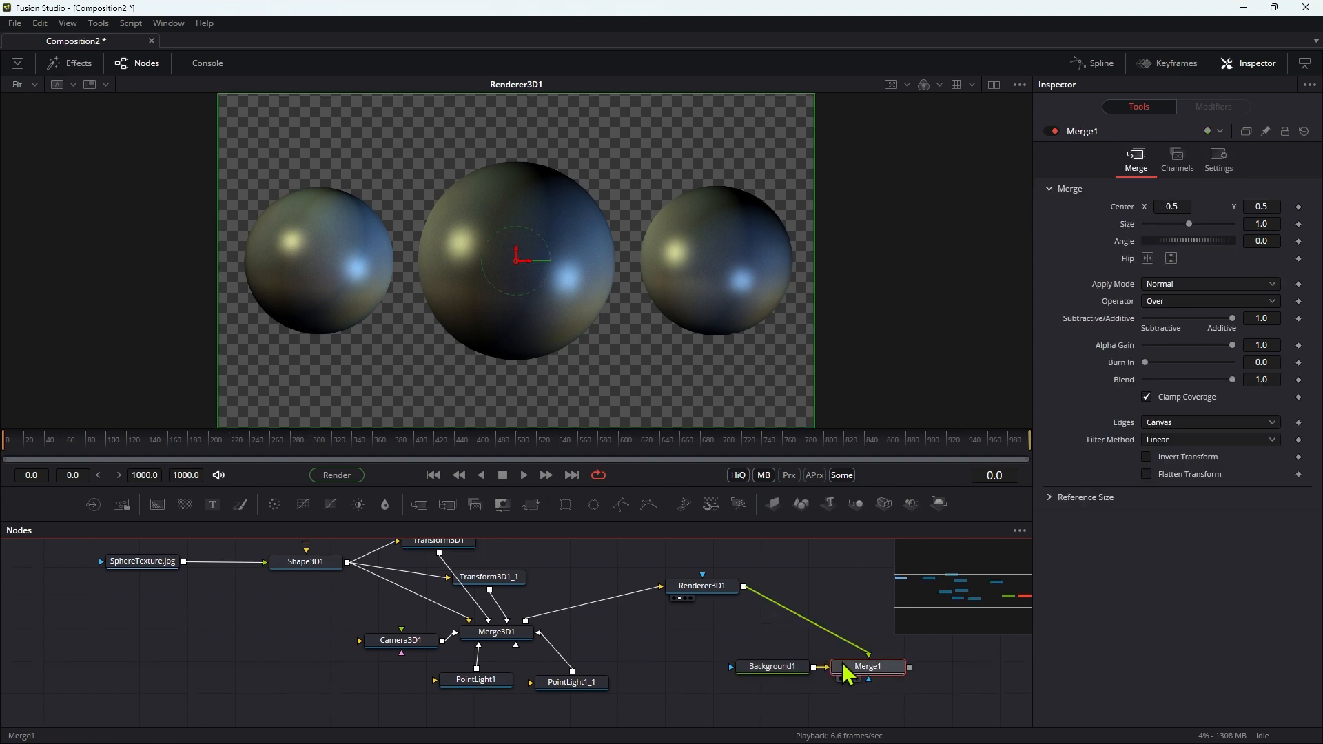
left_click(770, 667)
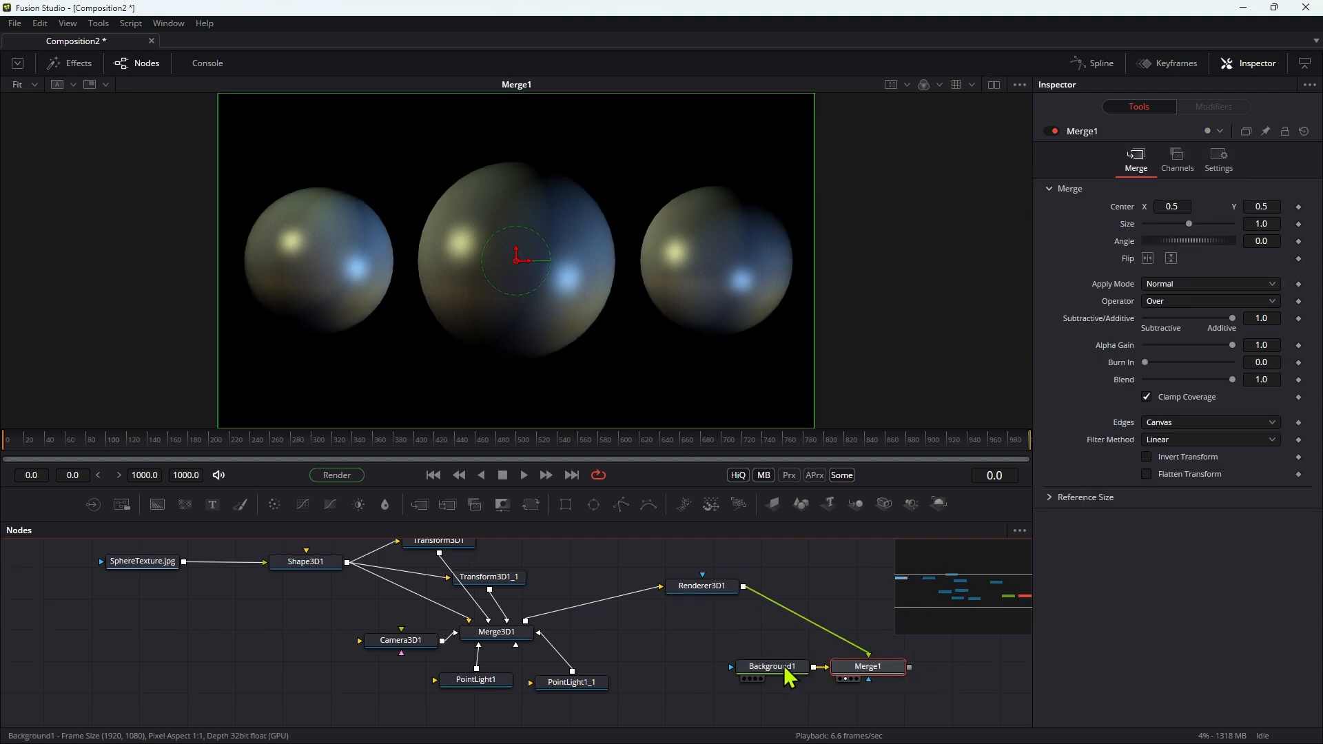
left_click(772, 667)
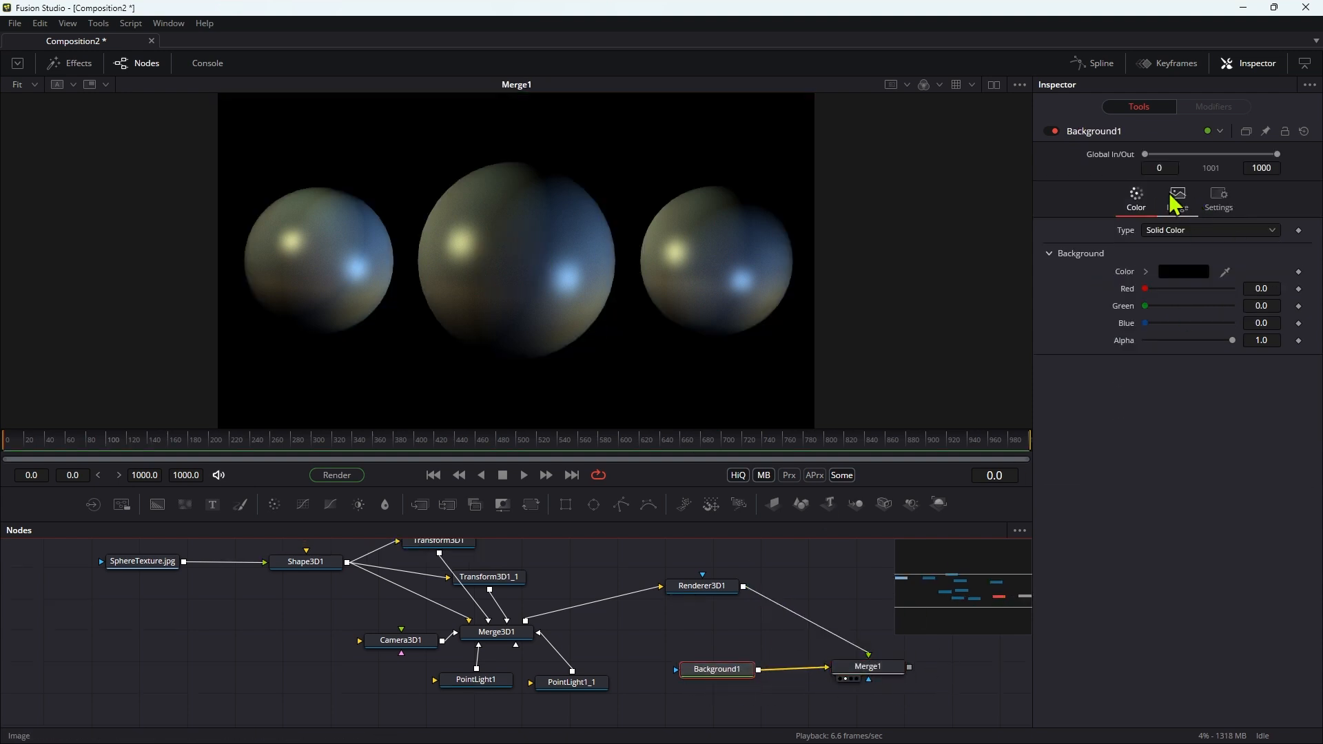
Set the background to a dark green to dark blue linear gradient.
left_click(1208, 230)
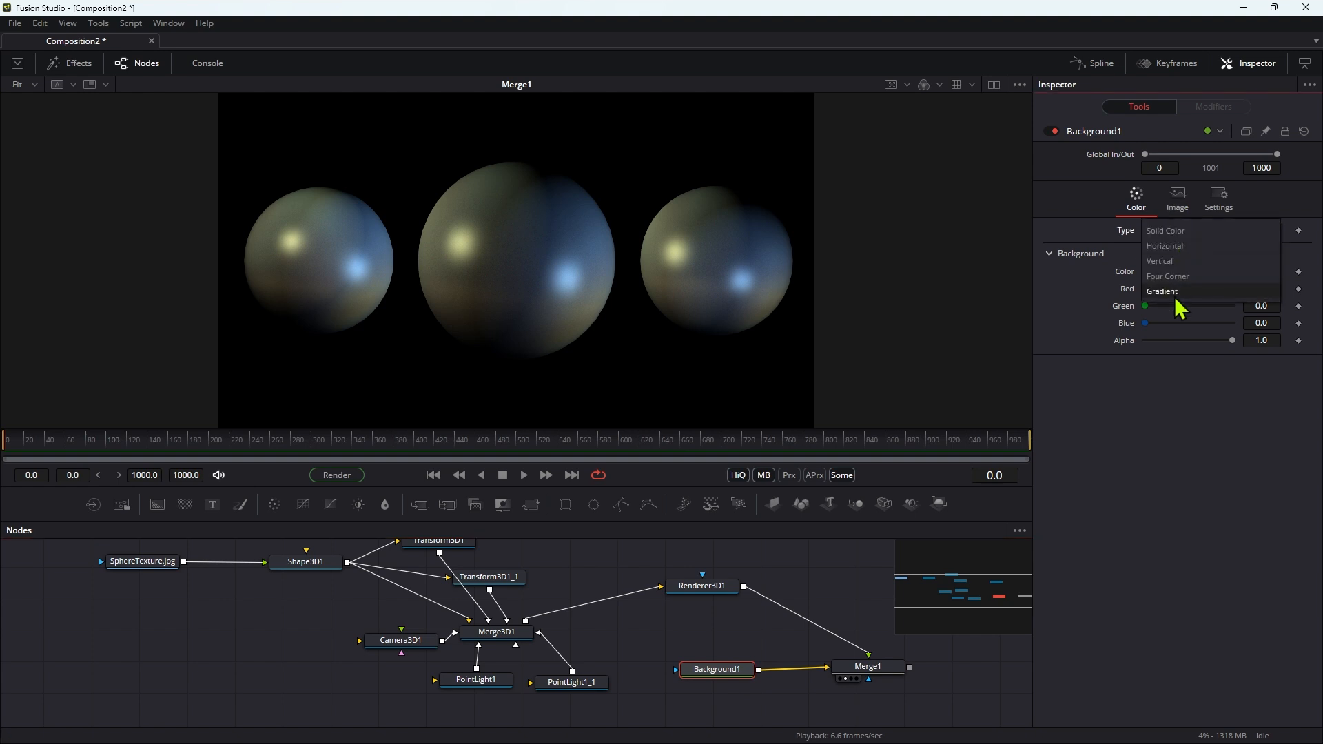
left_click(1163, 290)
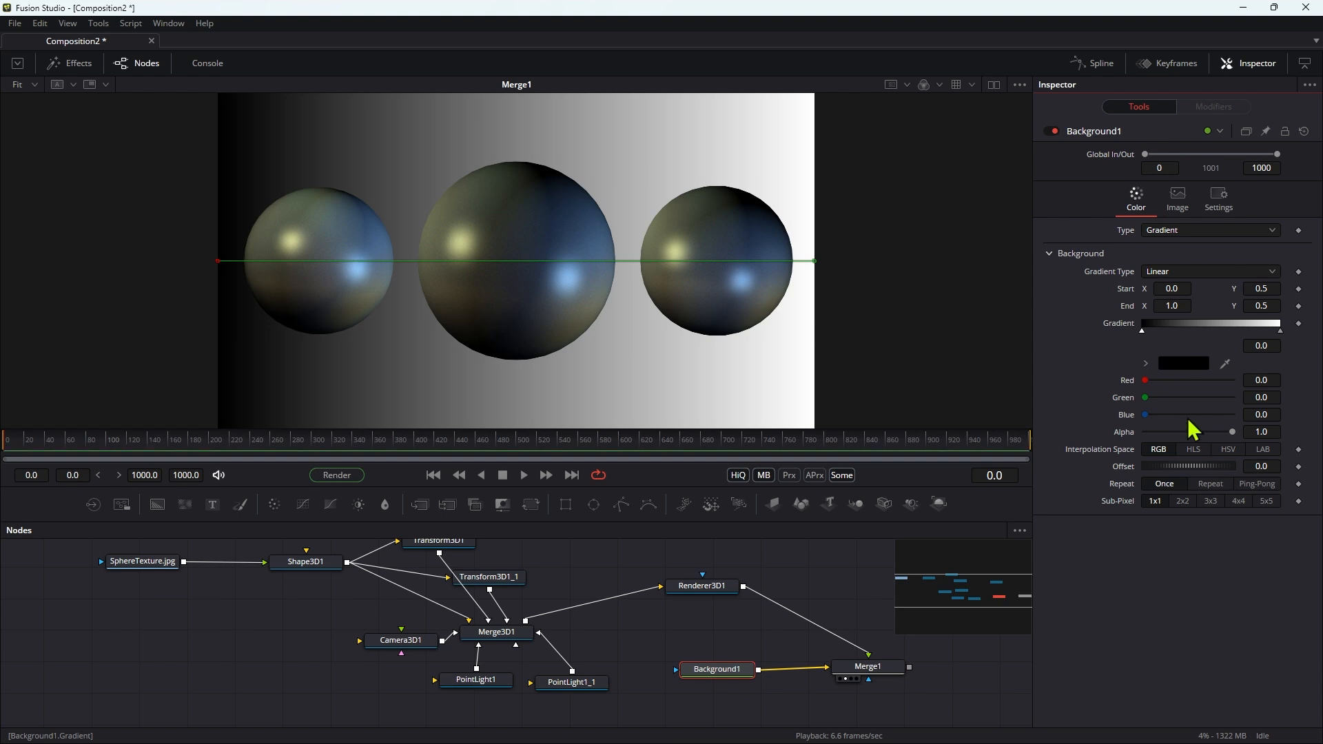
left_click(1182, 362)
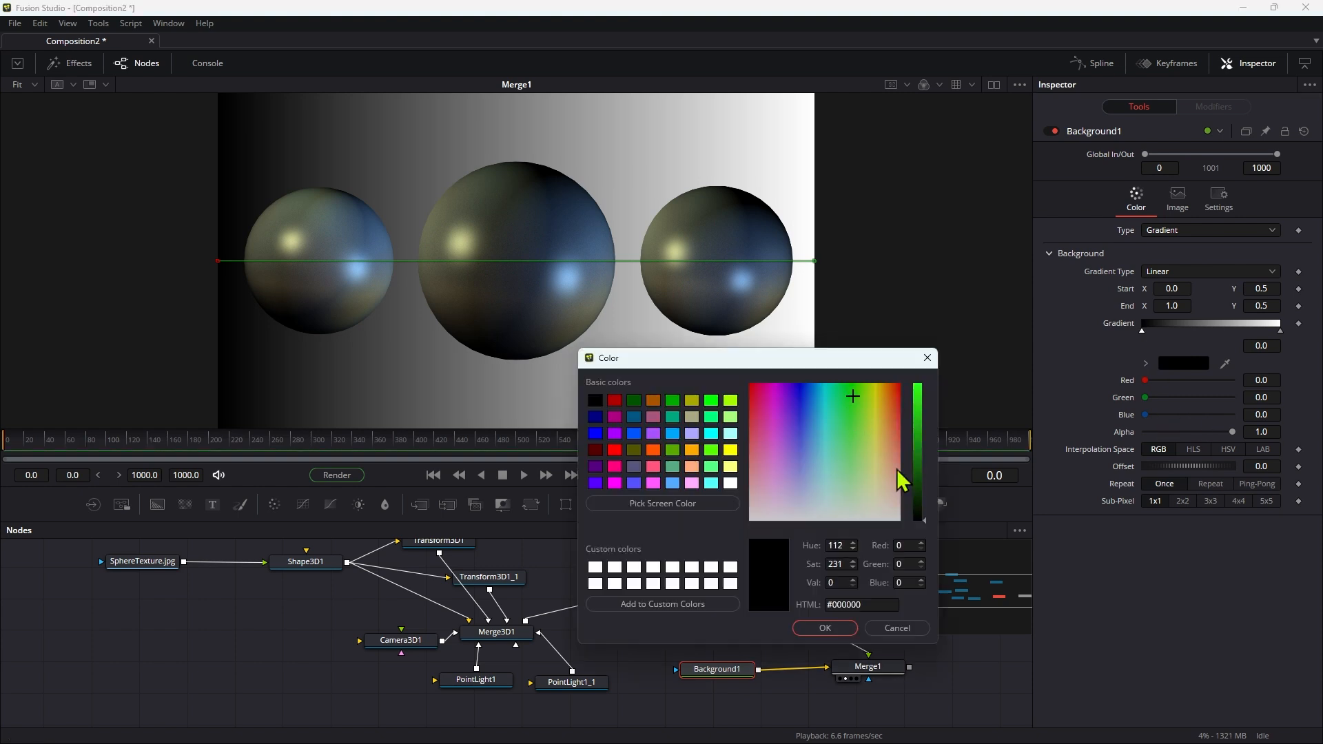
left_click(824, 628)
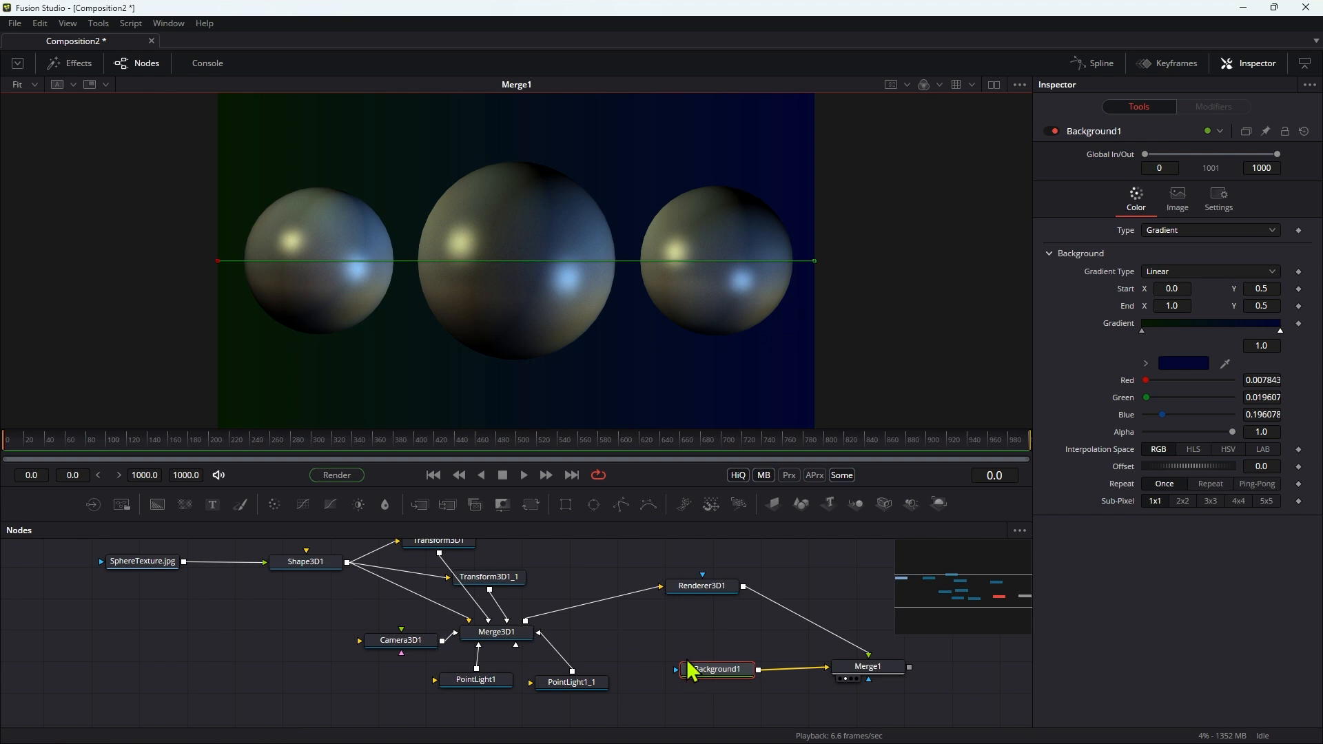
left_click(701, 586)
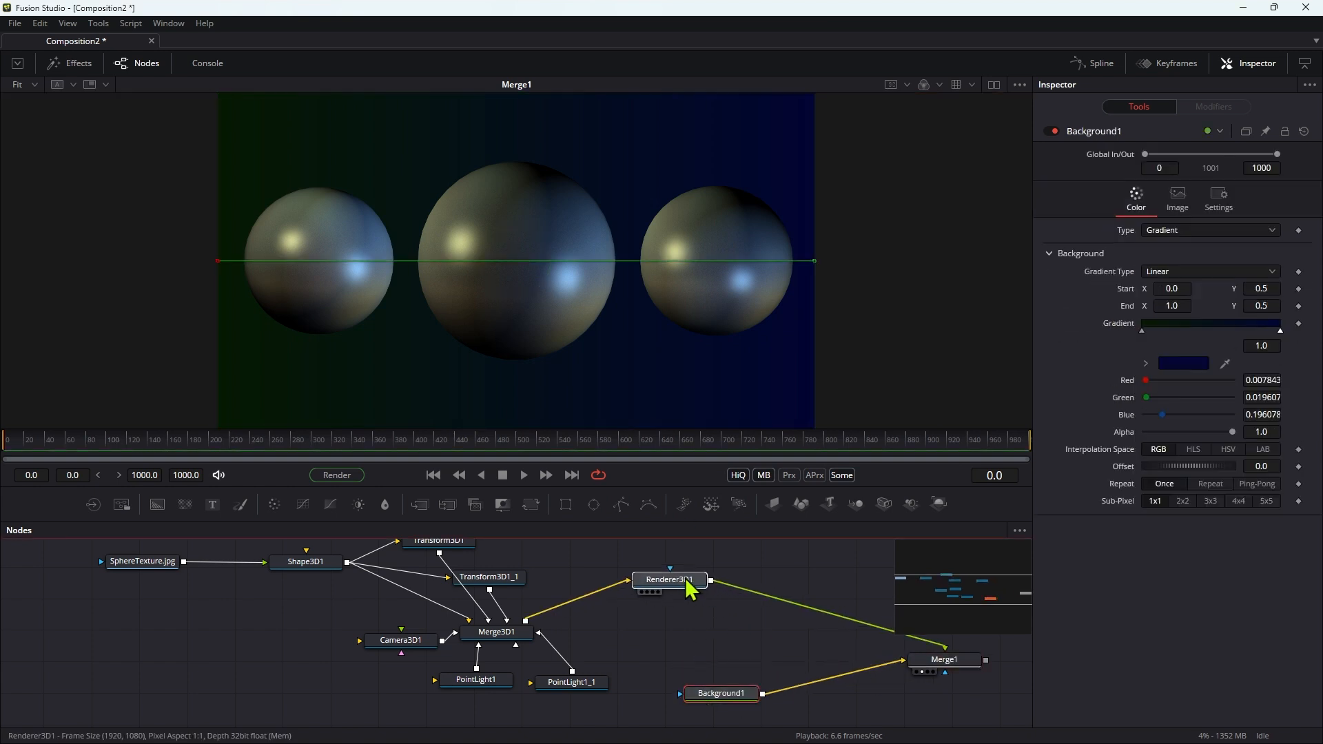
After Renderer3D1, add pImageEmitter, pRender and a second Renderer 3D feeding Merge1.
left_click(645, 573)
type("p")
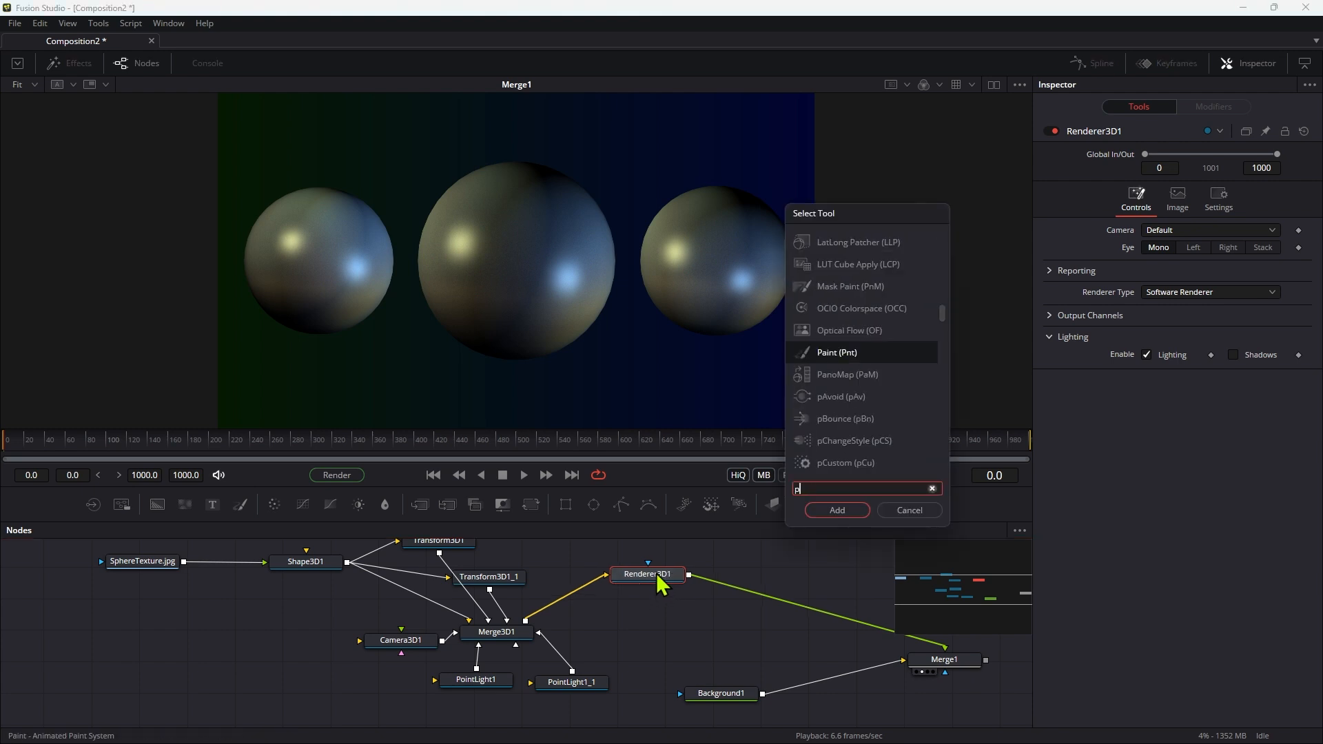
type("ie")
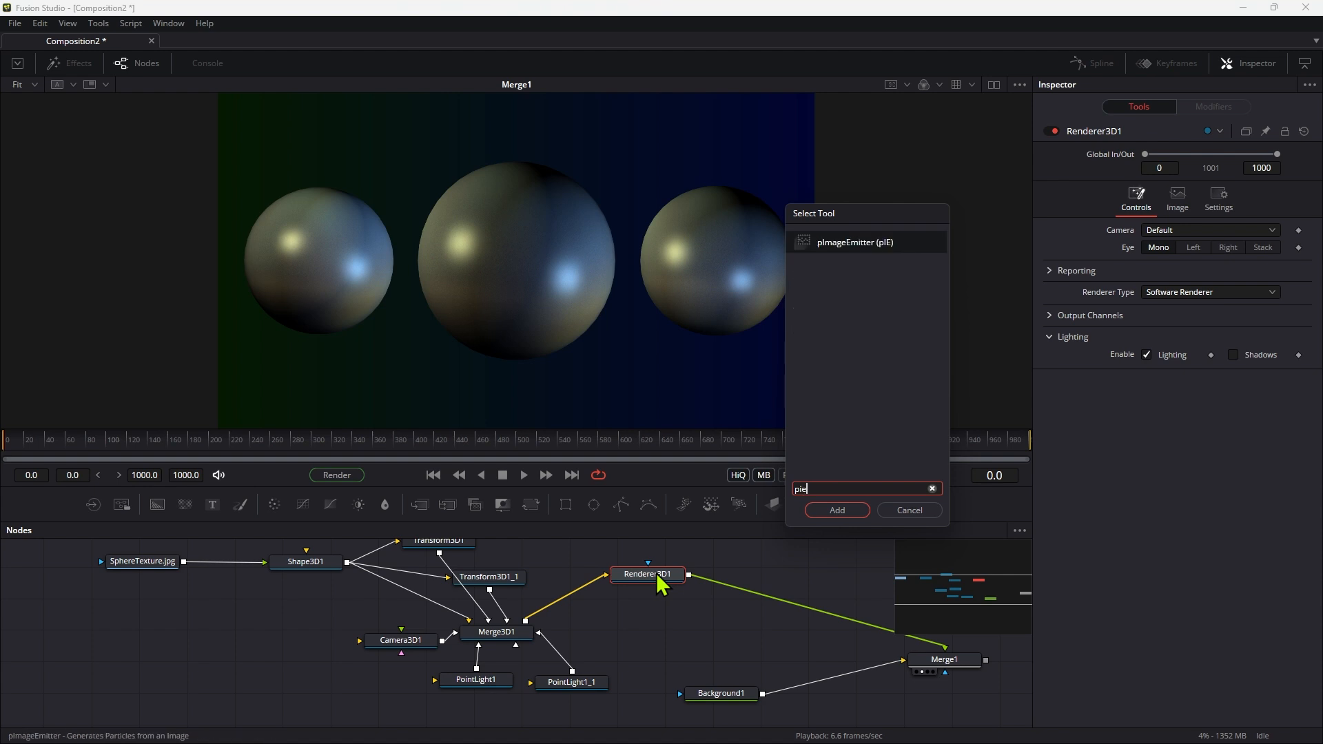
left_click(835, 509)
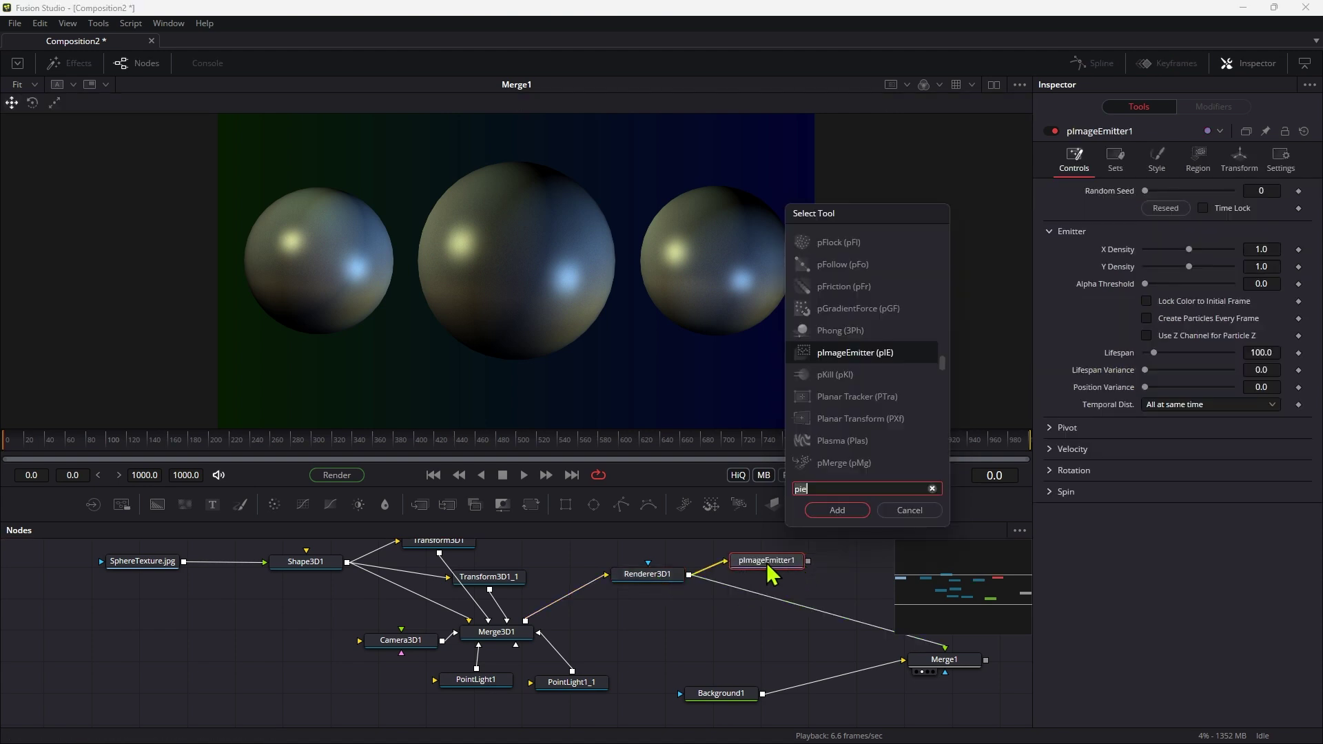
left_click(834, 510)
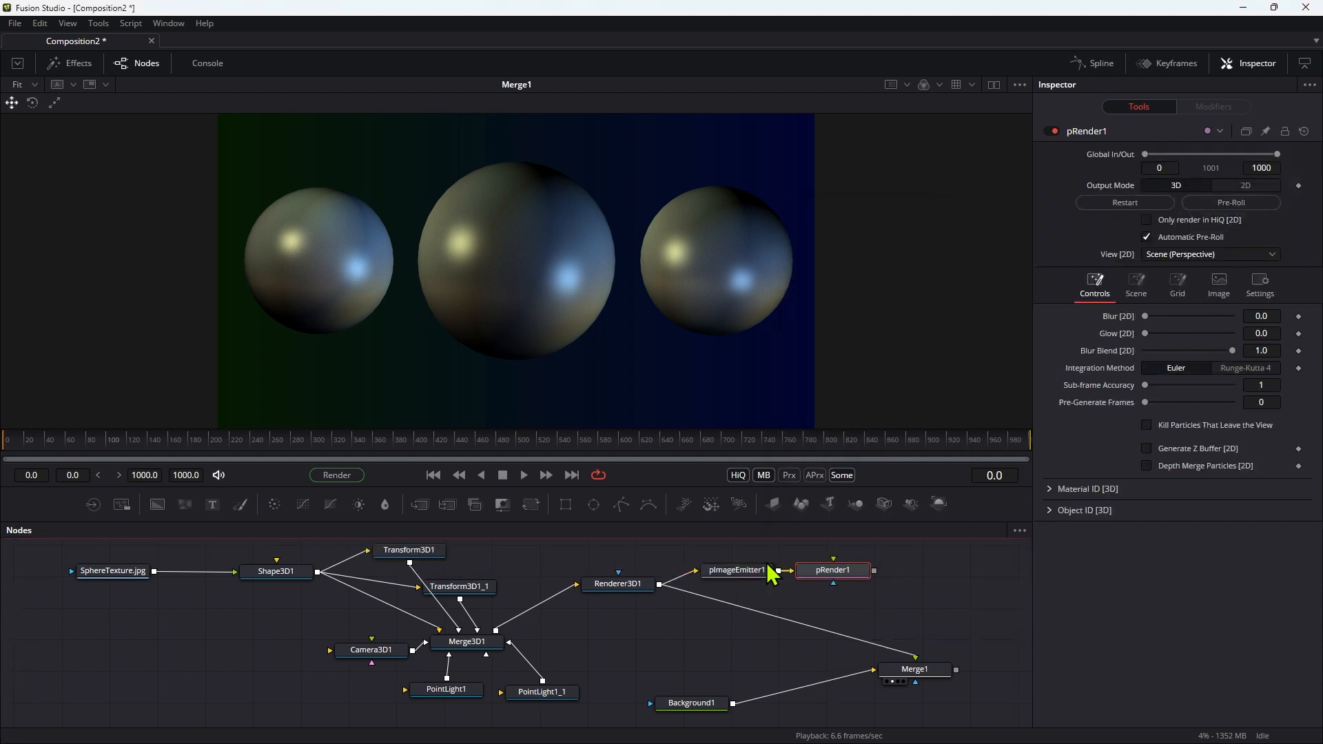
type("3rn")
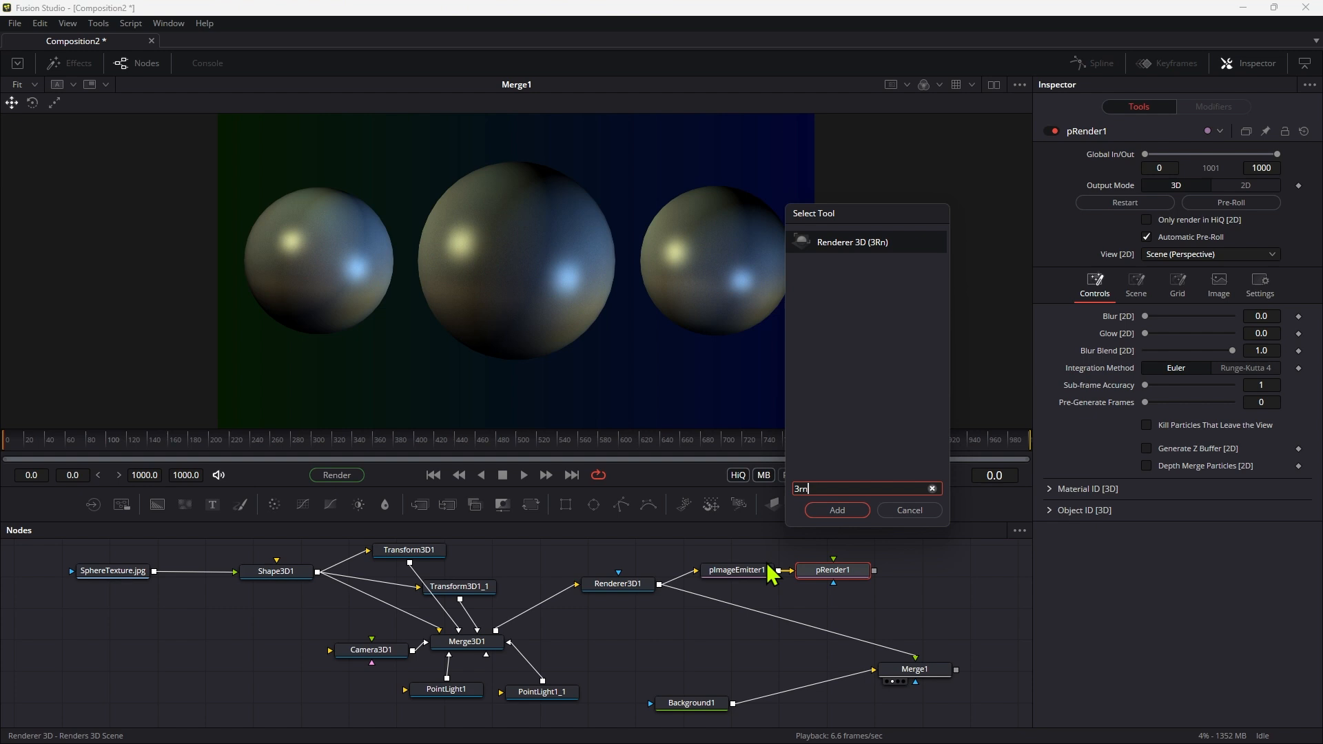
left_click(837, 510)
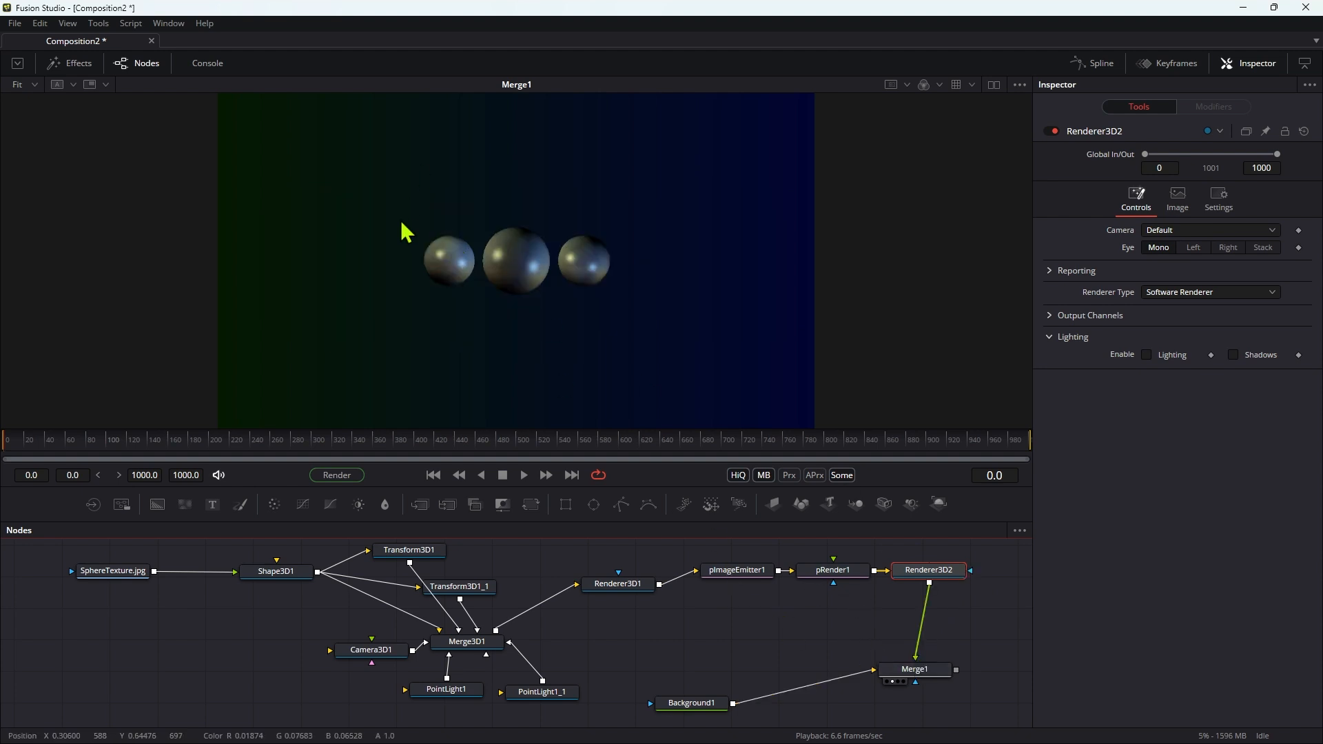
mouse_move(830, 564)
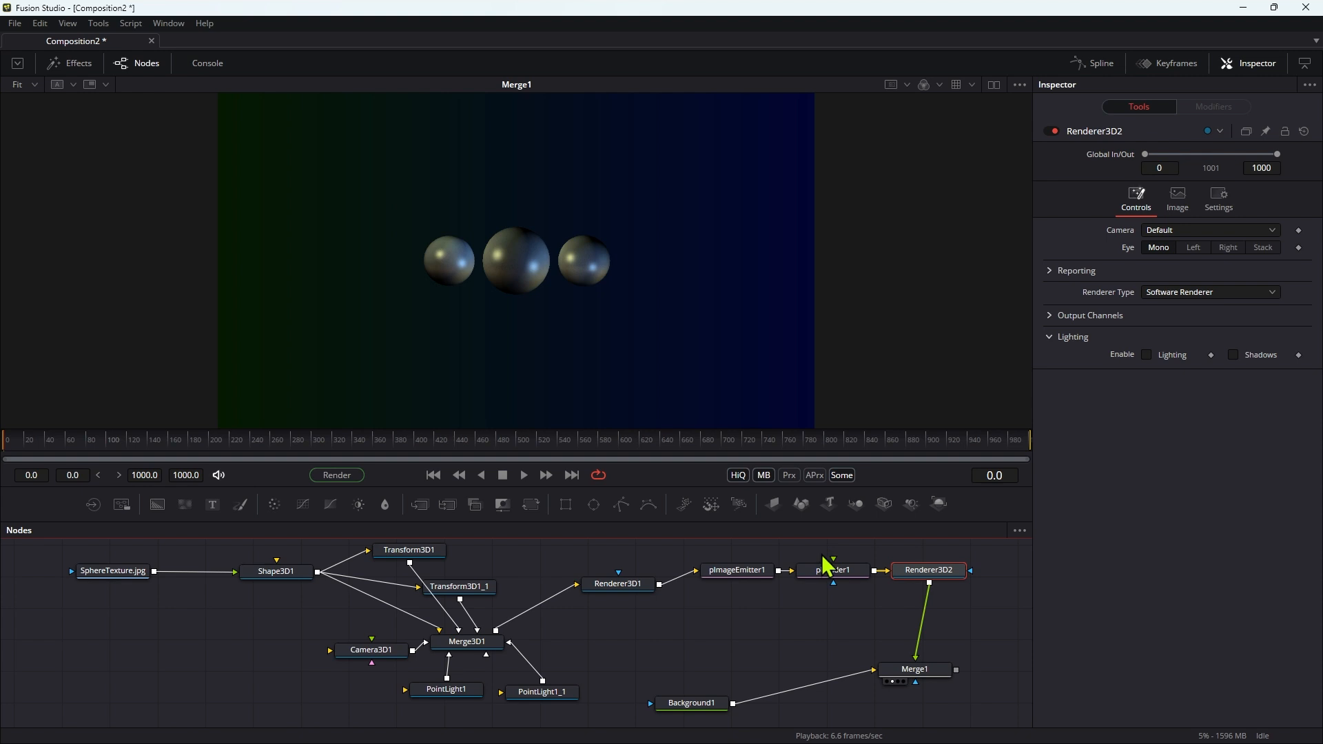
Add a Camera3D merged with pRender1 into Renderer3D2, set to Orthographic projection.
left_click(735, 569)
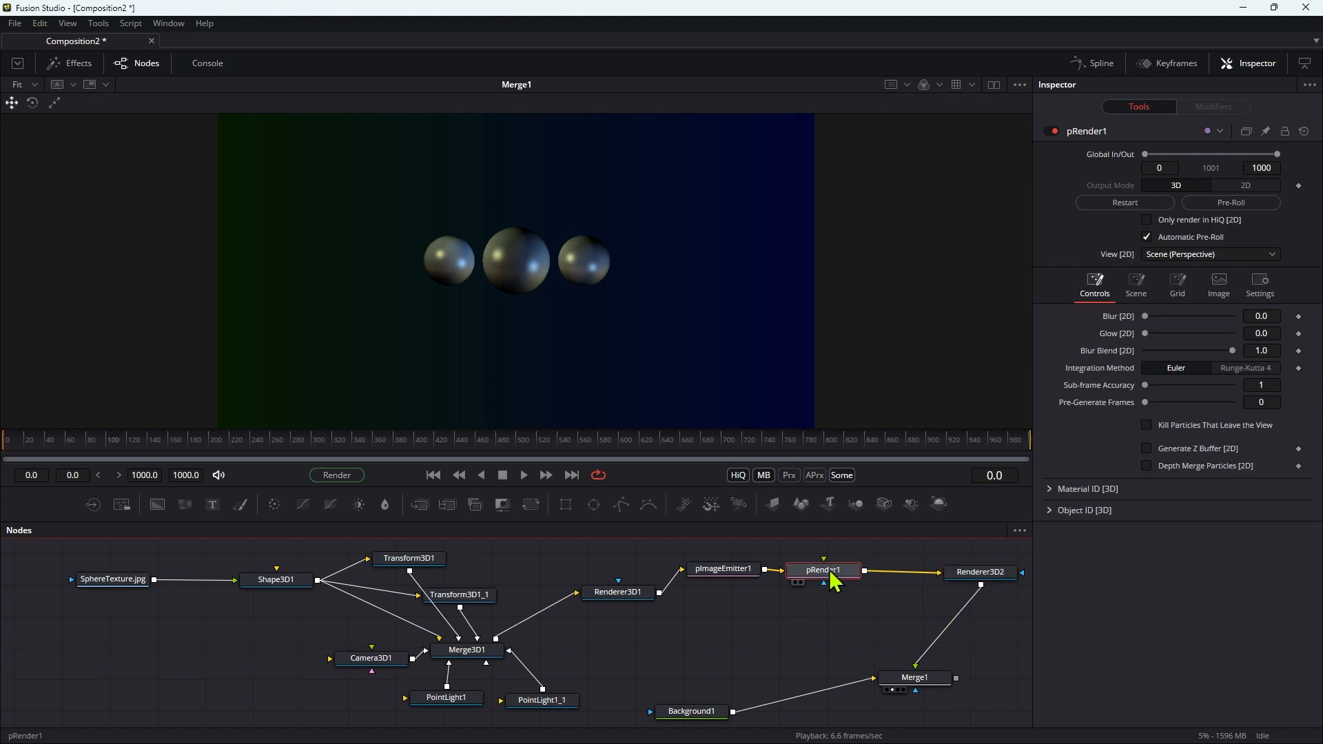
type("3c")
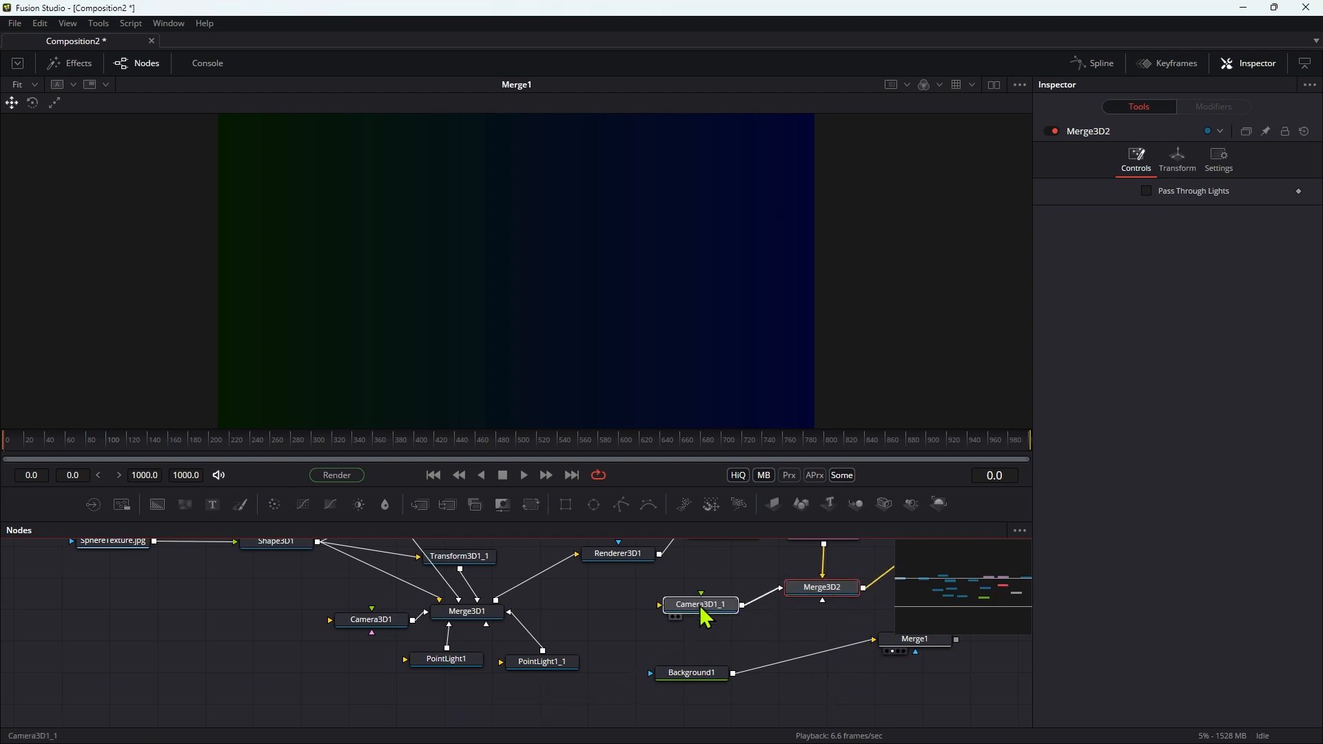
left_click(700, 604)
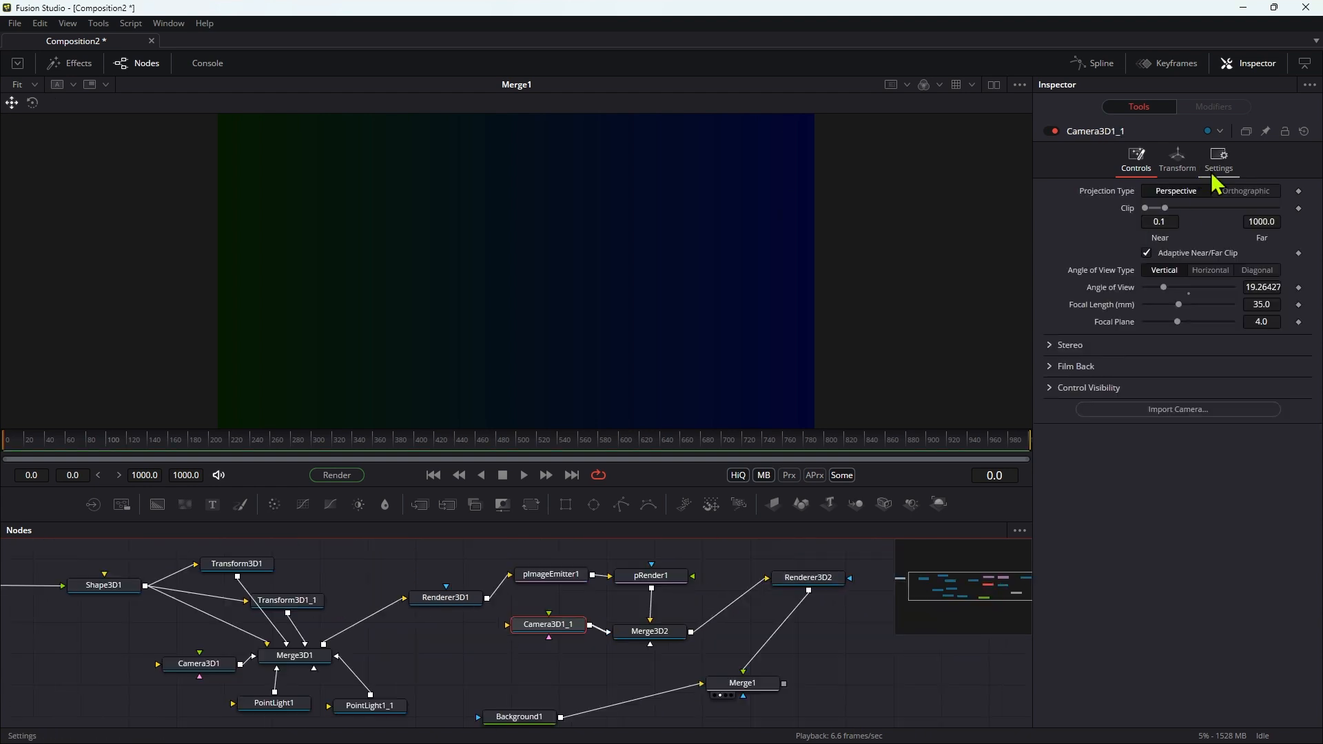
left_click(1243, 190)
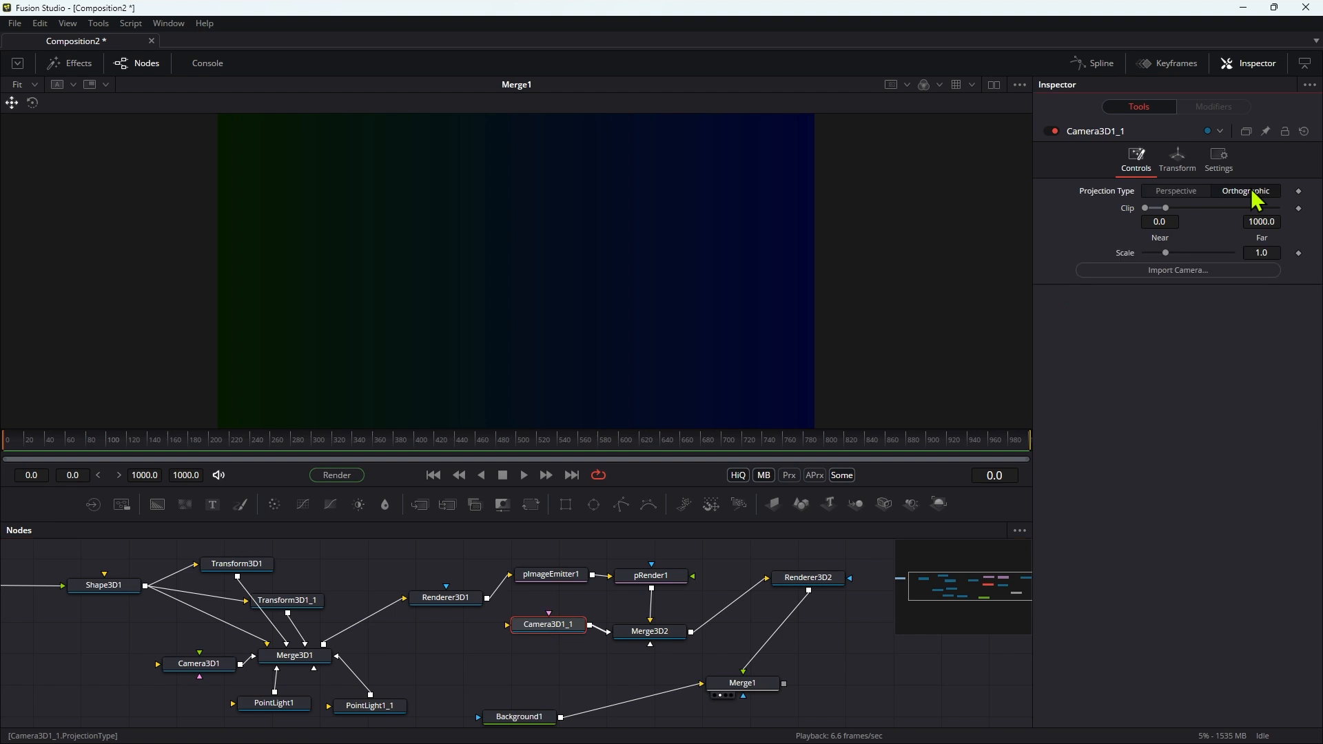
left_click(1175, 160)
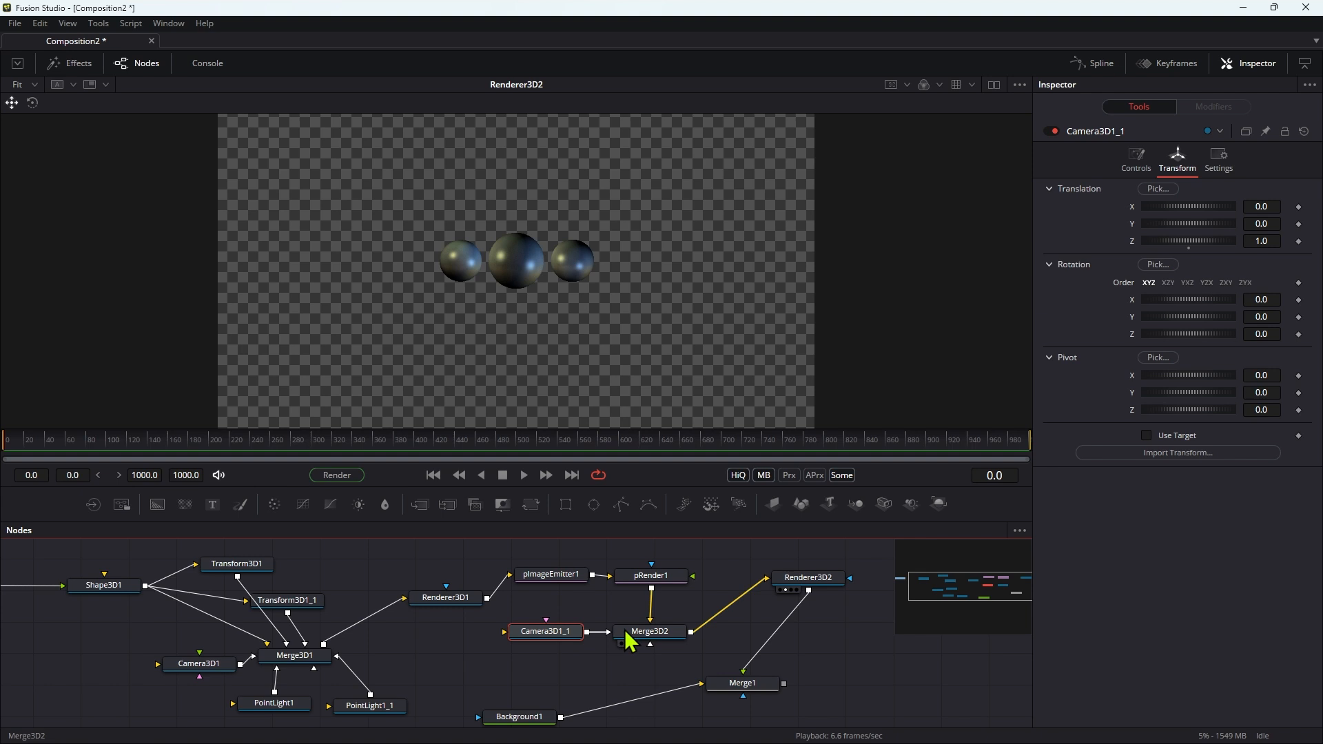
Set Camera3D1_1 to Orthographic with a Scale of about 3.555.
left_click(546, 631)
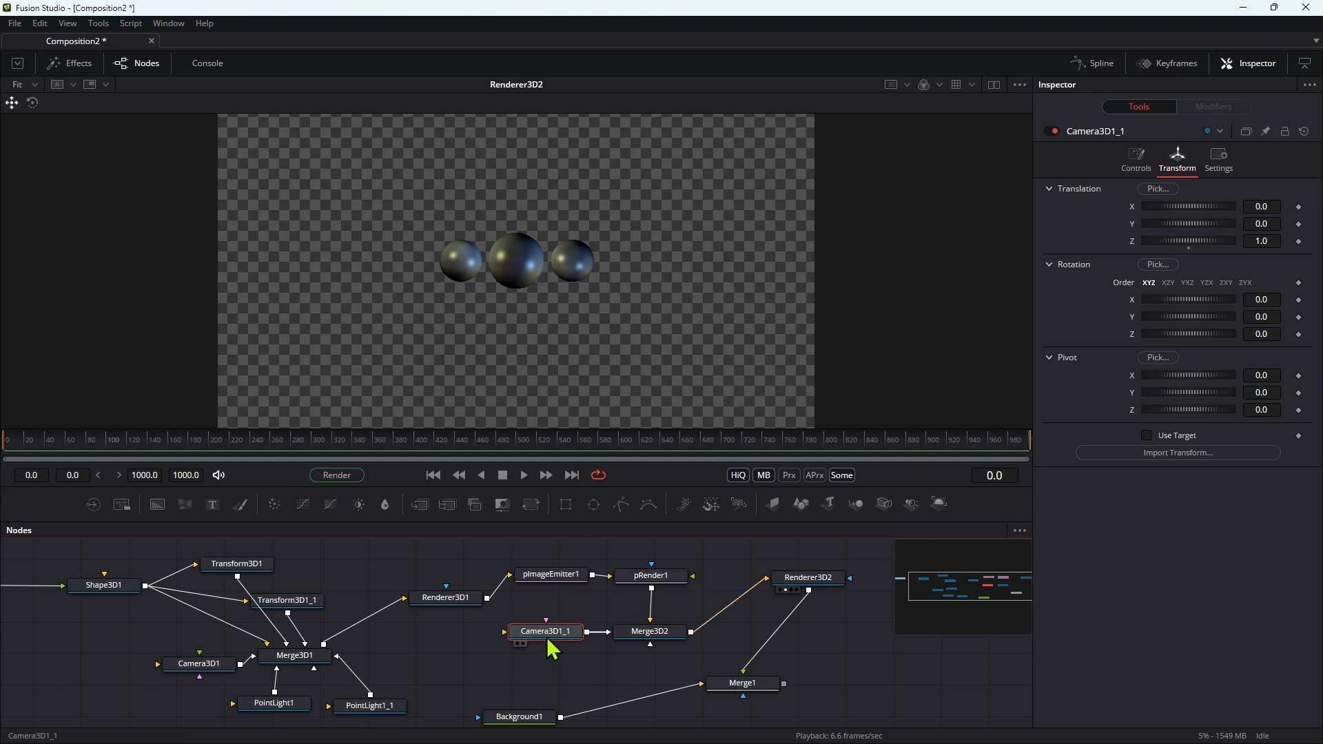
mouse_move(561, 635)
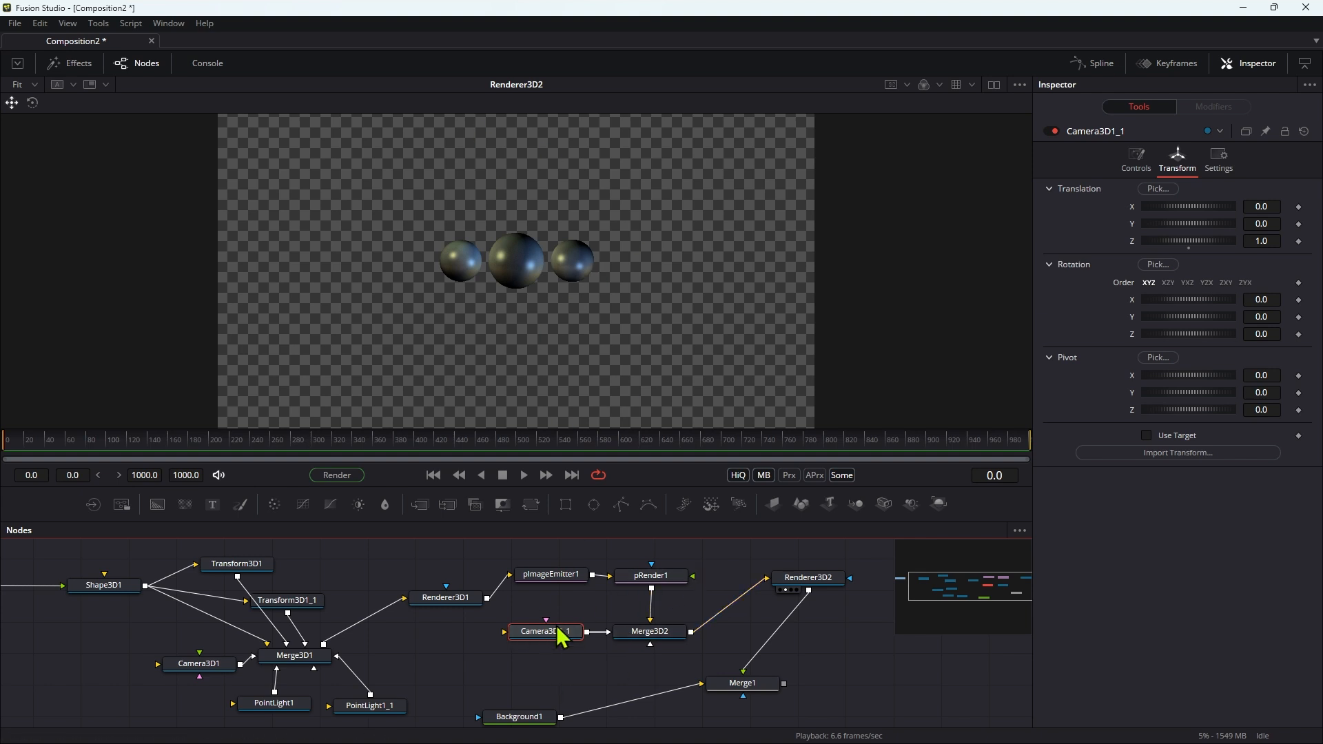
left_click(1135, 158)
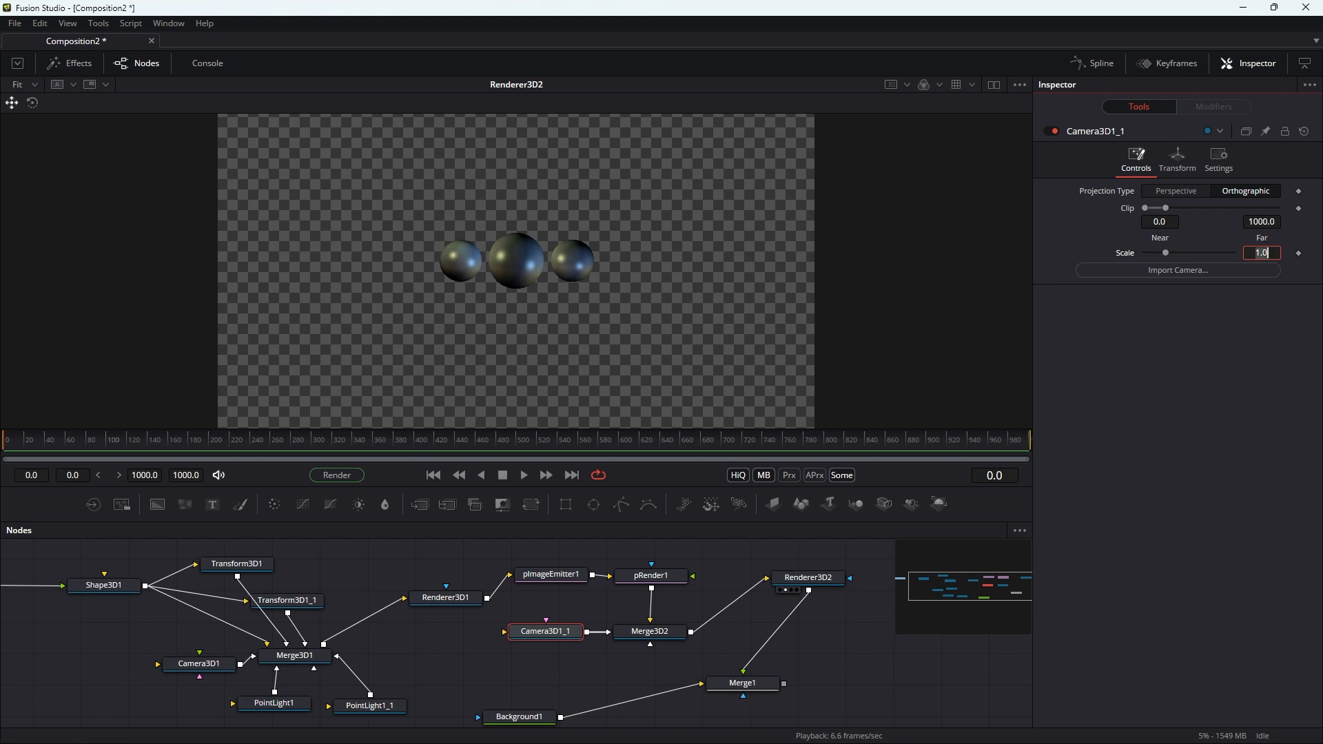
type("3.555")
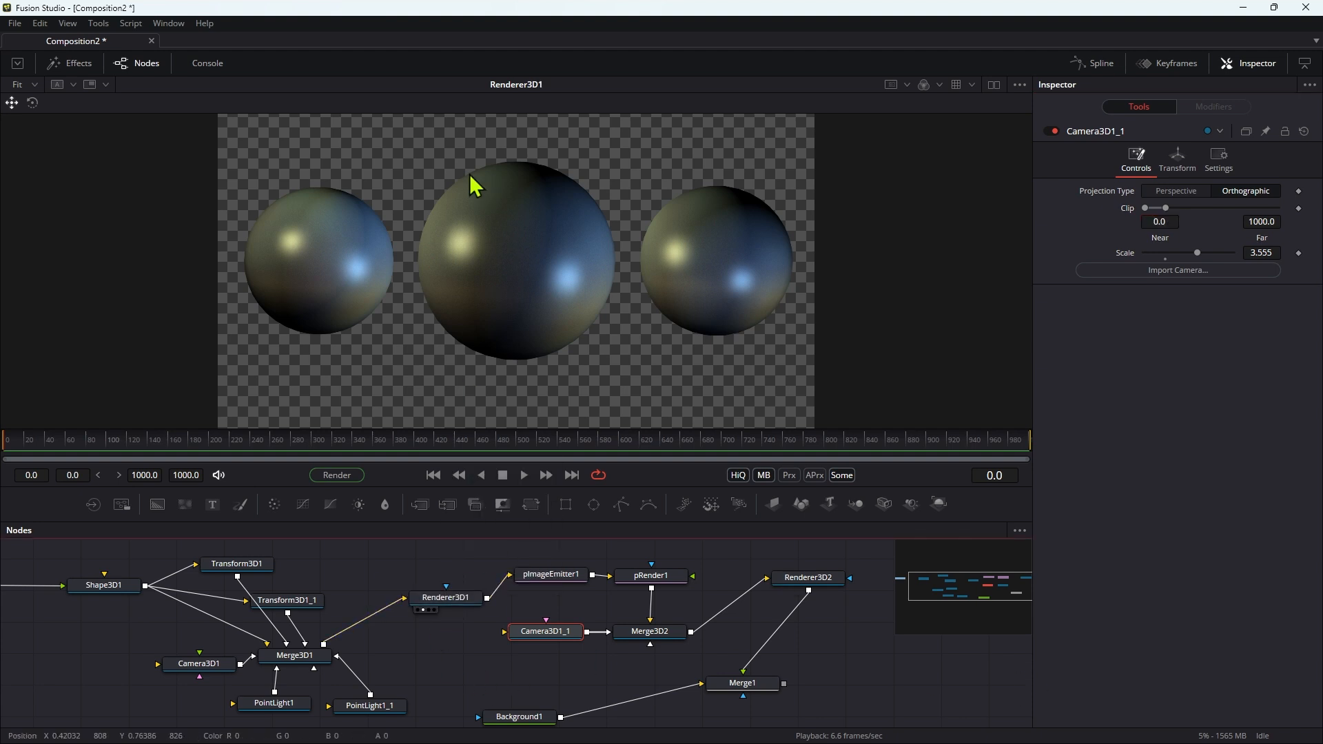
left_click(806, 577)
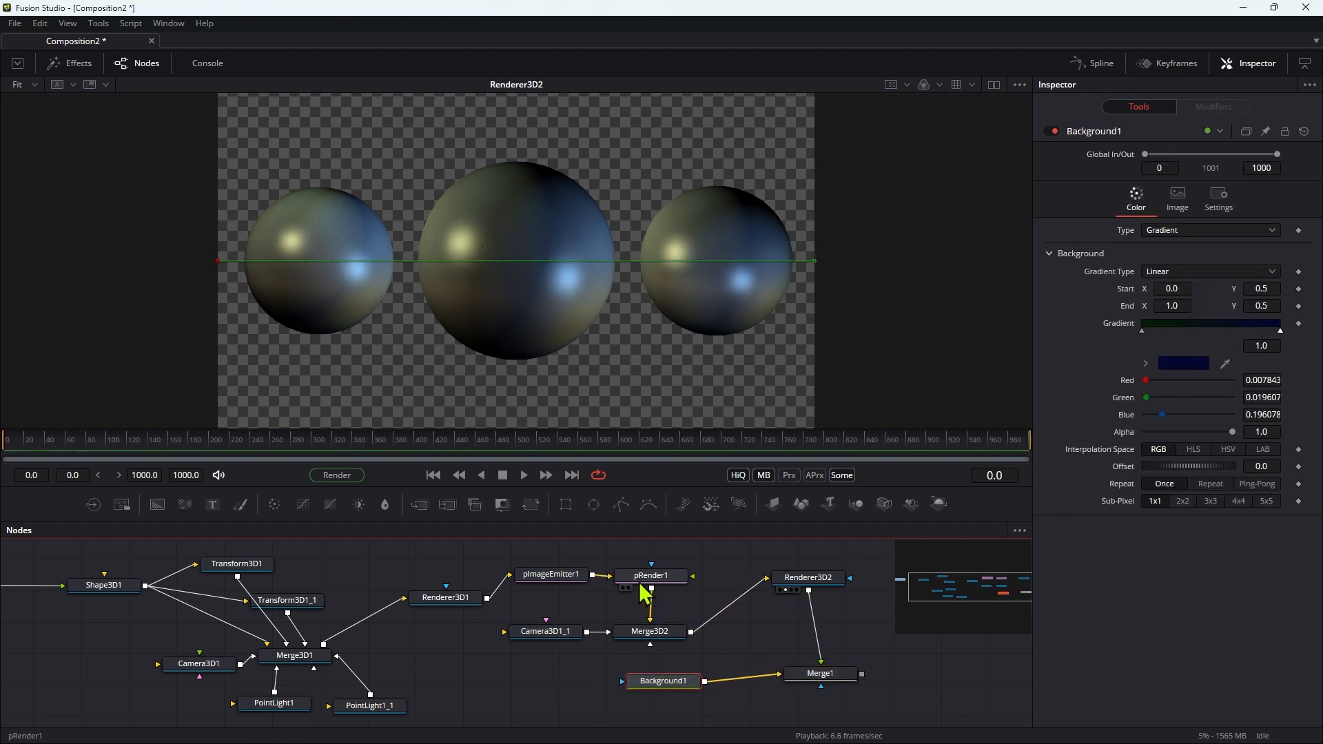
Set pImageEmitter1's X and Y density to 0.5 and view Merge1 over the gradient background.
left_click(445, 597)
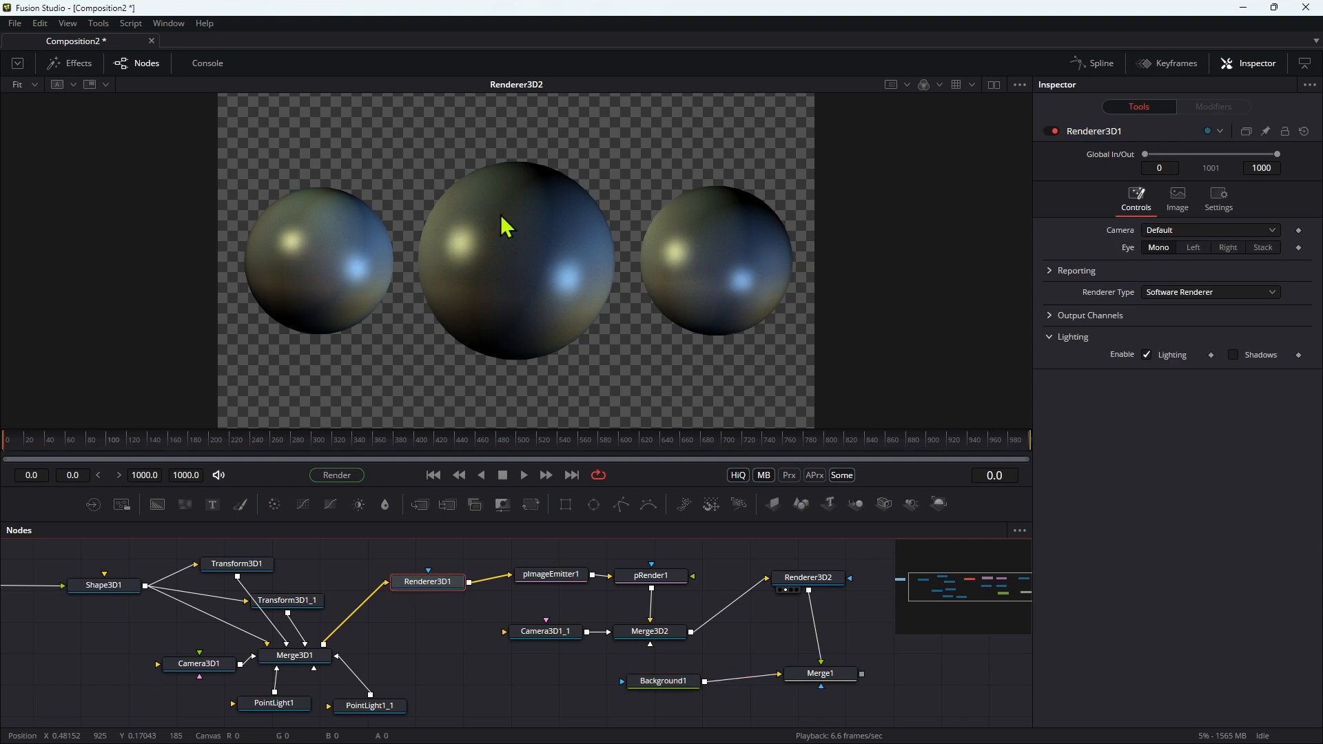
mouse_move(525, 210)
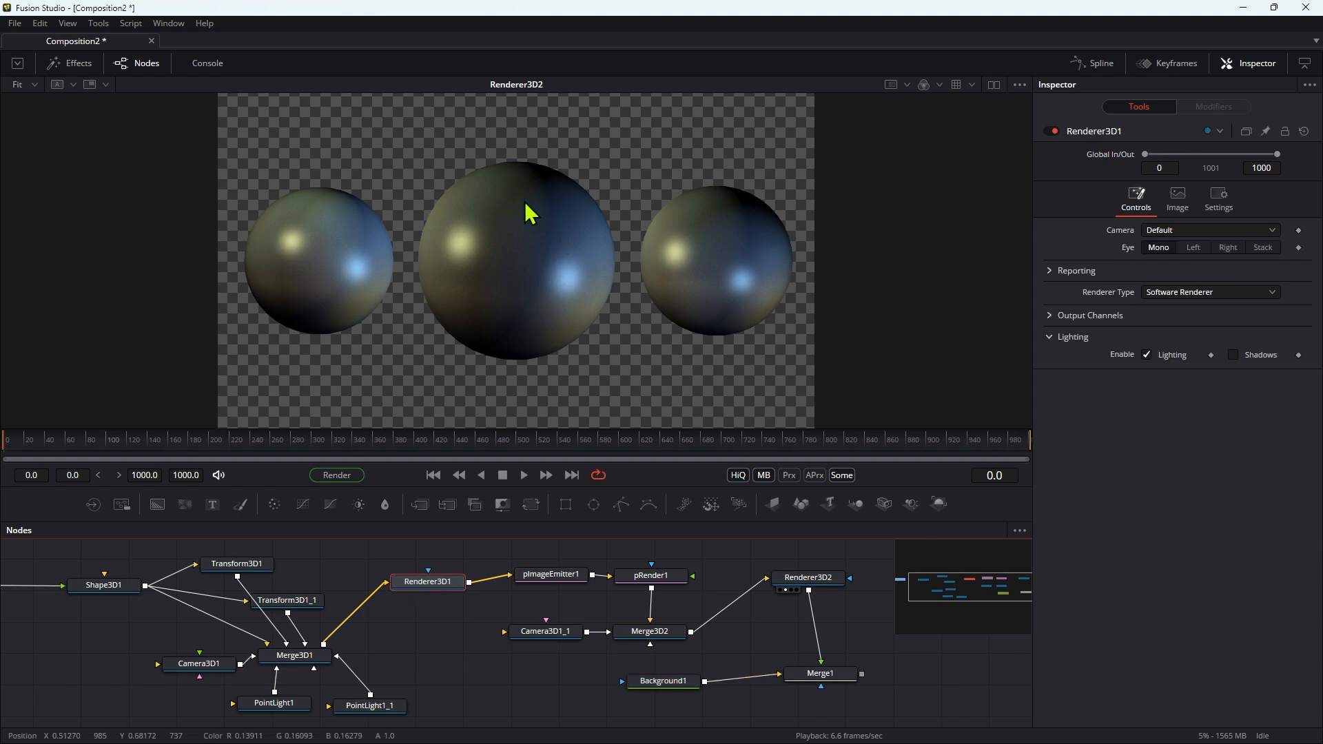
left_click(550, 575)
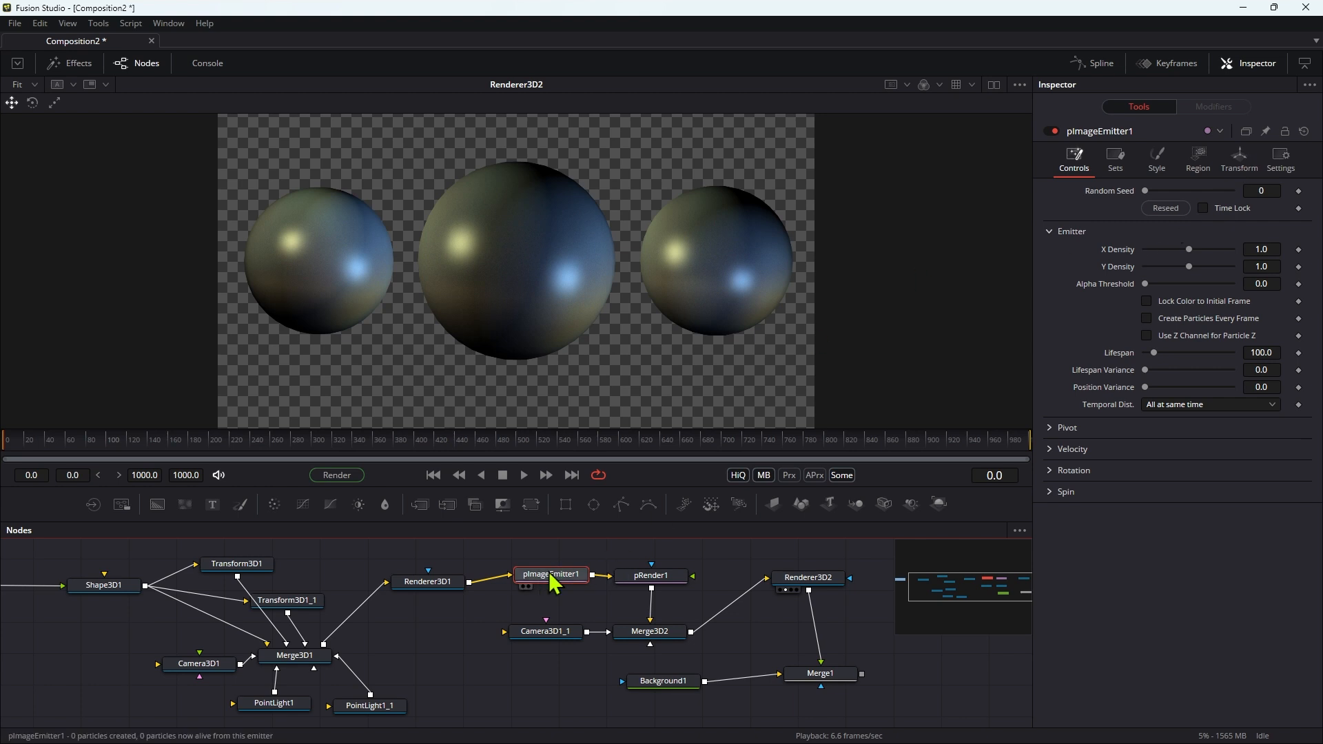
mouse_move(1175, 253)
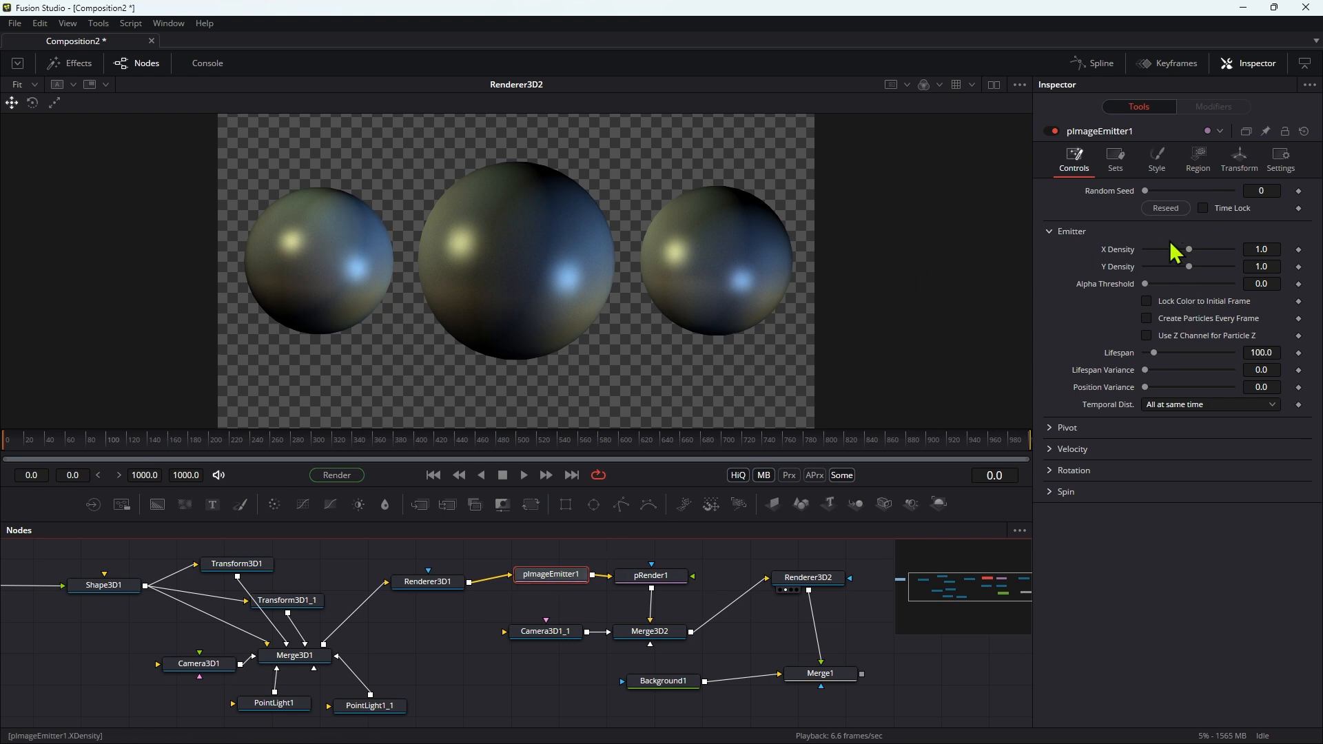
left_click(1261, 249)
type("0.5")
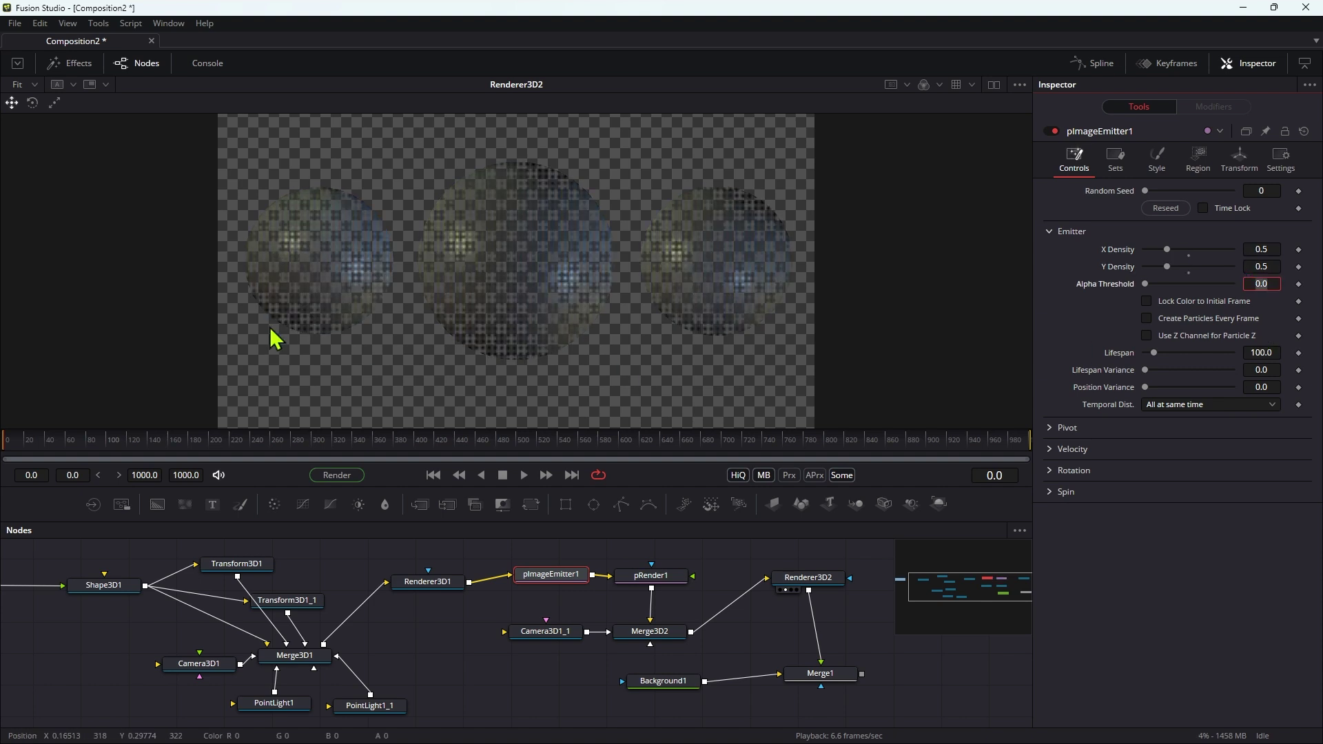
left_click(818, 673)
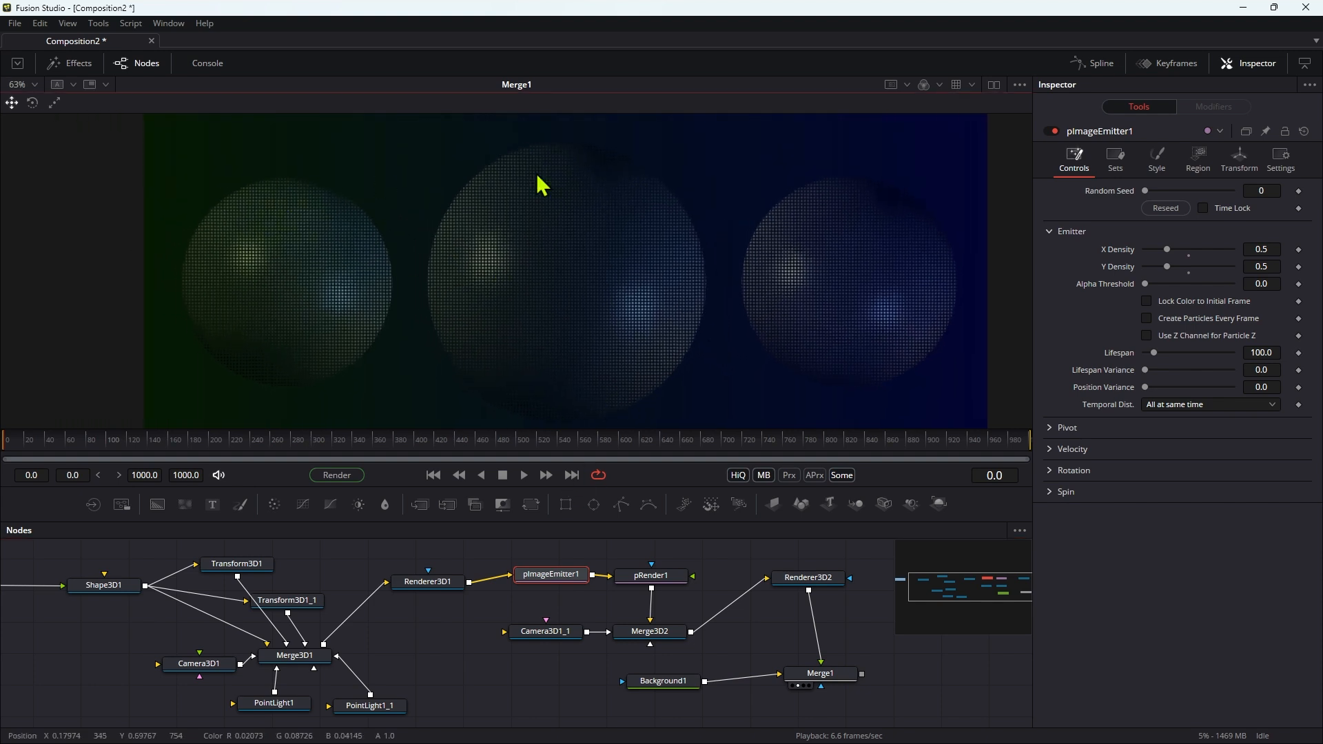
mouse_move(855, 707)
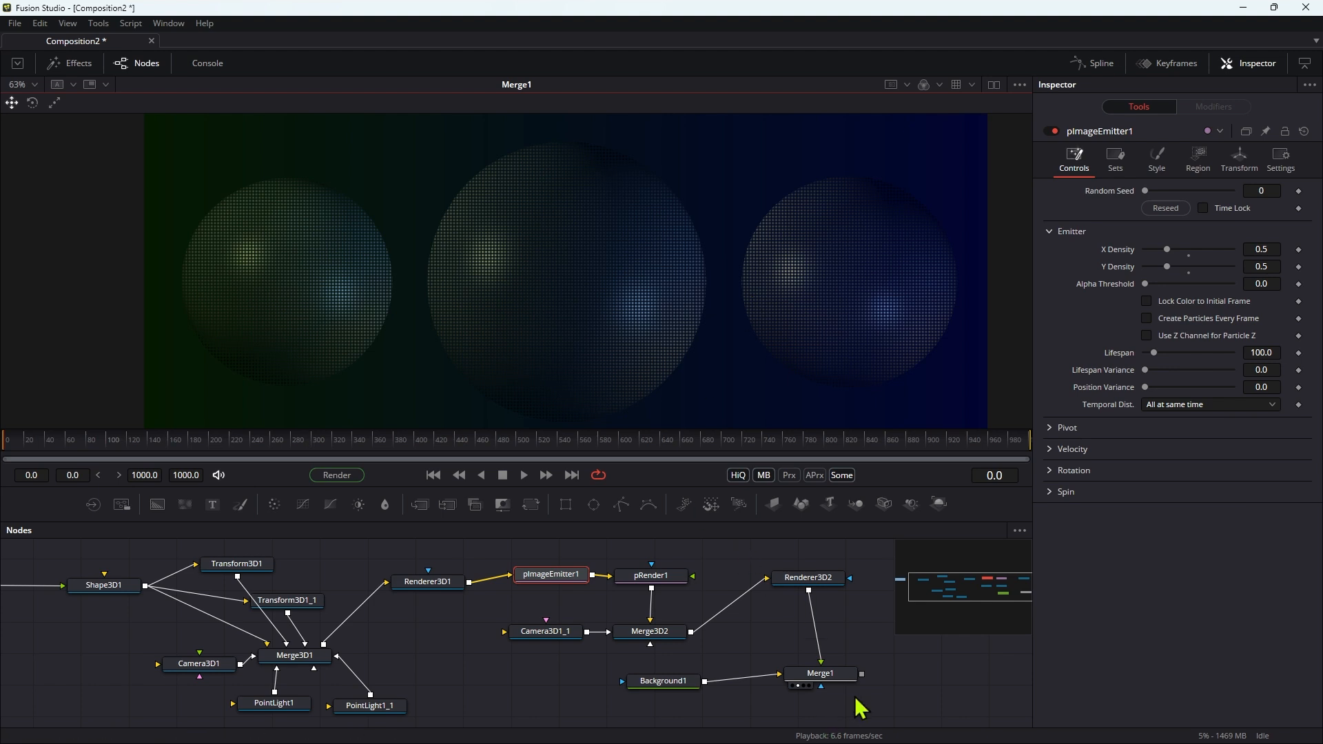
left_click(1264, 250)
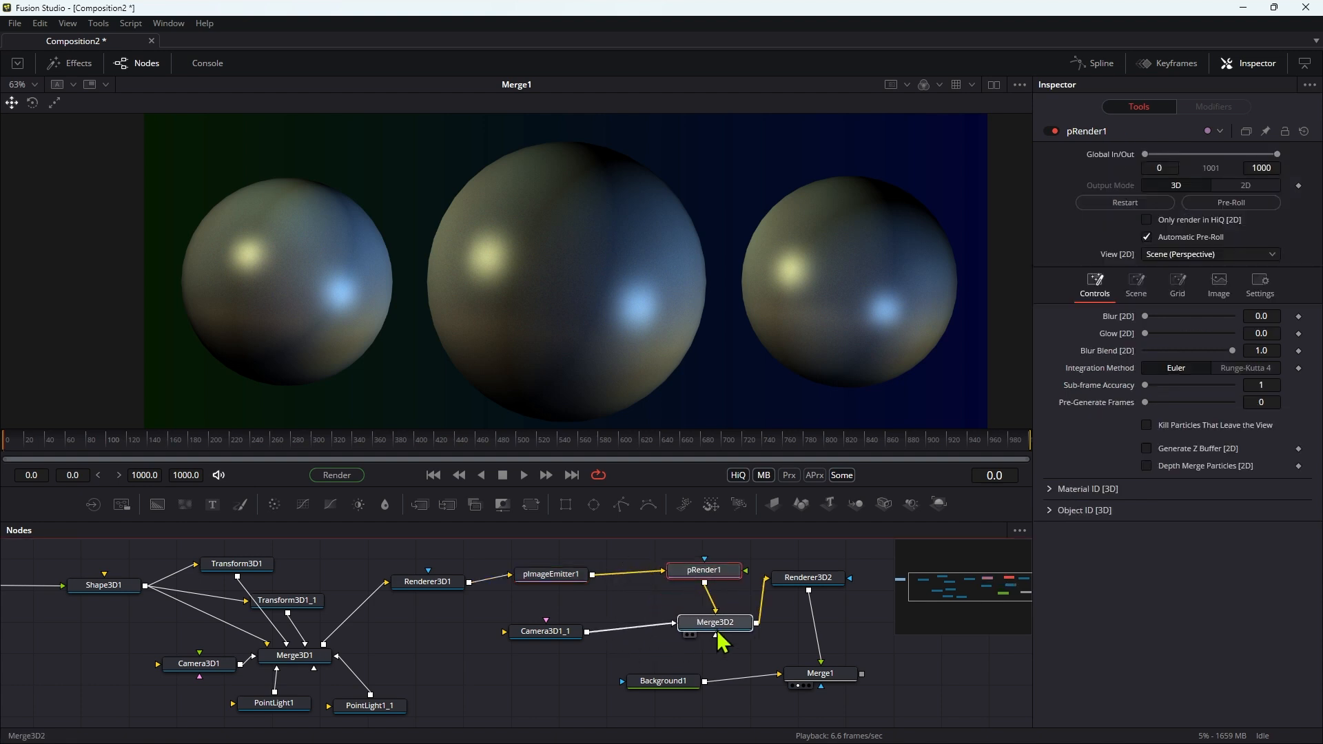
Insert pTurbulence after pImageEmitter1 and scrub forward to see the spheres scatter.
left_click(715, 622)
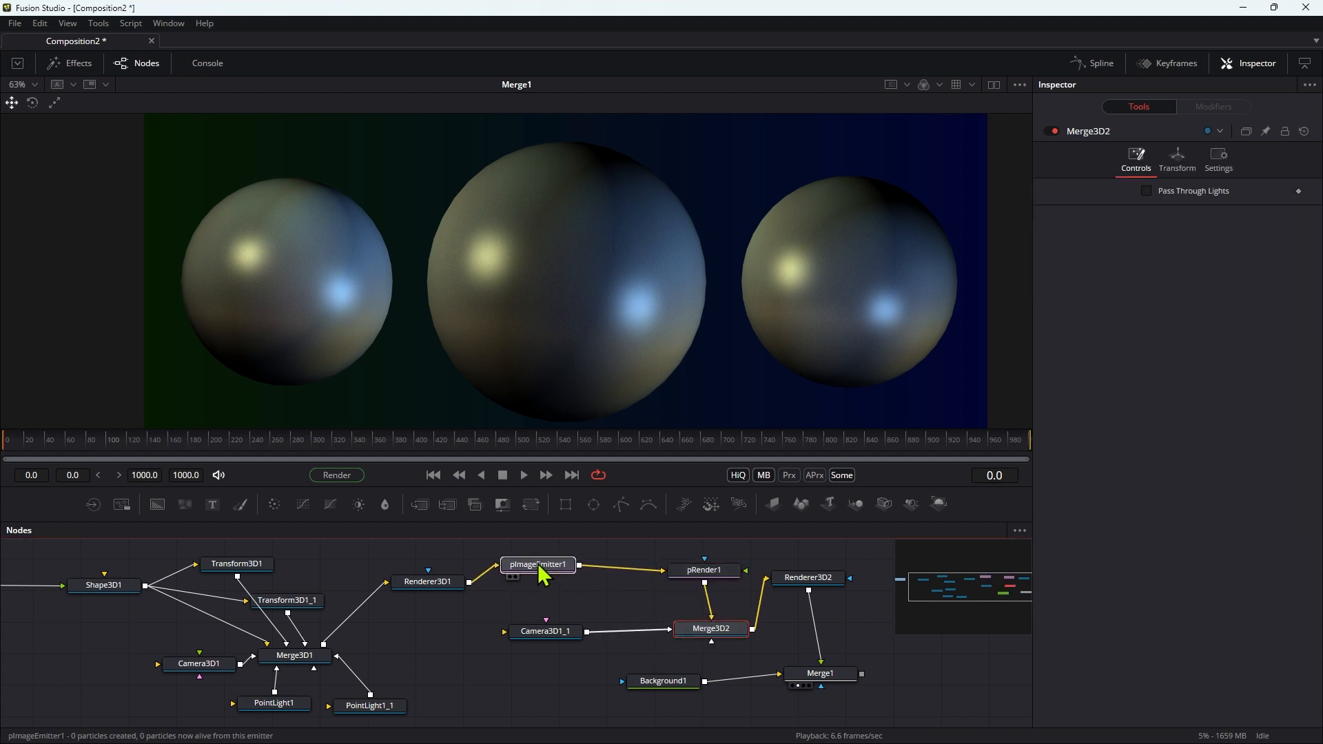
left_click(536, 569)
type("ptur")
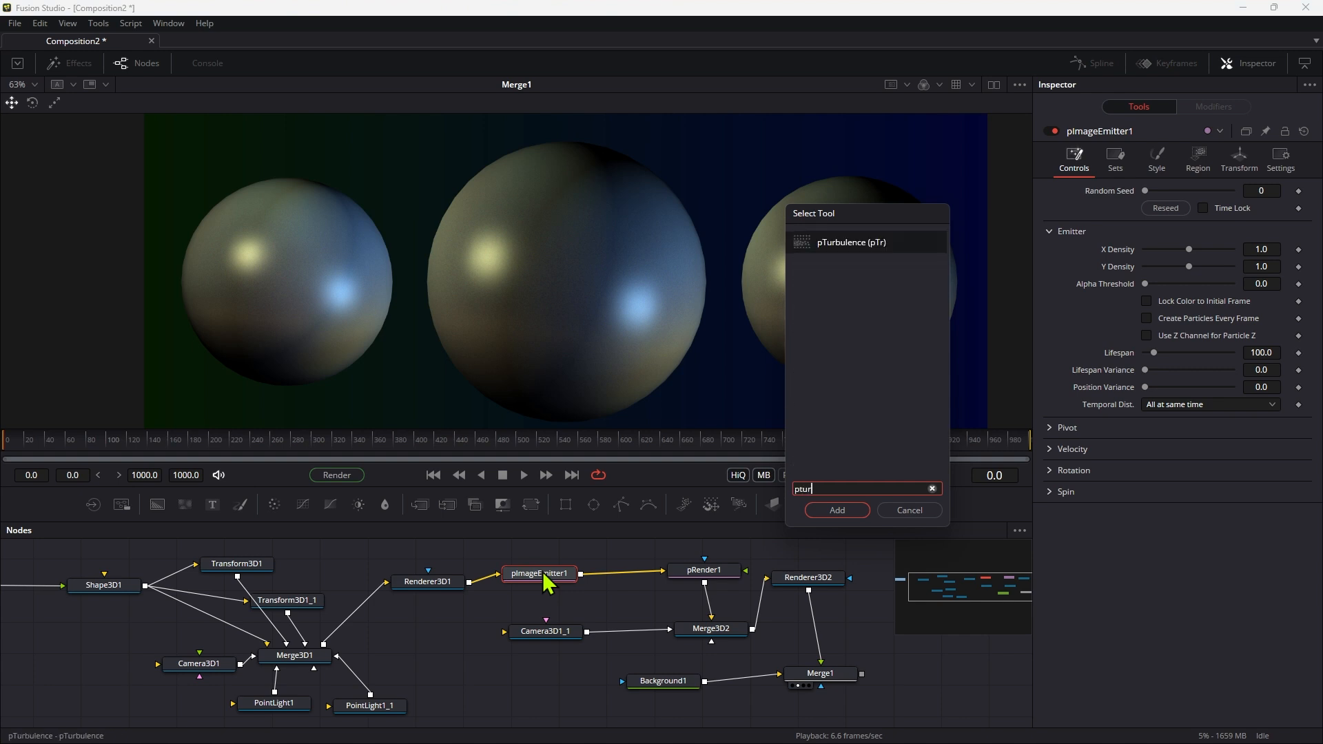
left_click(835, 510)
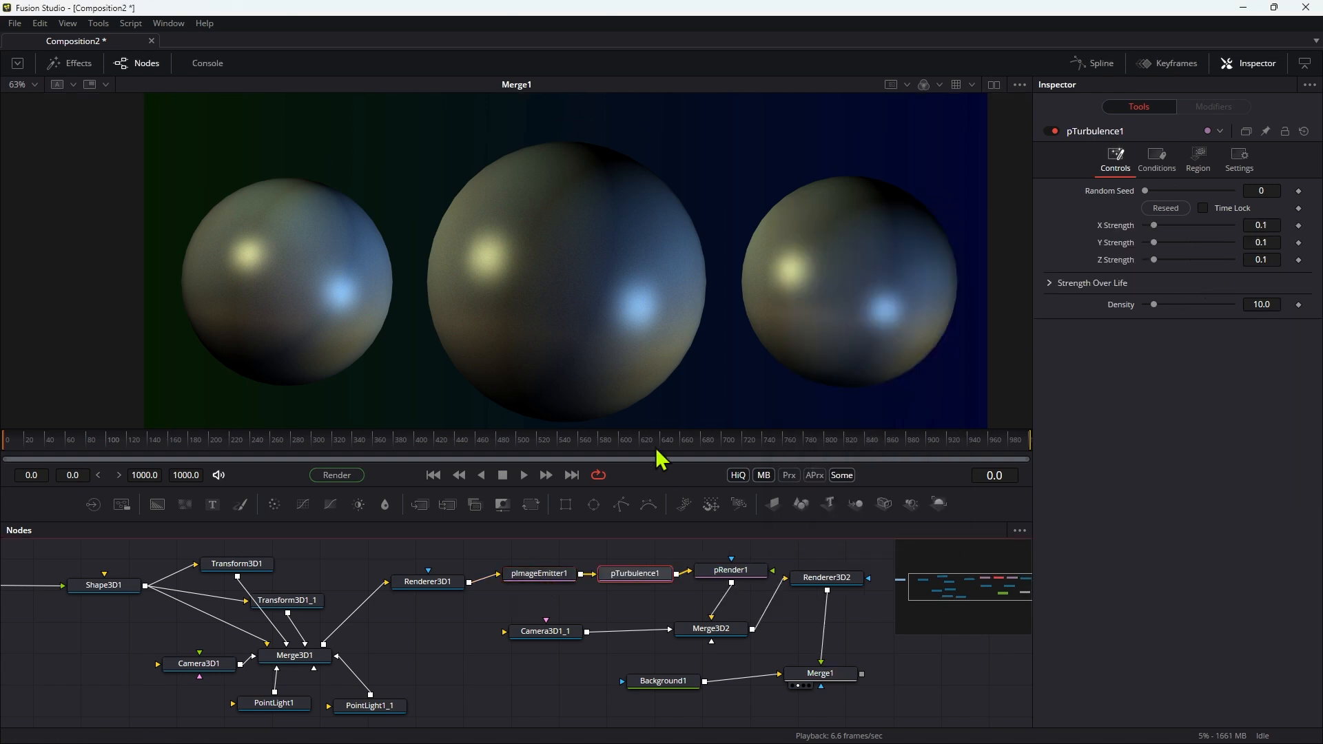
left_click(522, 473)
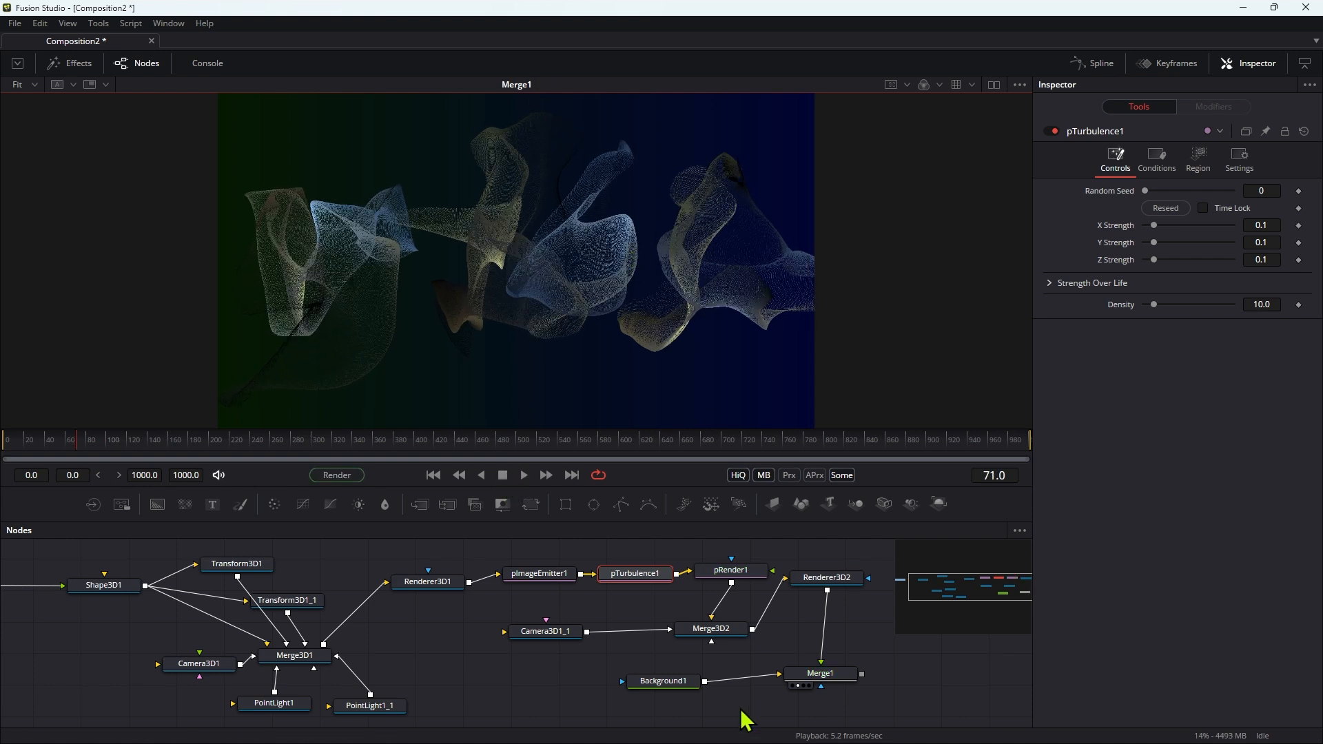
left_click(825, 577)
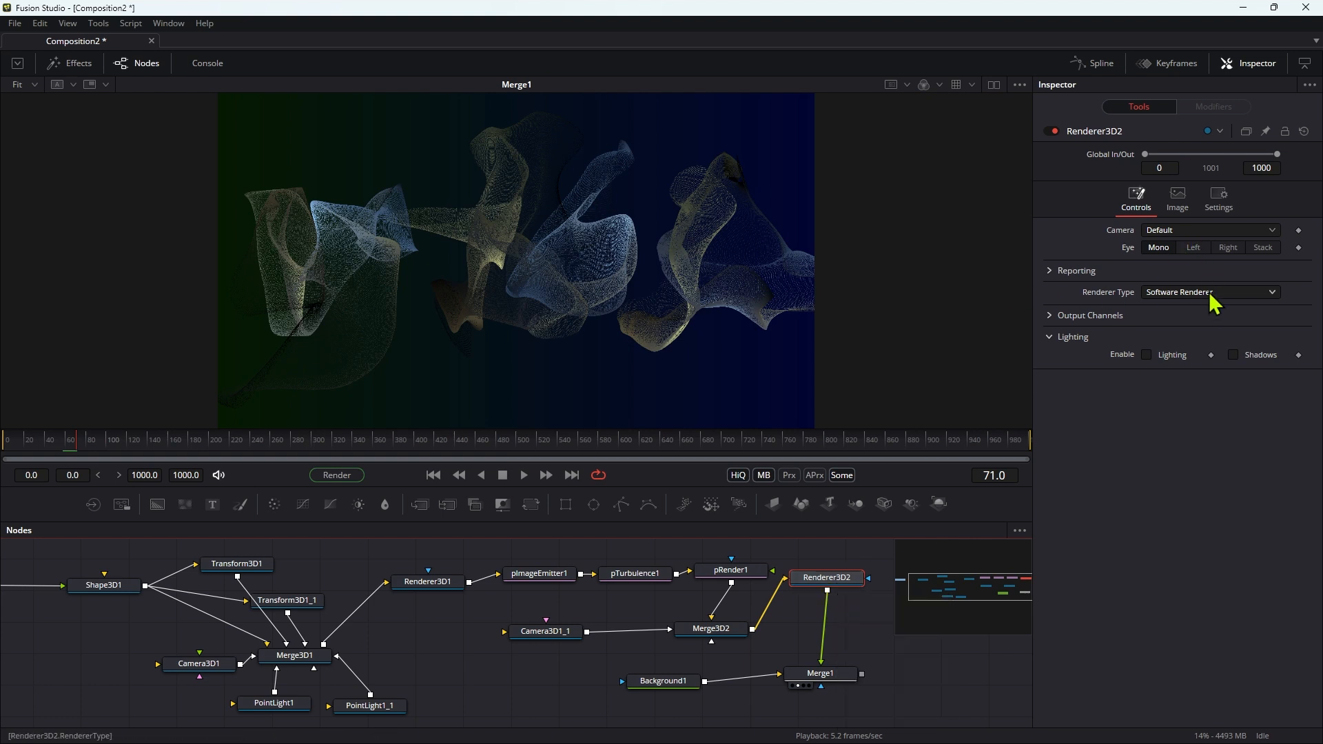
Switch Renderer3D2 to Hardware Renderer with Quick Sort transparency.
left_click(1208, 292)
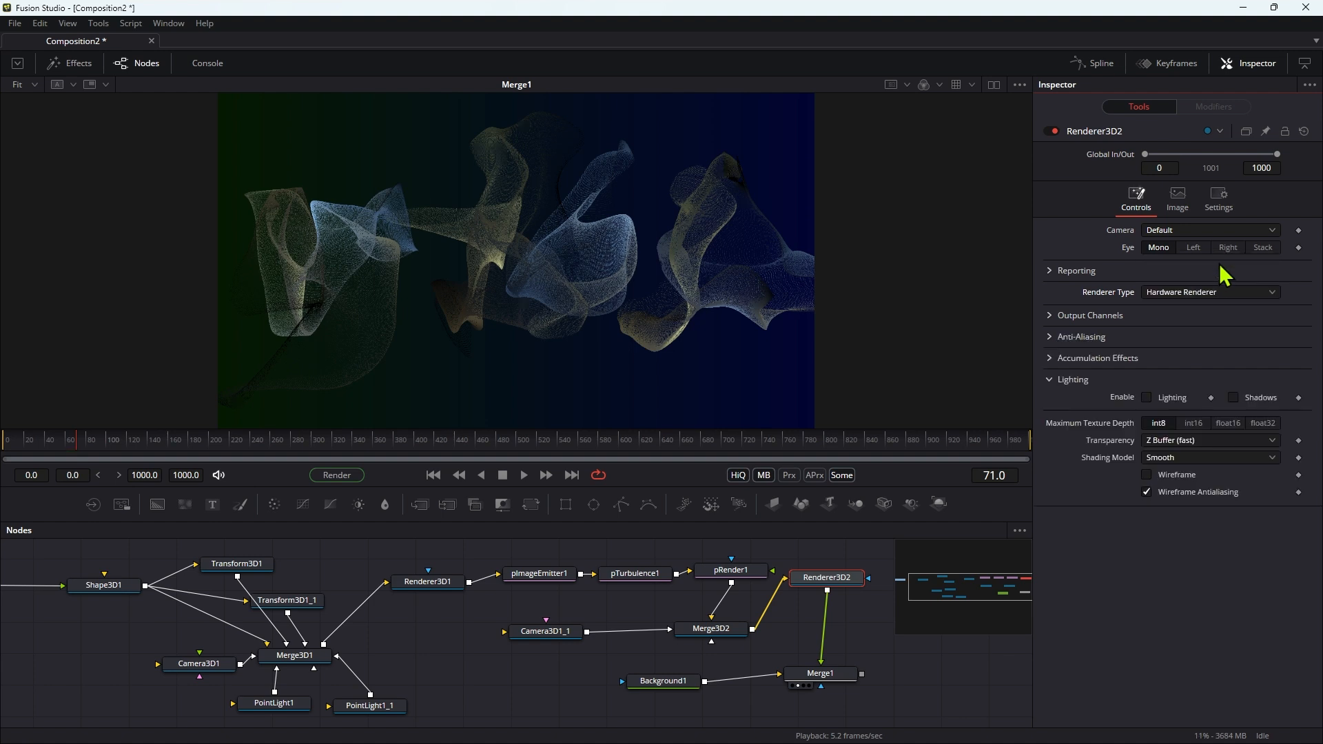
left_click(1209, 439)
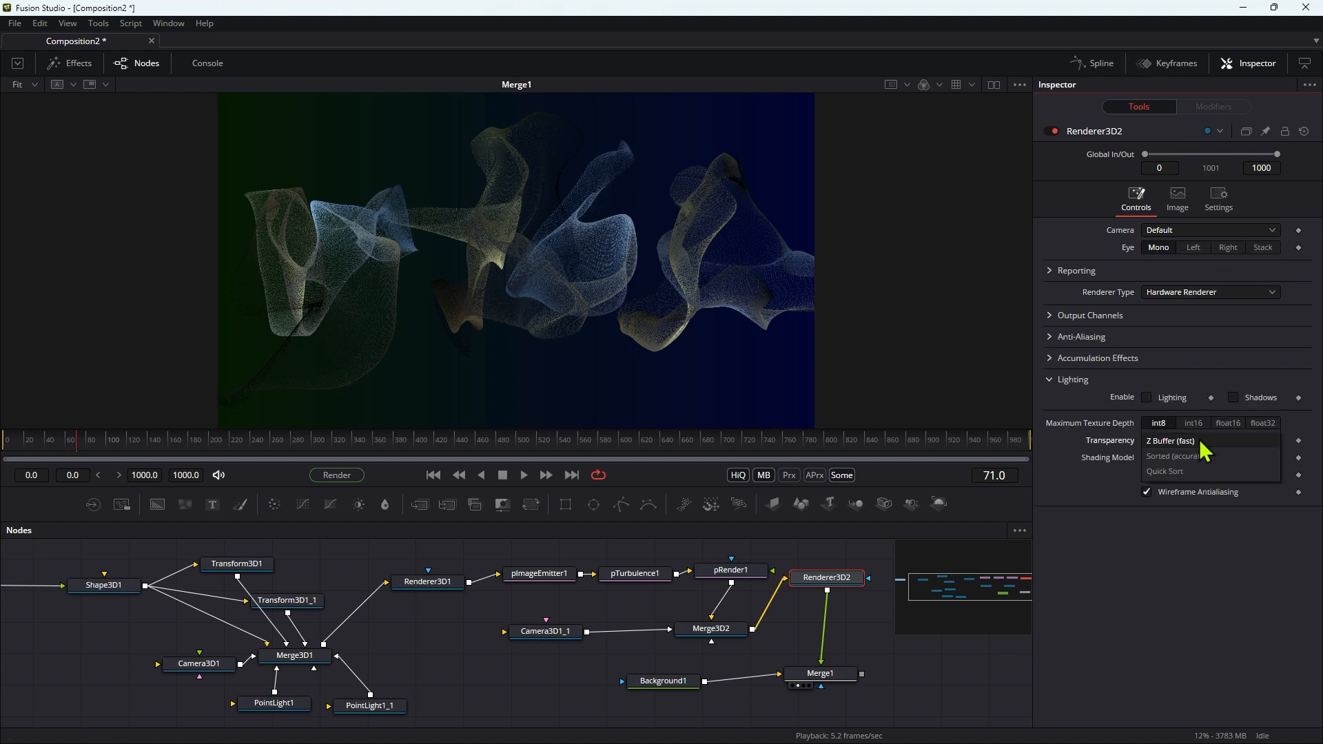
left_click(1166, 471)
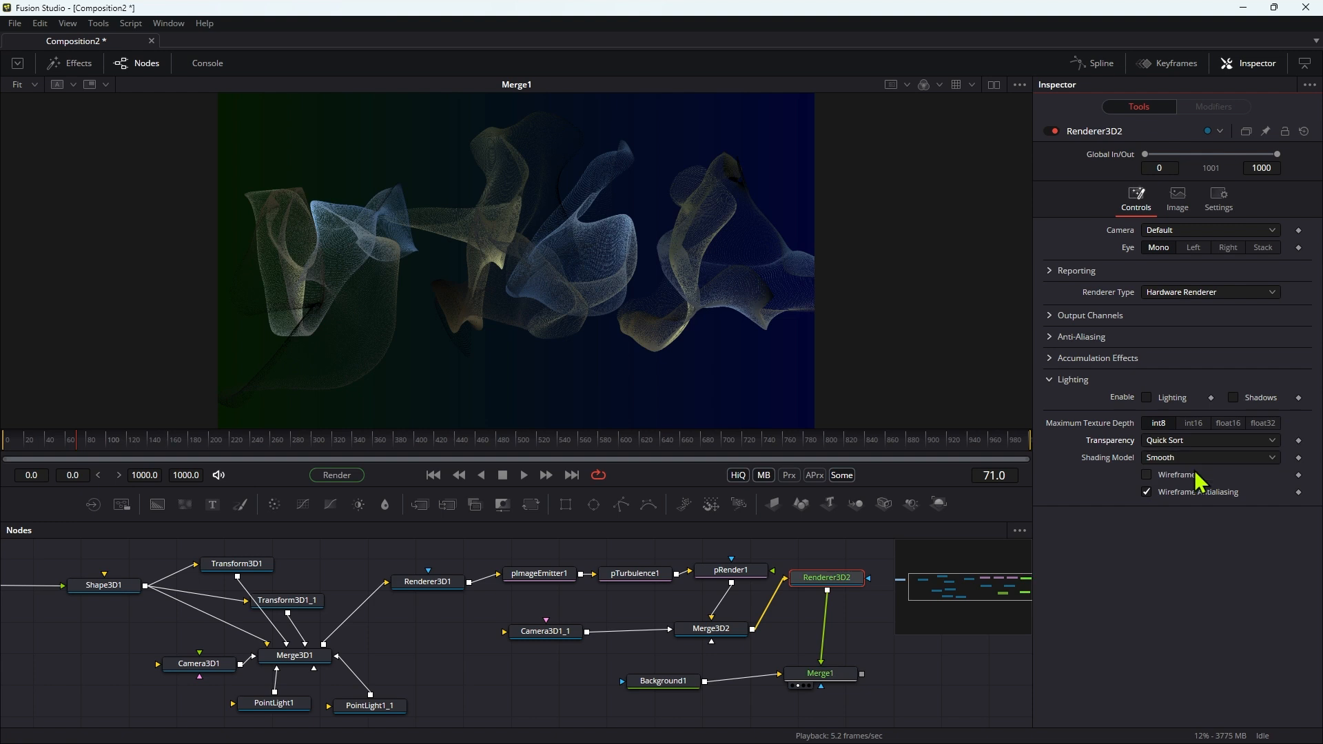
left_click(1145, 474)
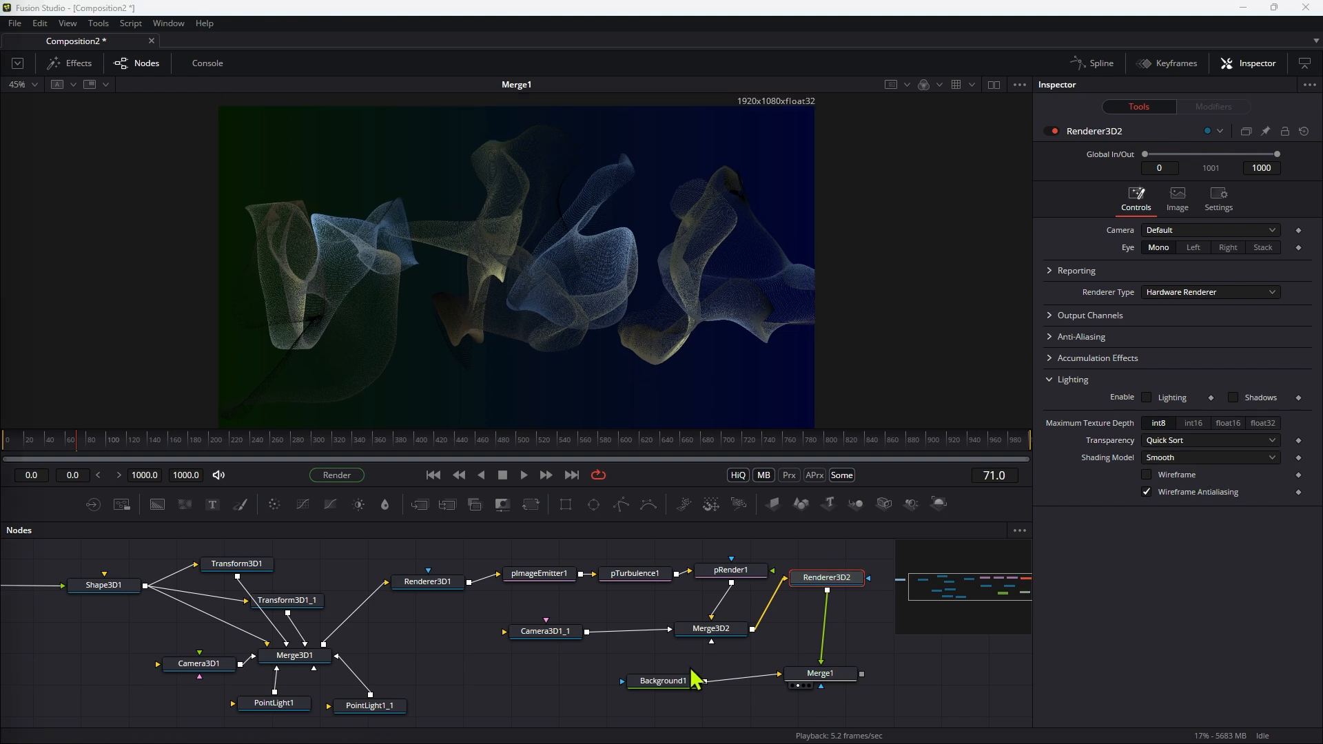
left_click(522, 475)
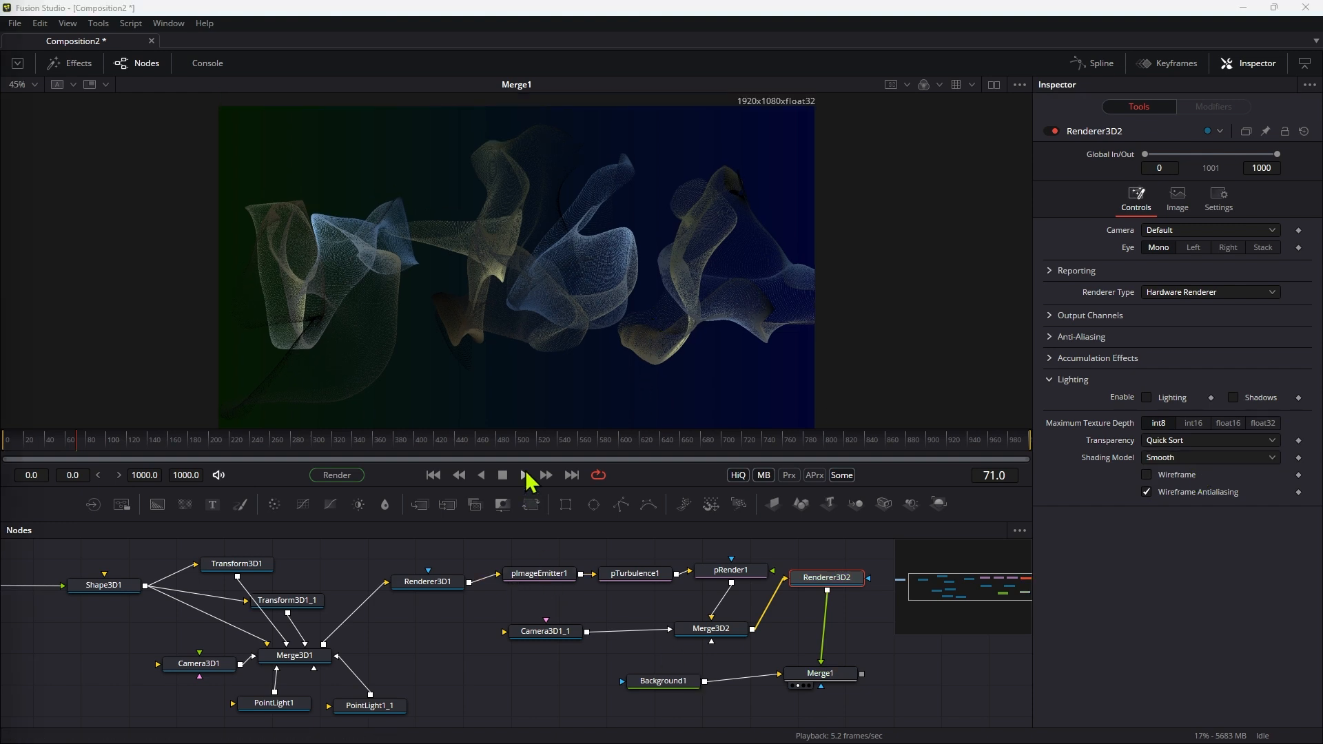
Set Playback Update to 15 frames and play the particles to around frame 90.
left_click(522, 475)
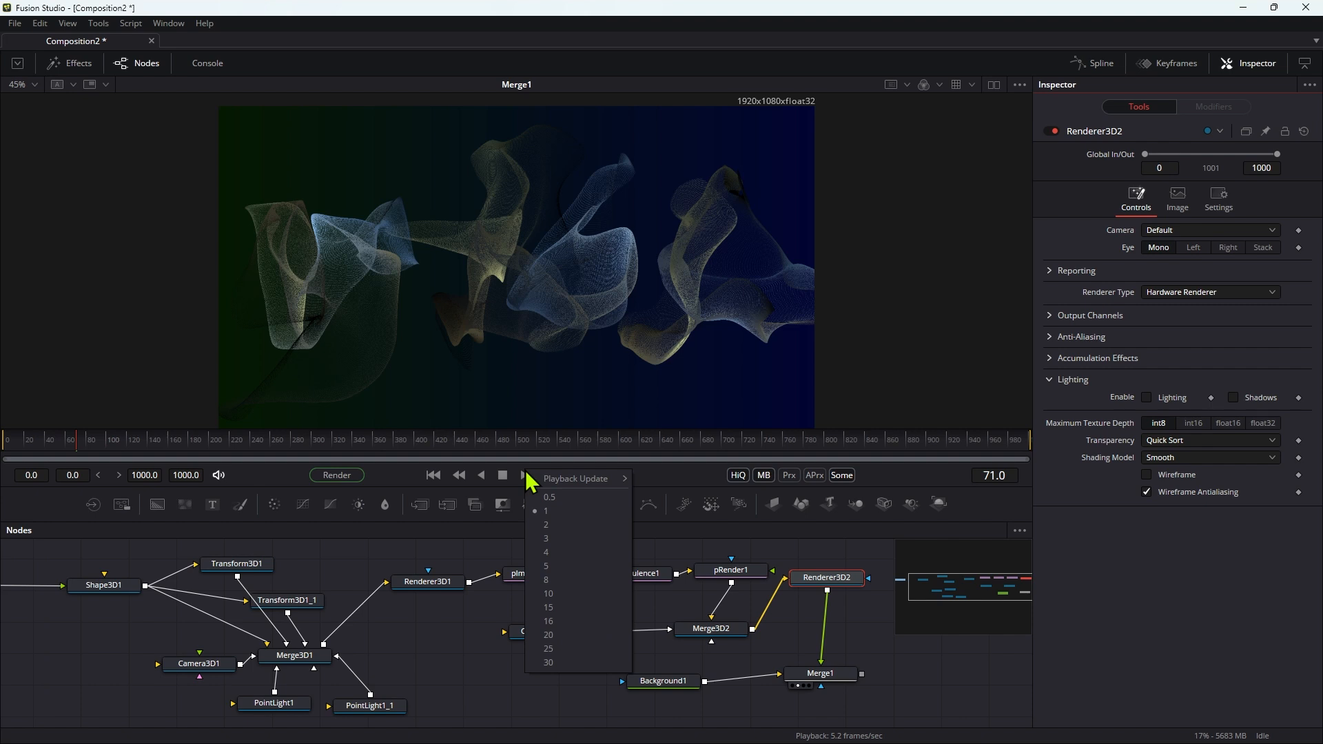
mouse_move(560, 608)
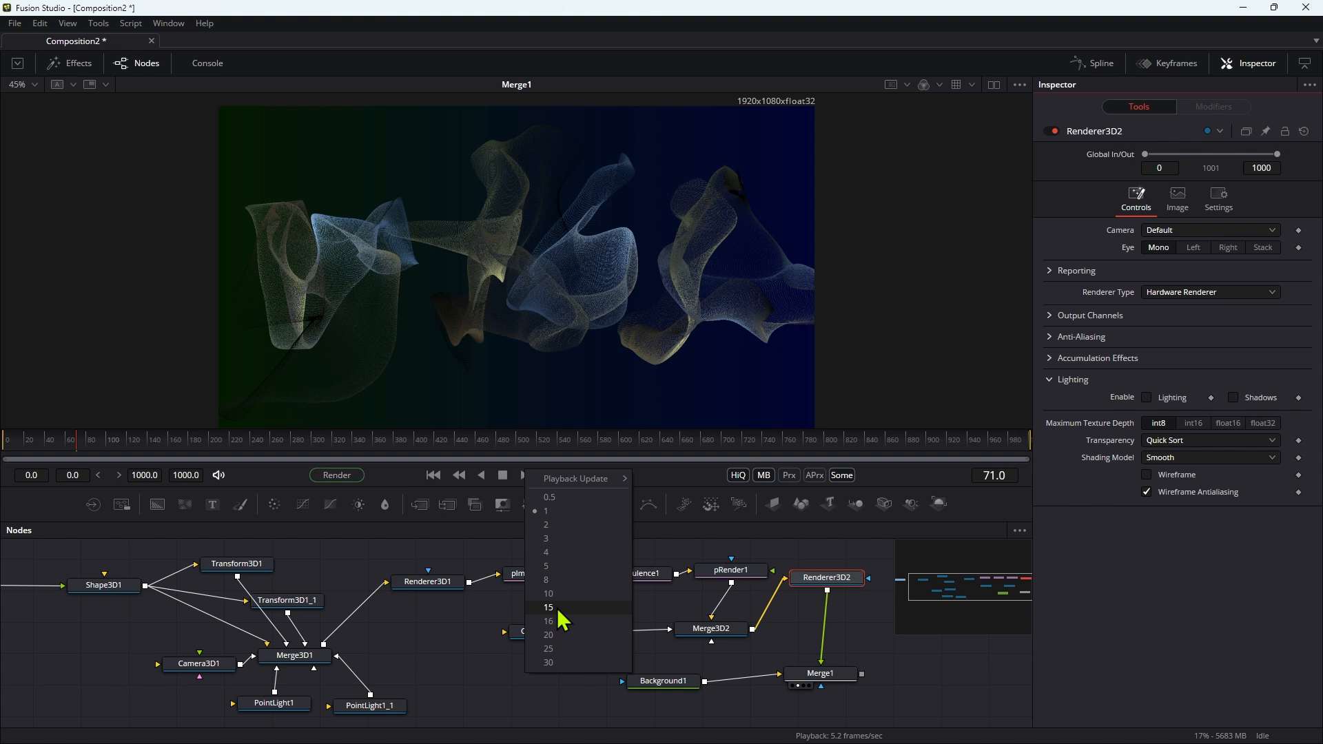
left_click(548, 607)
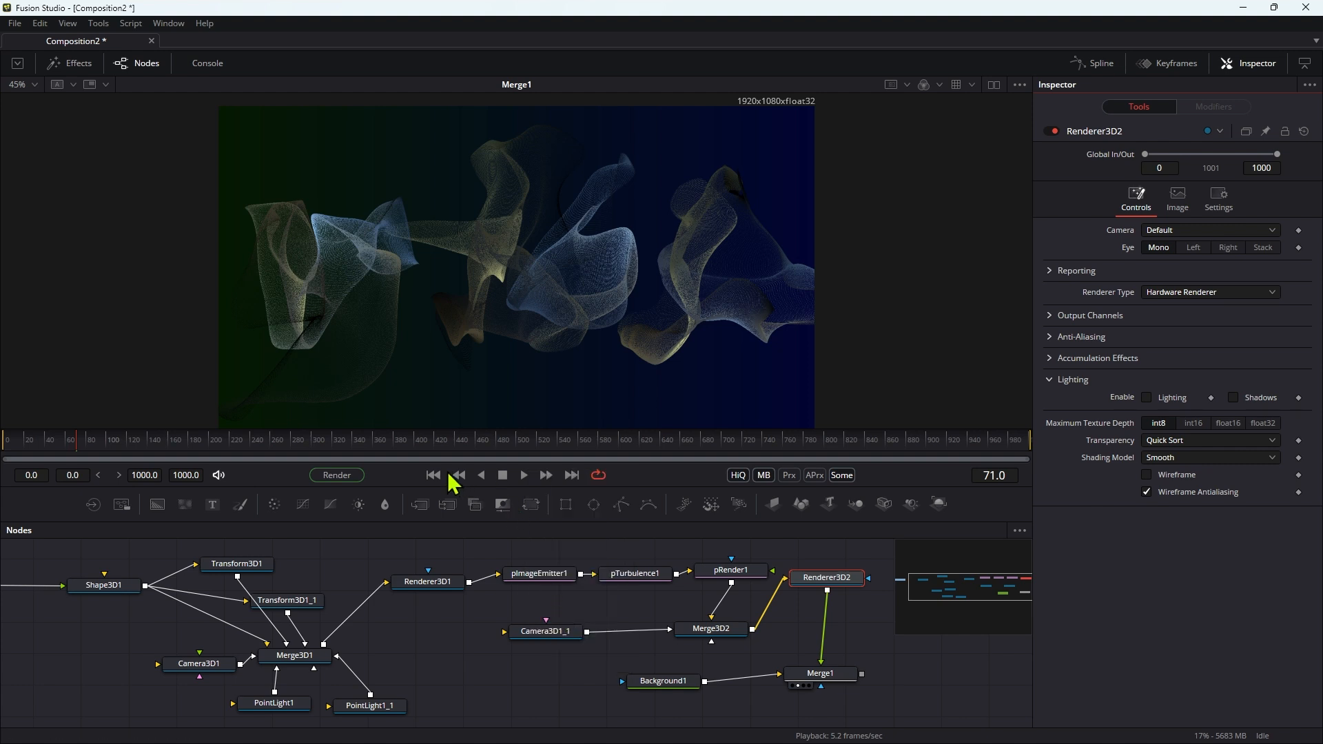
left_click(523, 476)
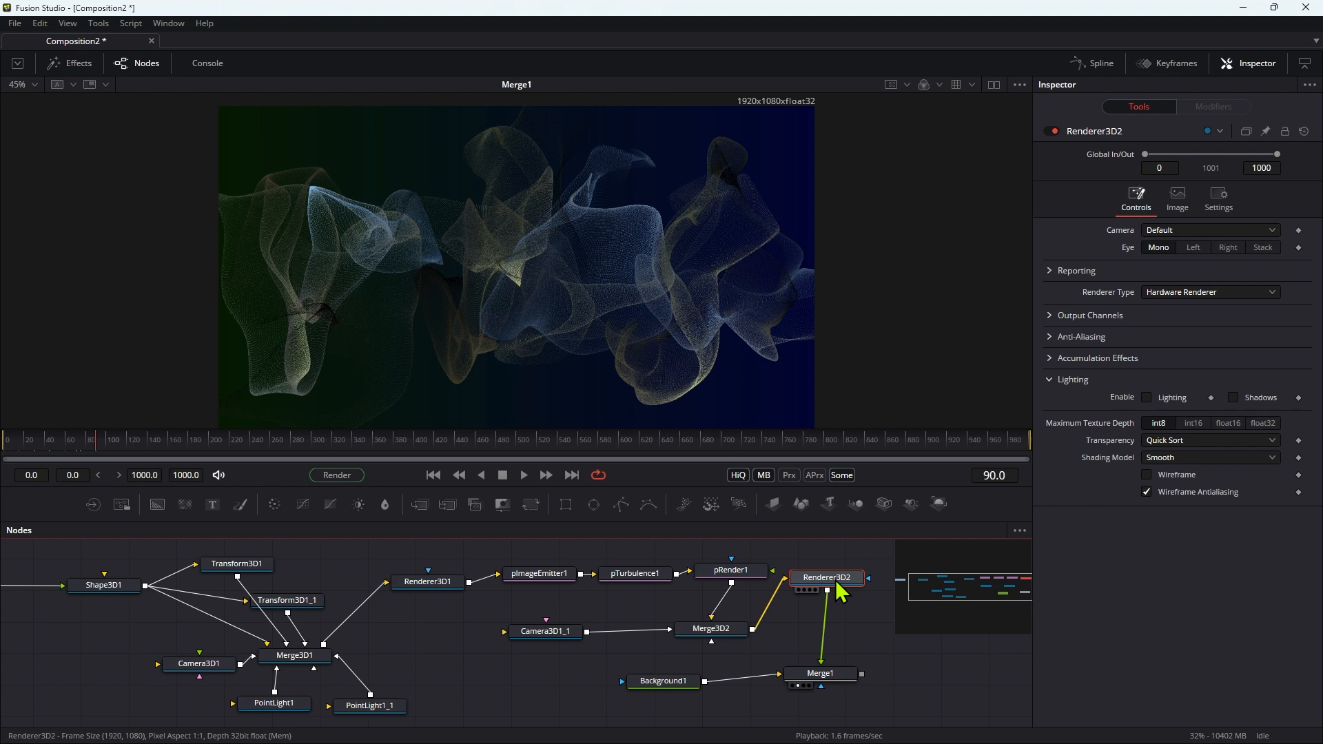
Add BrightnessContrast1 after Renderer3D2 with Gain 2.0 and Saturation 2.0.
left_click(825, 609)
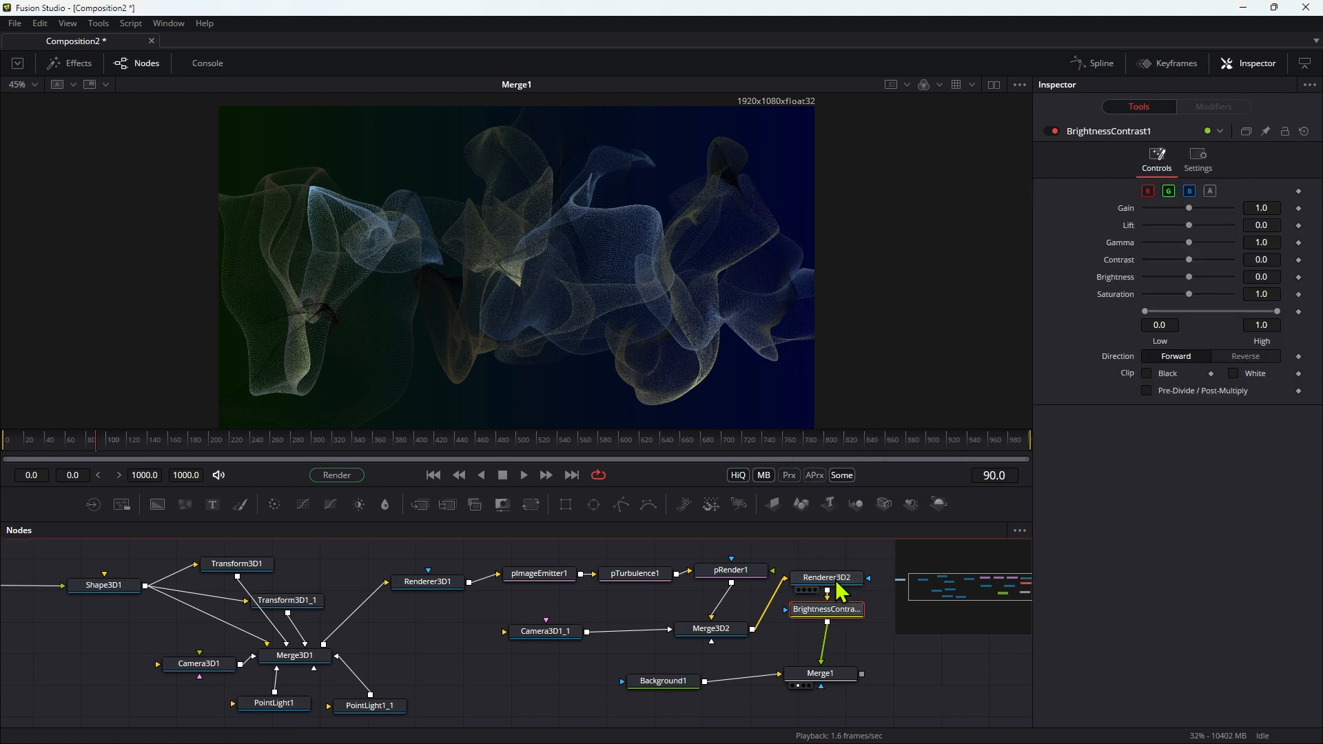
mouse_move(1261, 225)
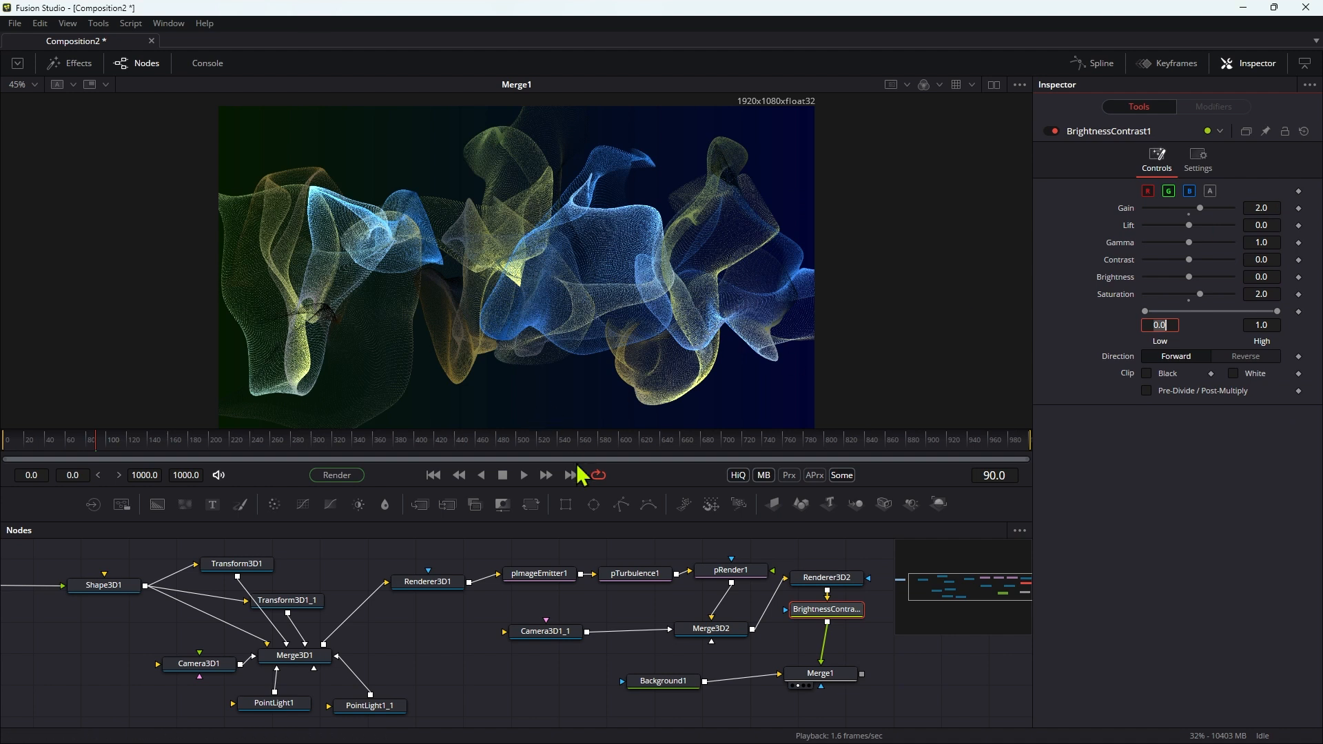
mouse_move(545, 600)
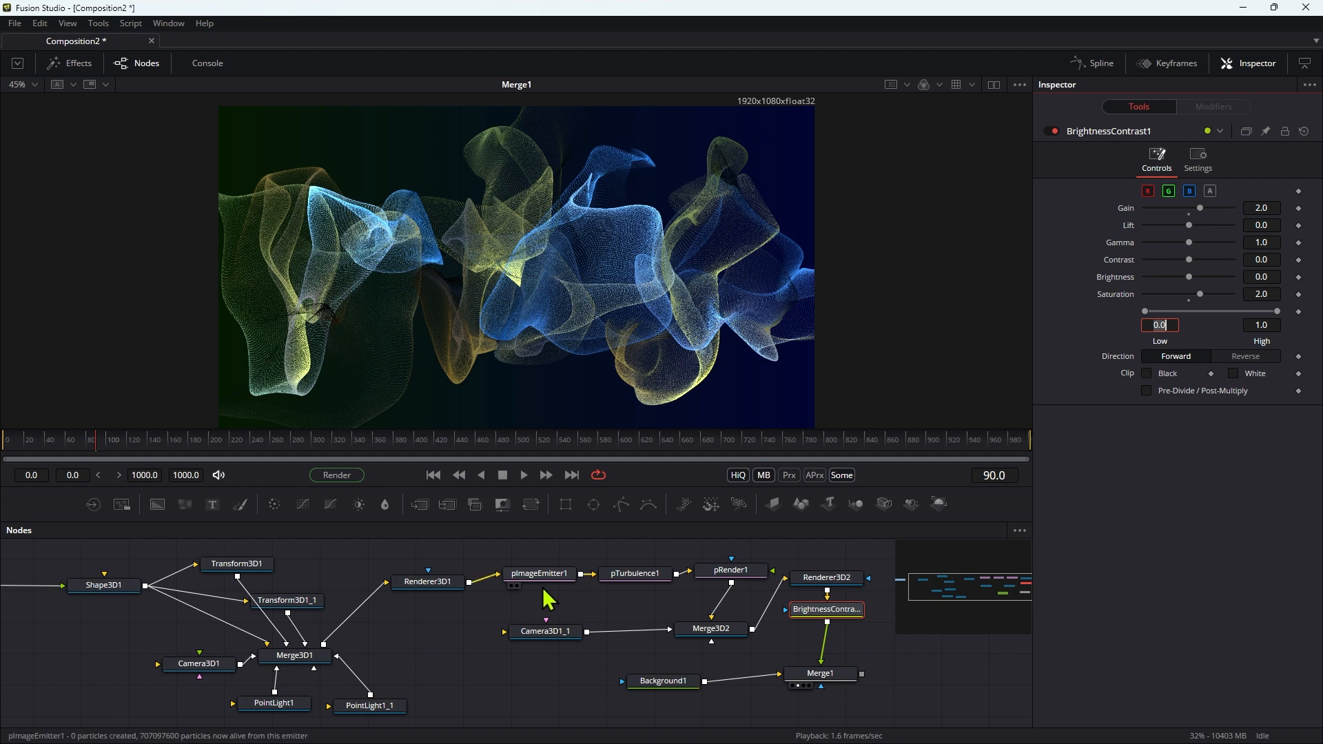
left_click(1261, 259)
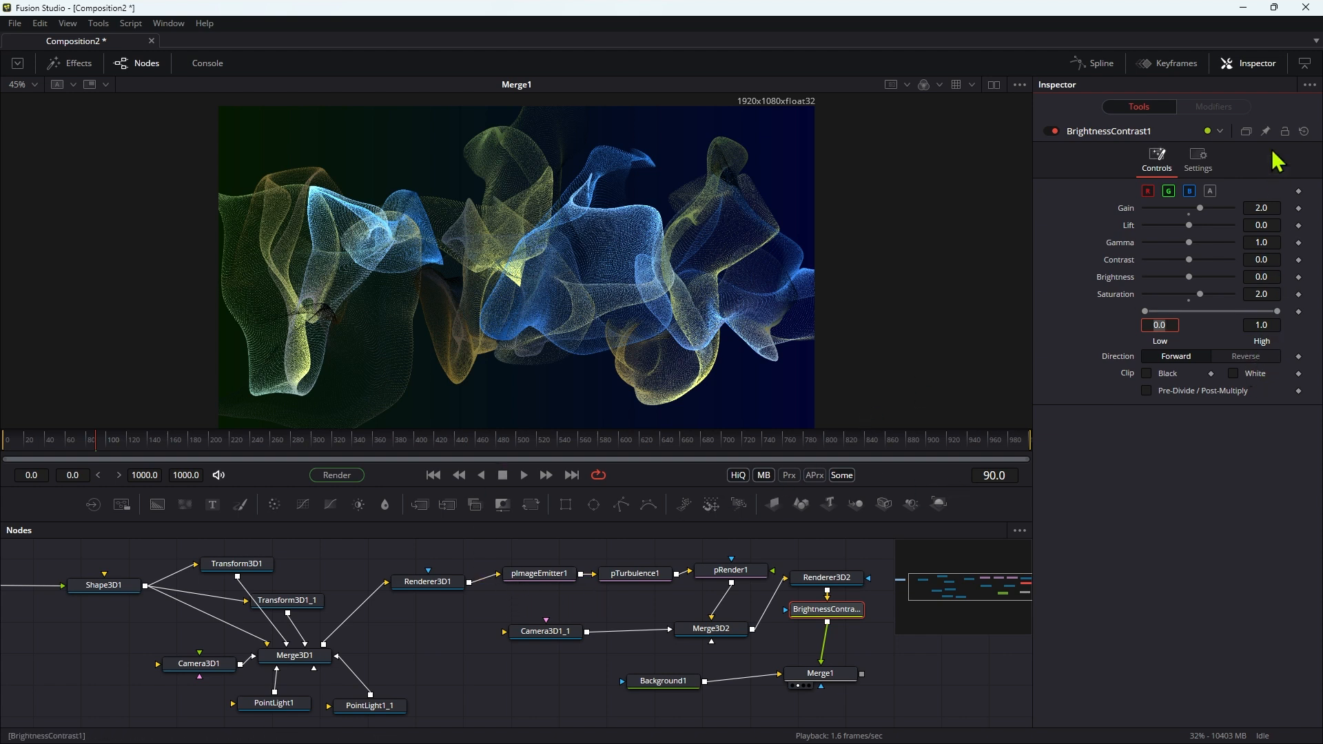
Keyframe BrightnessContrast1's Blend at 1.0 on frame 90 and 0.0 on frame 40.
left_click(1197, 156)
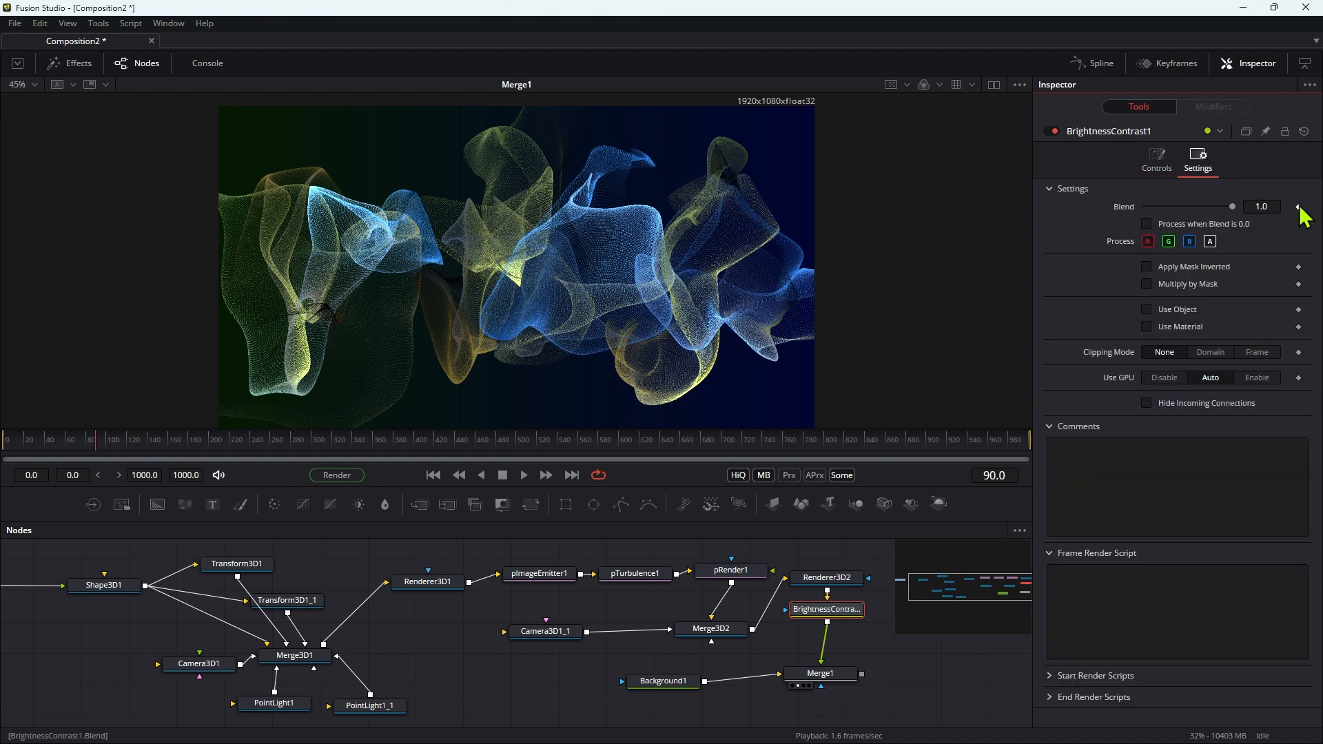
mouse_move(1280, 290)
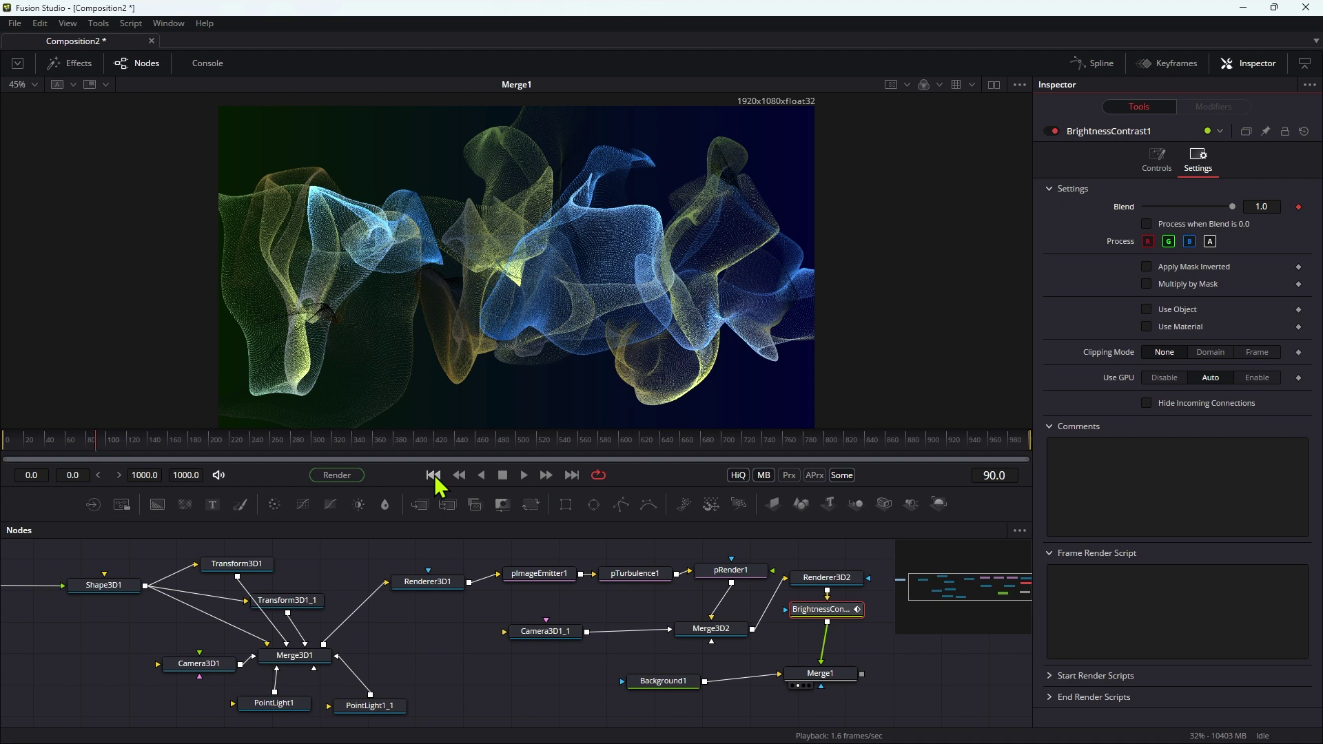
left_click(433, 475)
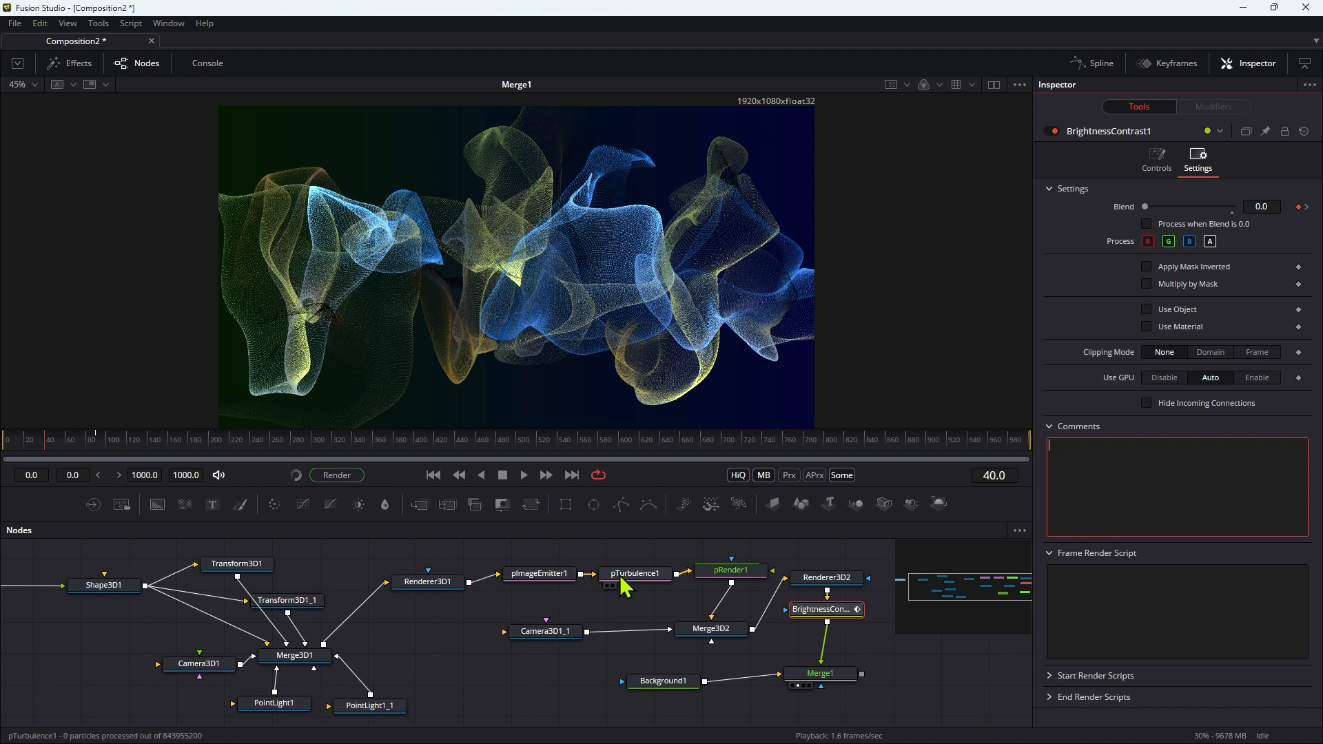
Keyframe pTurbulence1's X, Y and Z Strength at 0.1 at different frames.
left_click(634, 573)
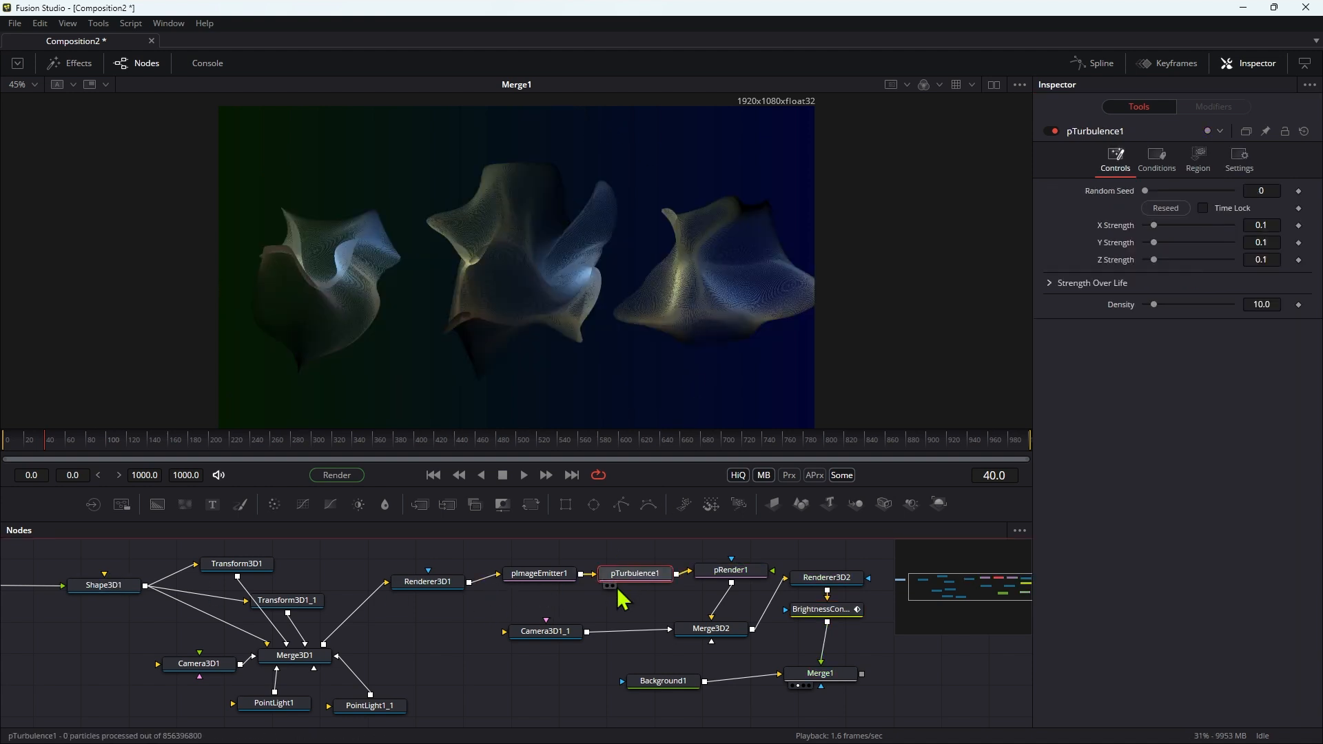
mouse_move(274, 298)
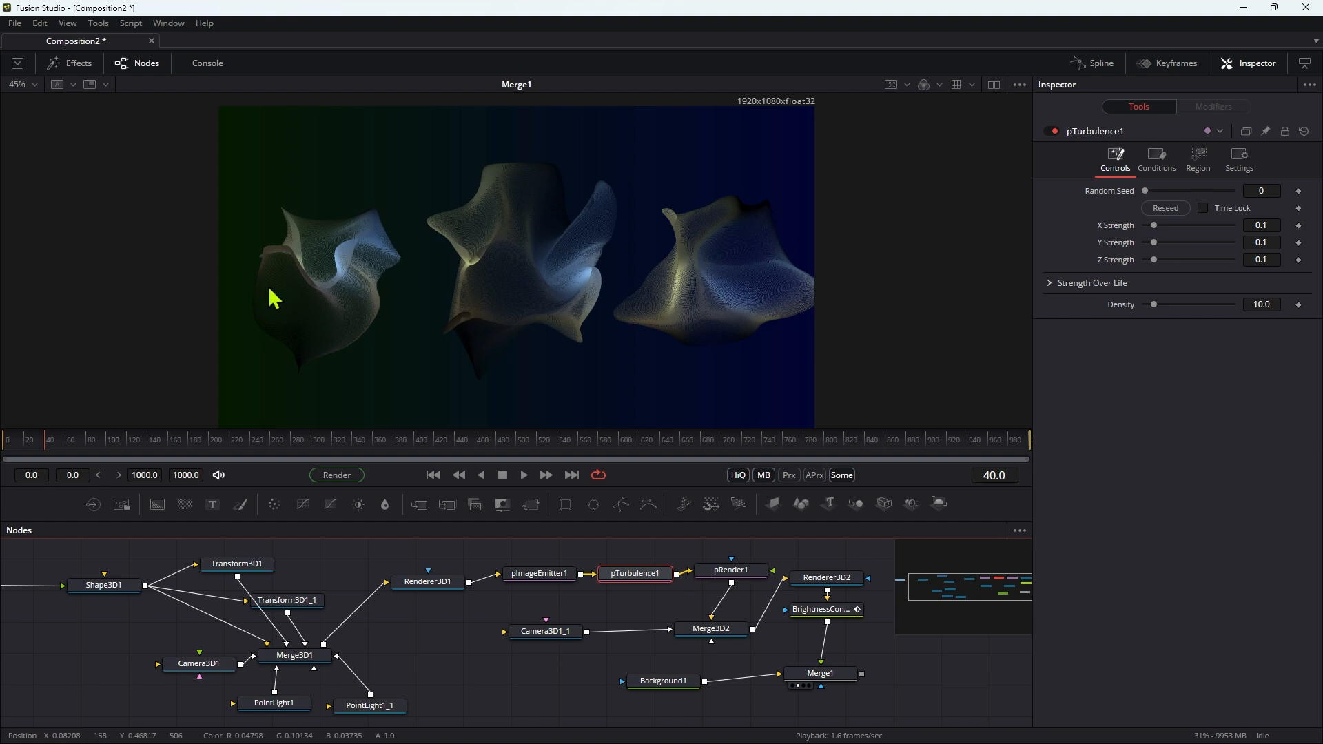
mouse_move(223, 478)
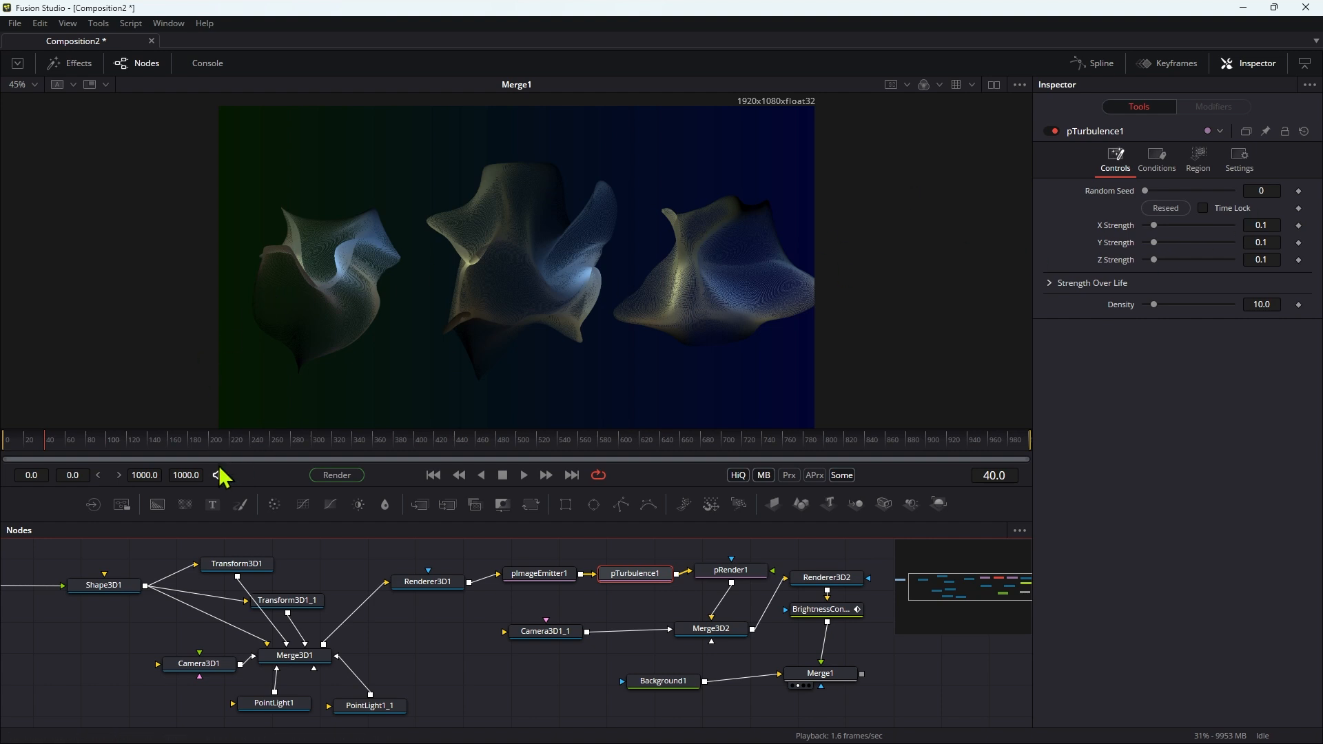
mouse_move(1313, 266)
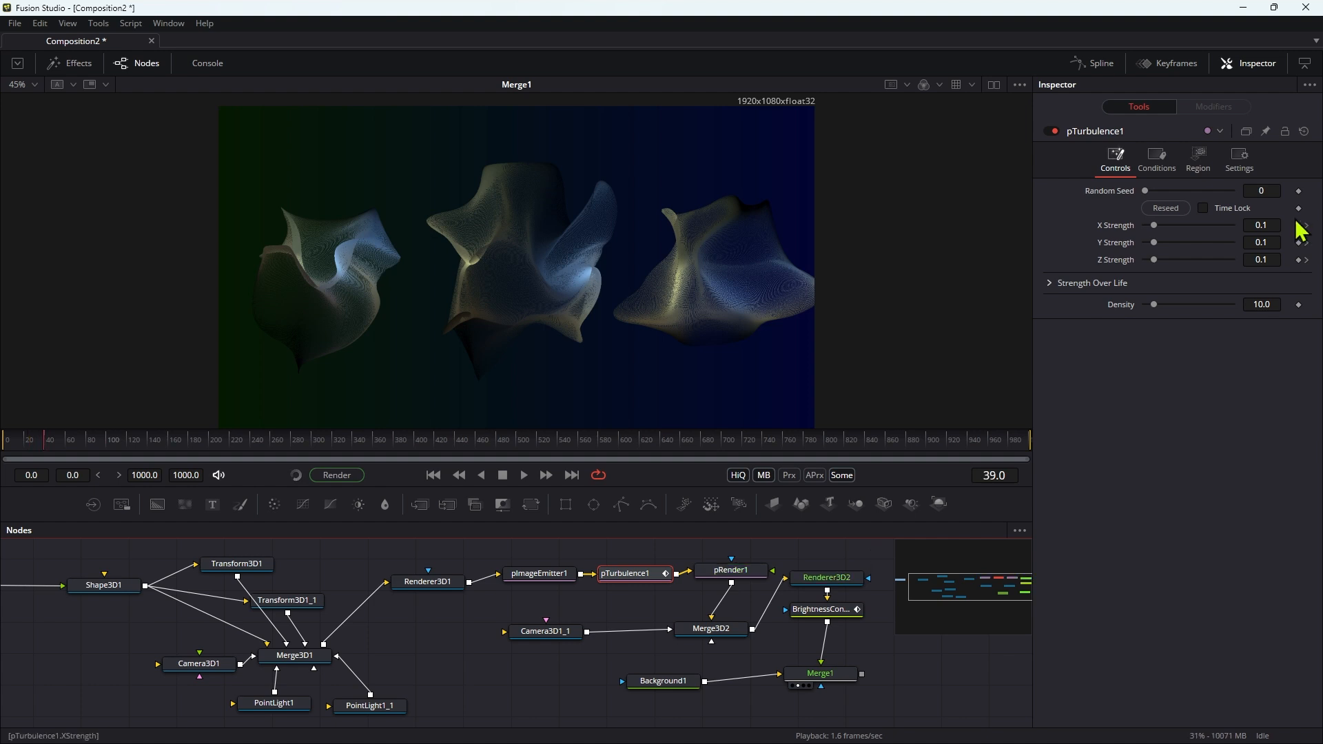
triple_click(1261, 224)
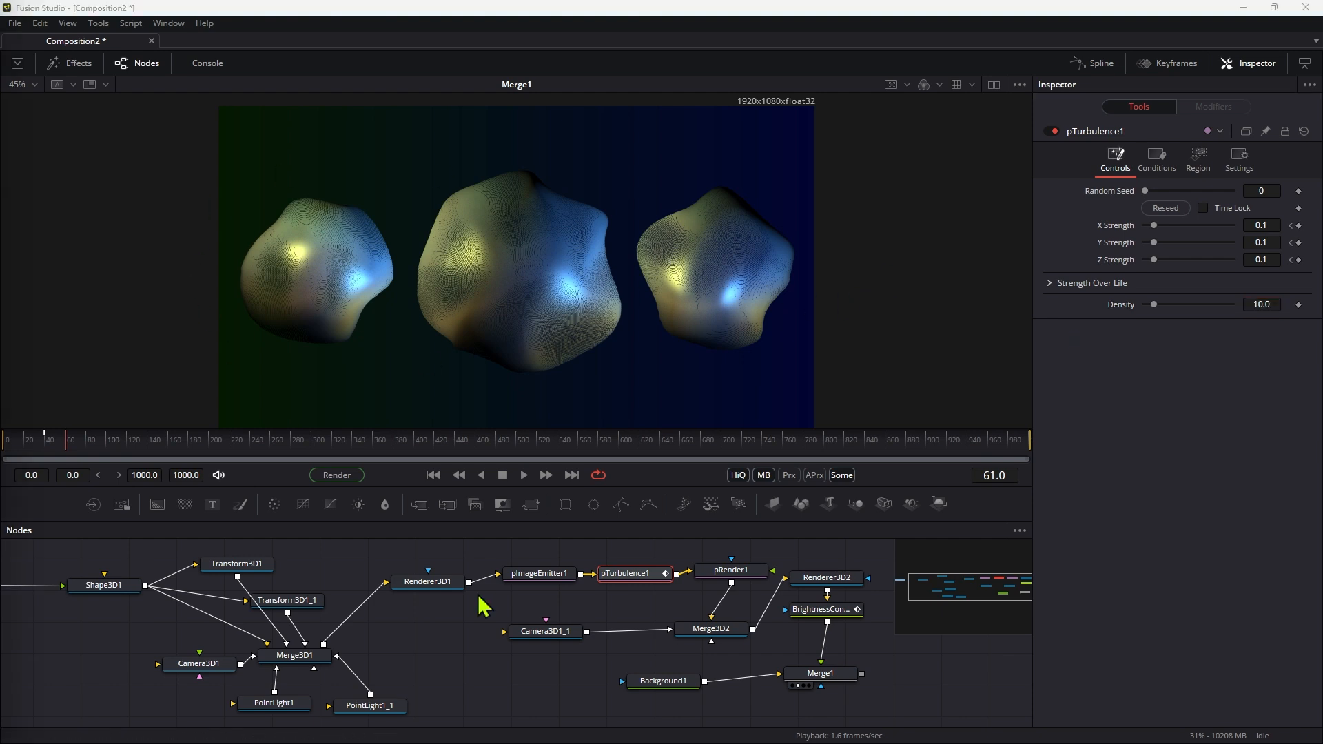
Keyframe Camera3D1's Rotation Y from frame 0, extend render end to 239 and play.
left_click(427, 582)
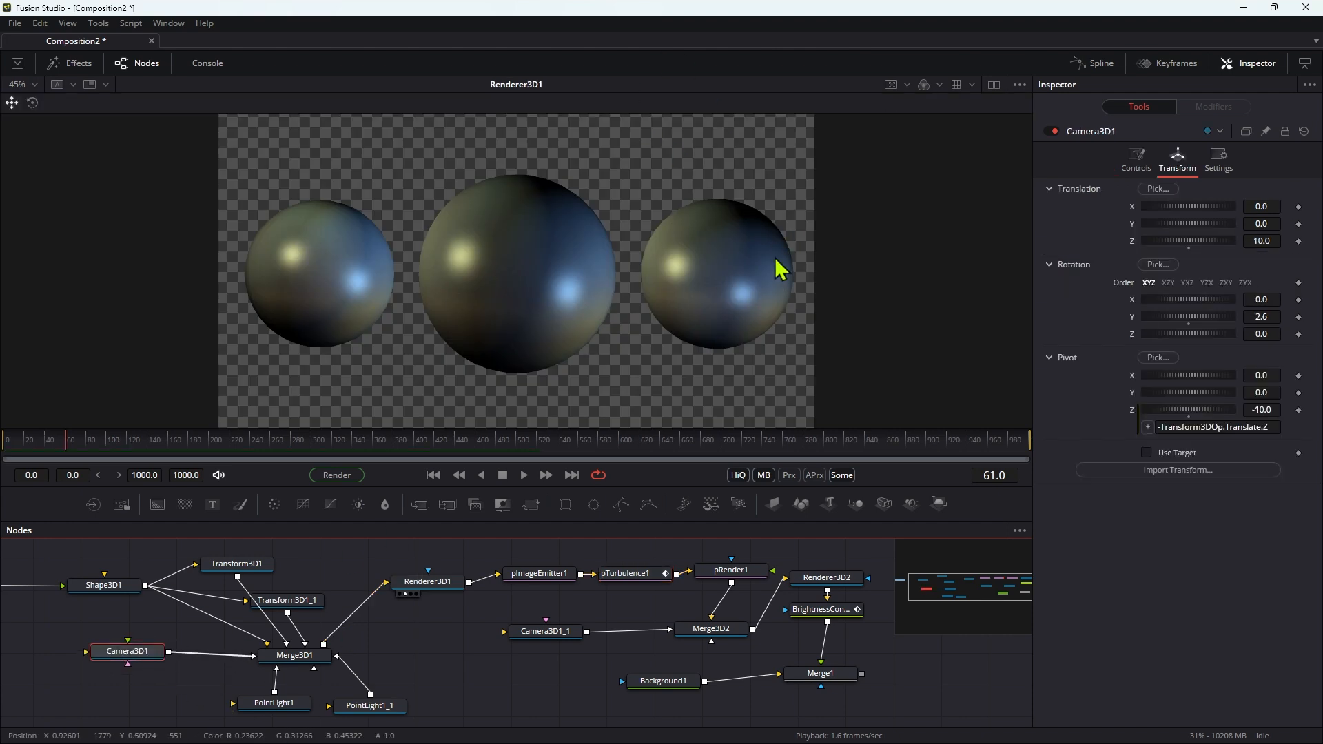
mouse_move(746, 291)
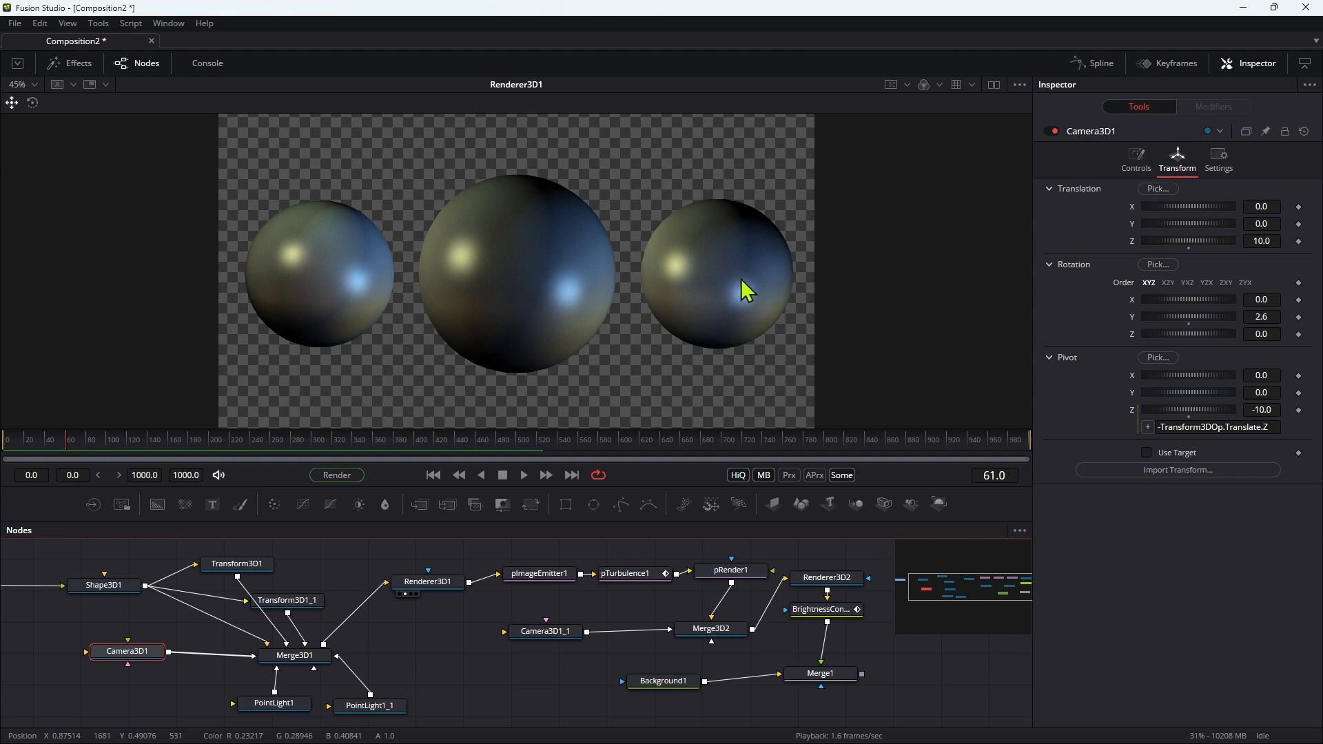
mouse_move(528, 462)
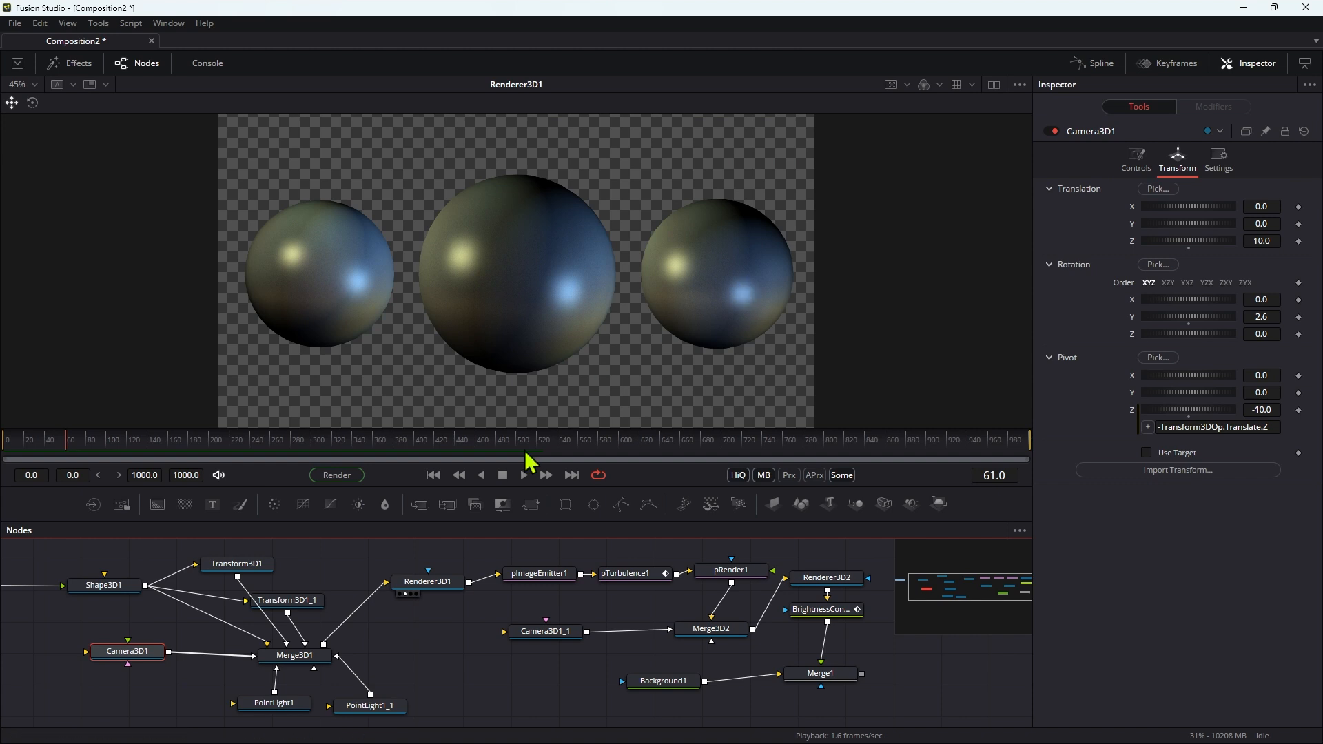
left_click(432, 476)
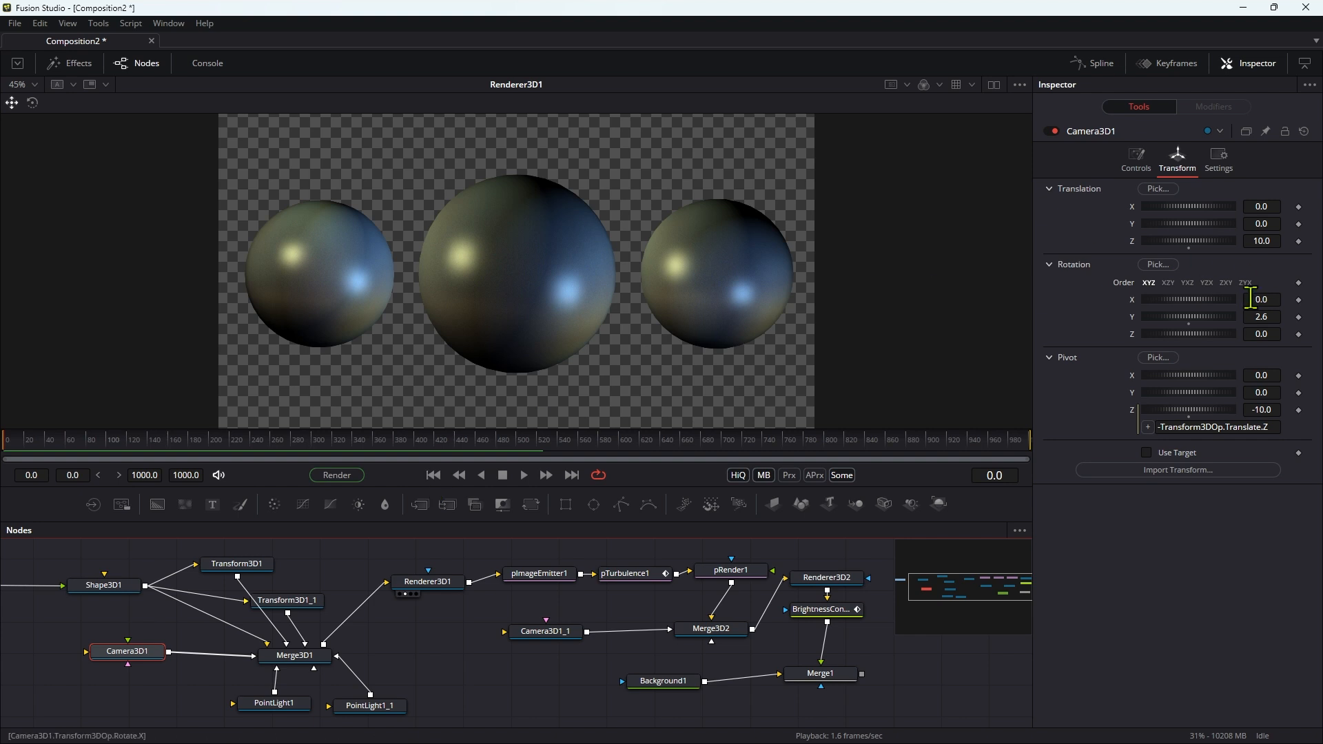
mouse_move(1302, 330)
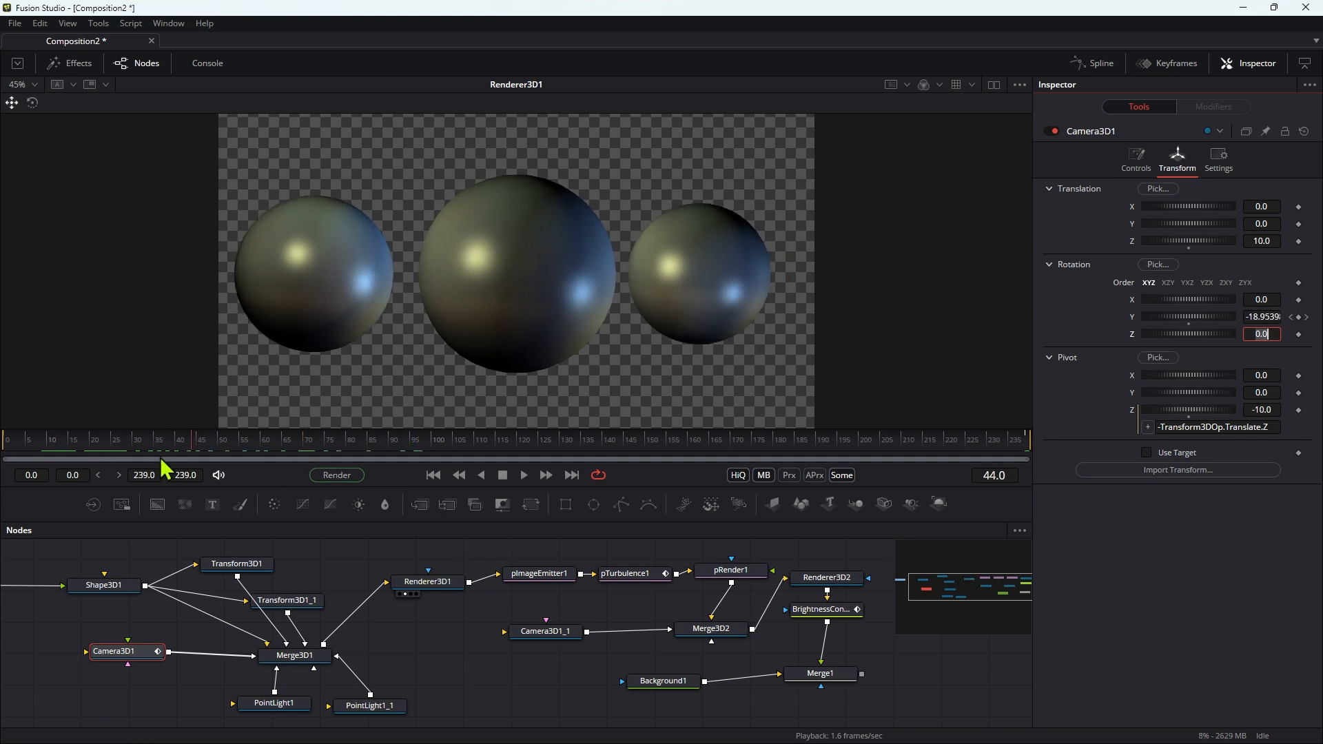
left_click(672, 456)
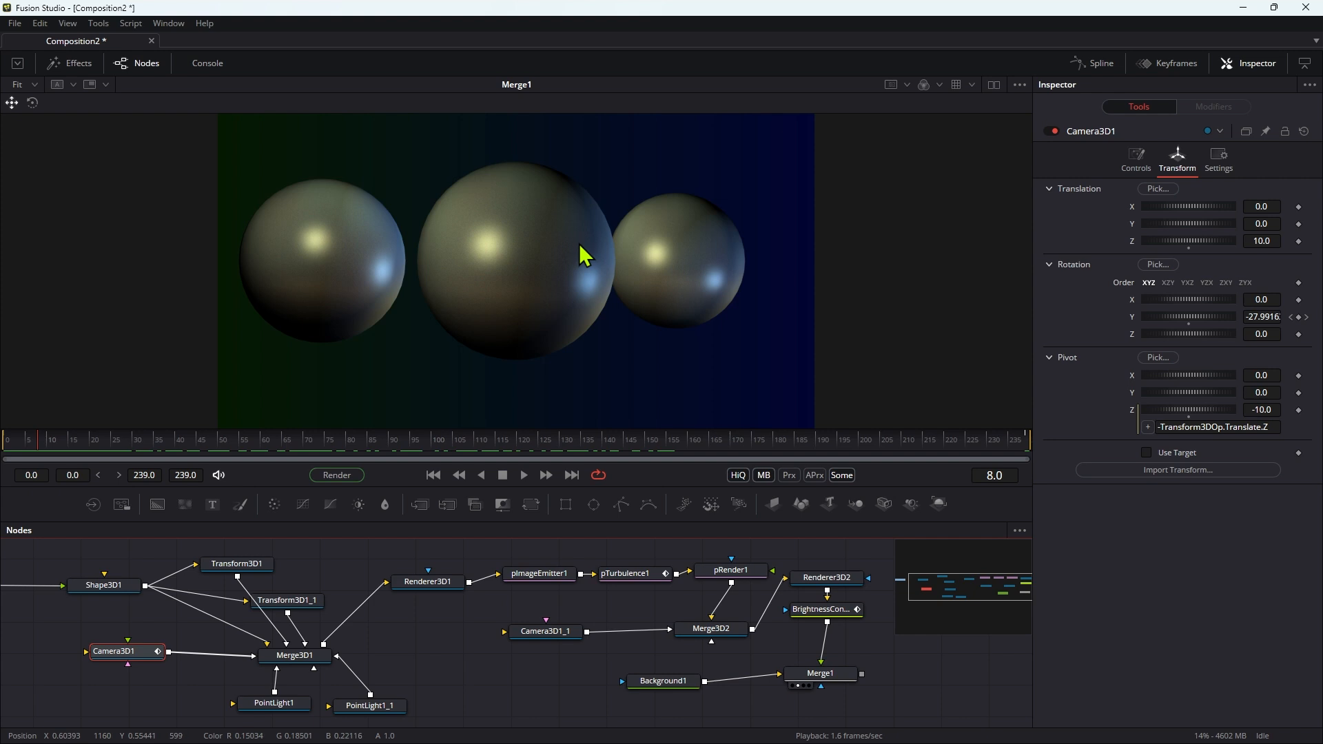
mouse_move(37, 429)
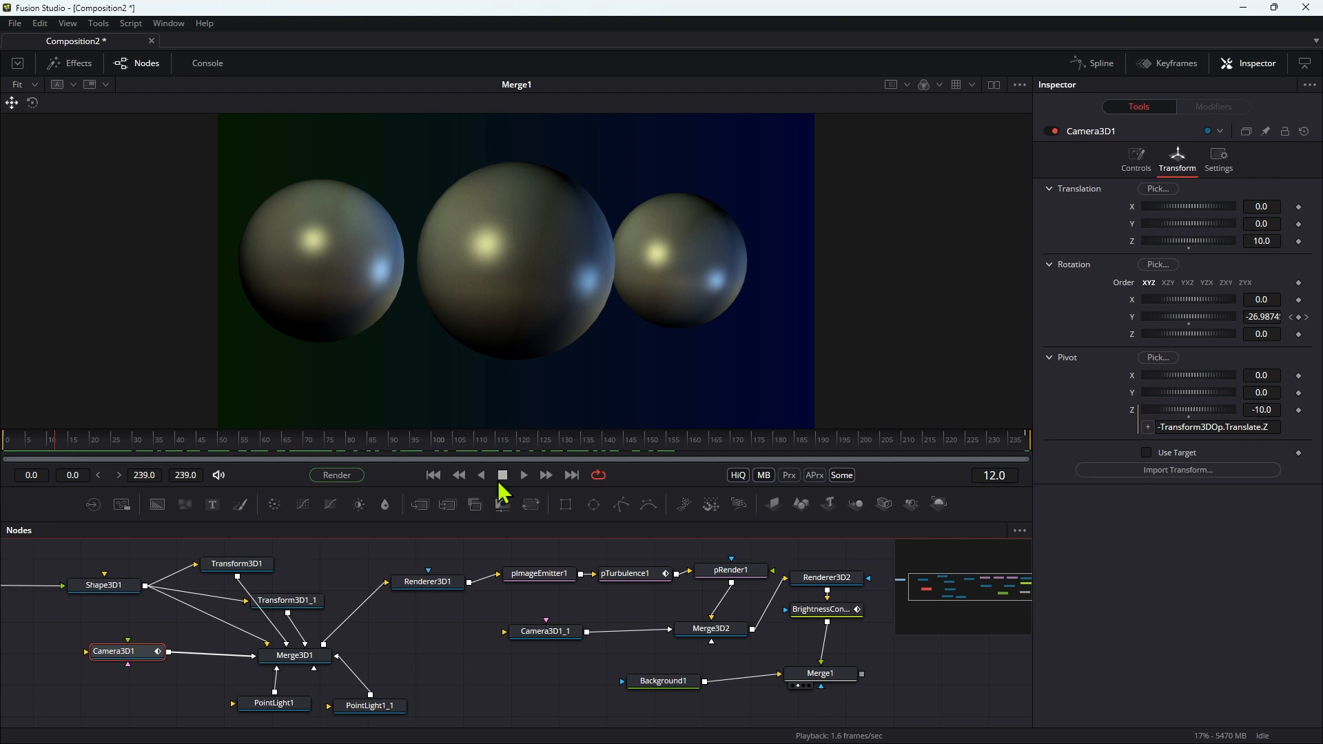
left_click(522, 476)
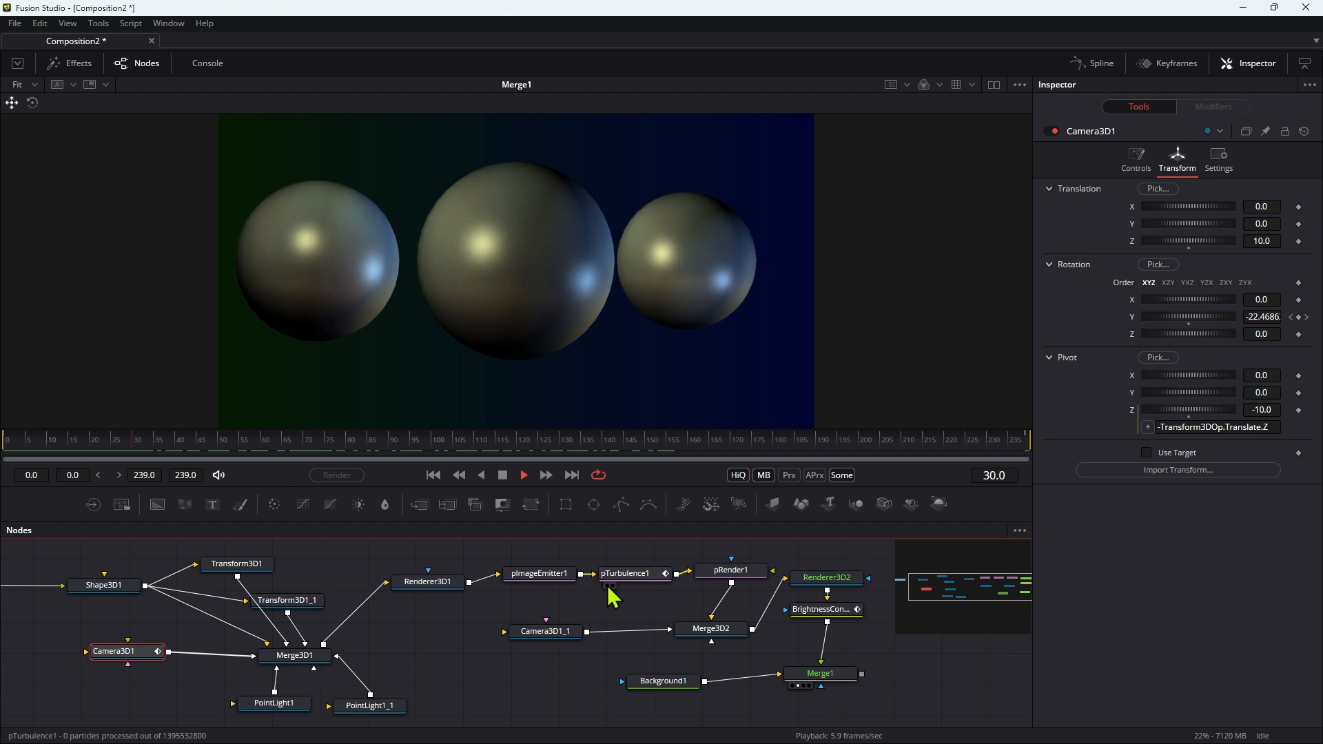
left_click(624, 573)
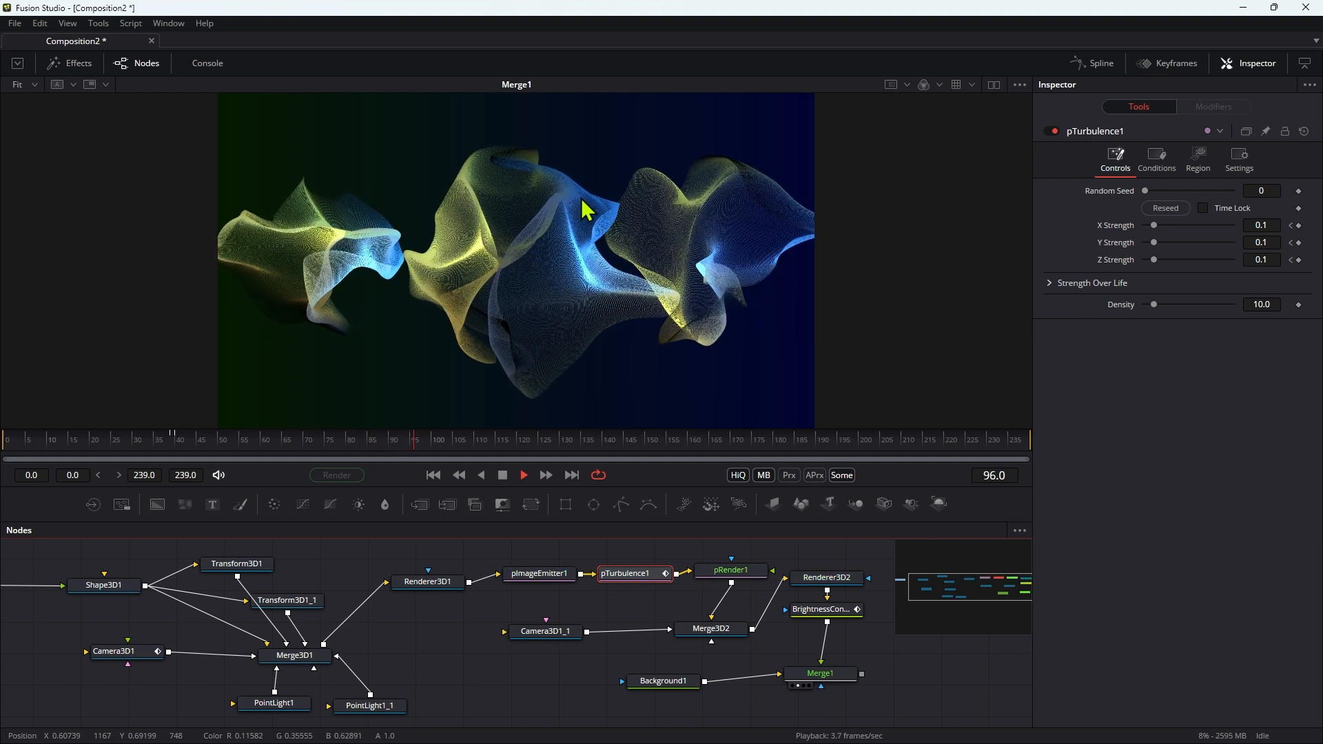
Set pImageEmitter1's Lifespan to 240 frames and return to frame 0.
left_click(501, 475)
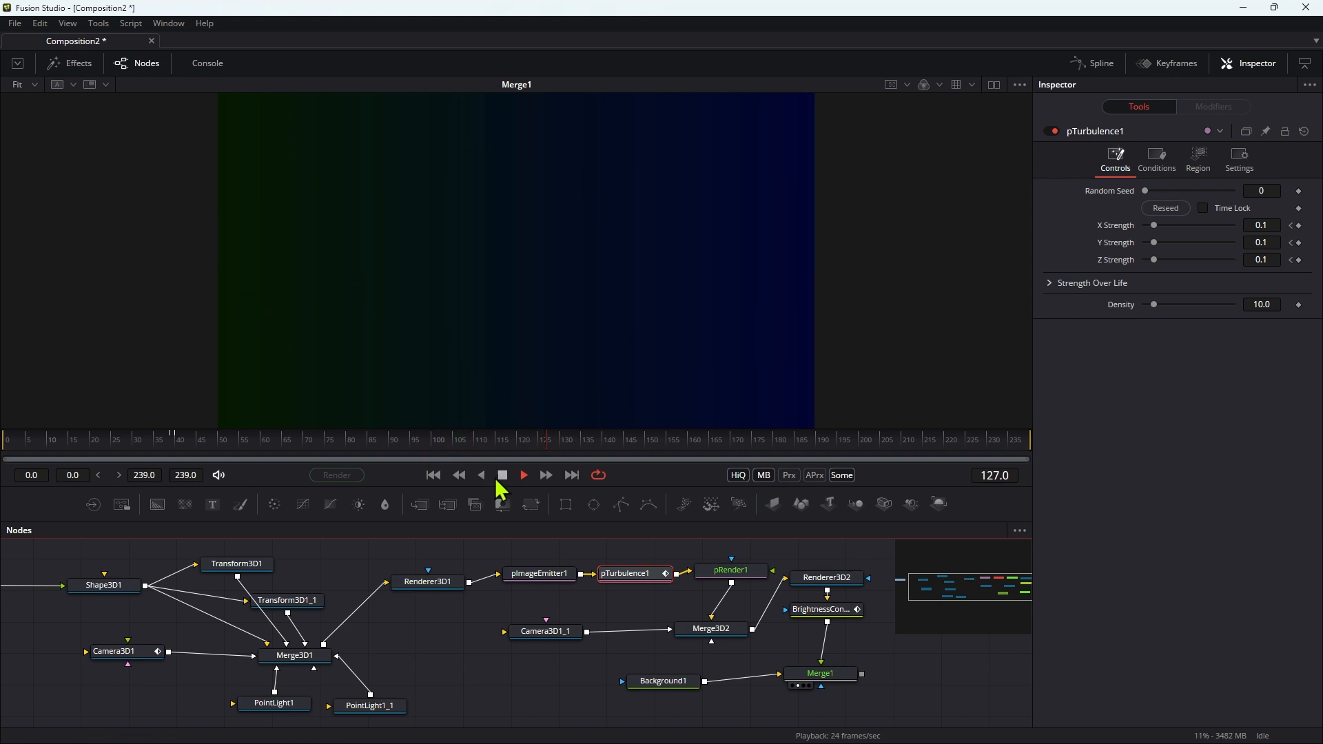
left_click(501, 474)
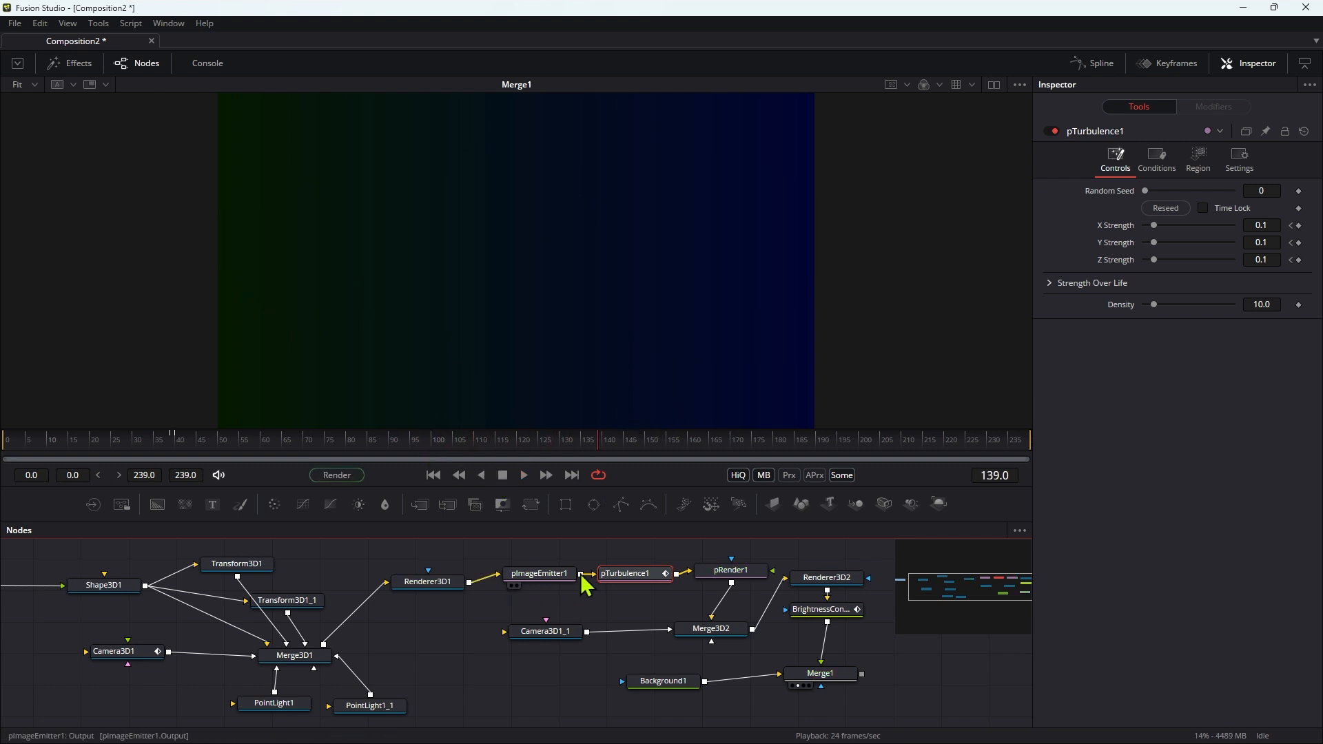
left_click(539, 573)
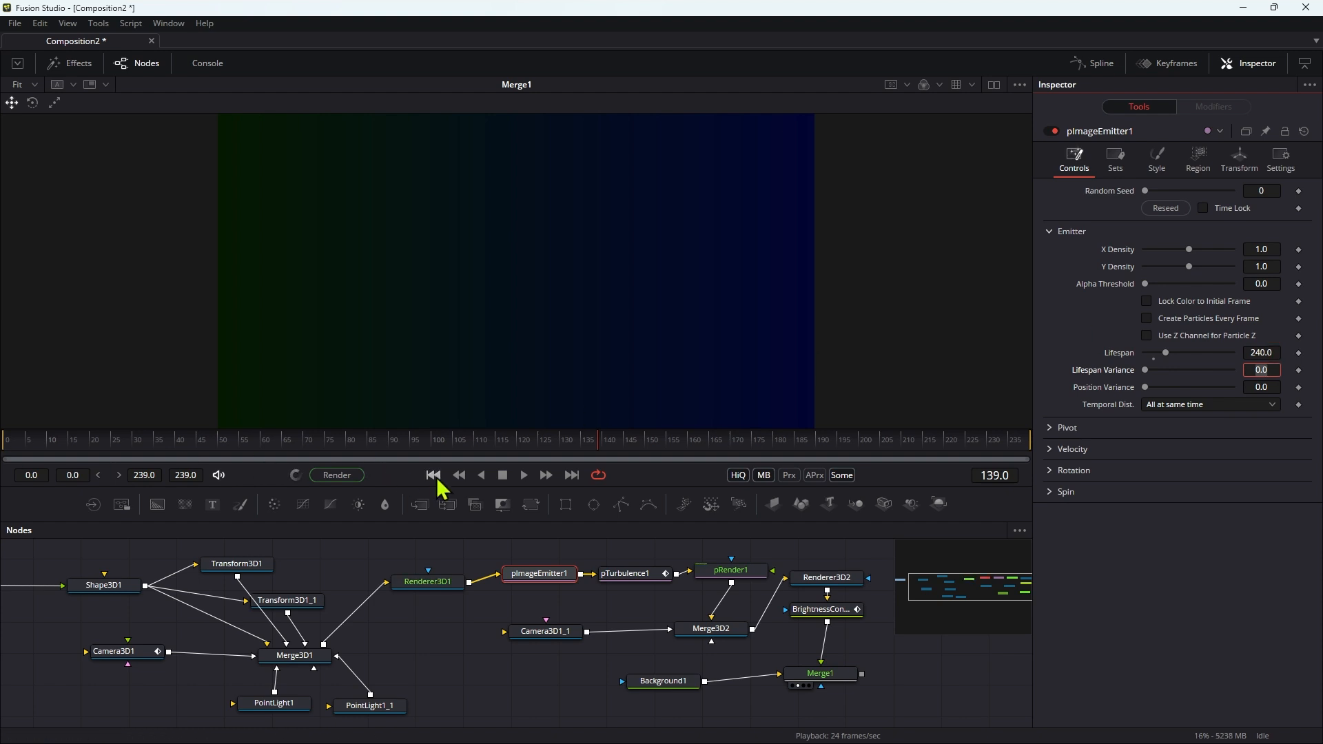
left_click(433, 475)
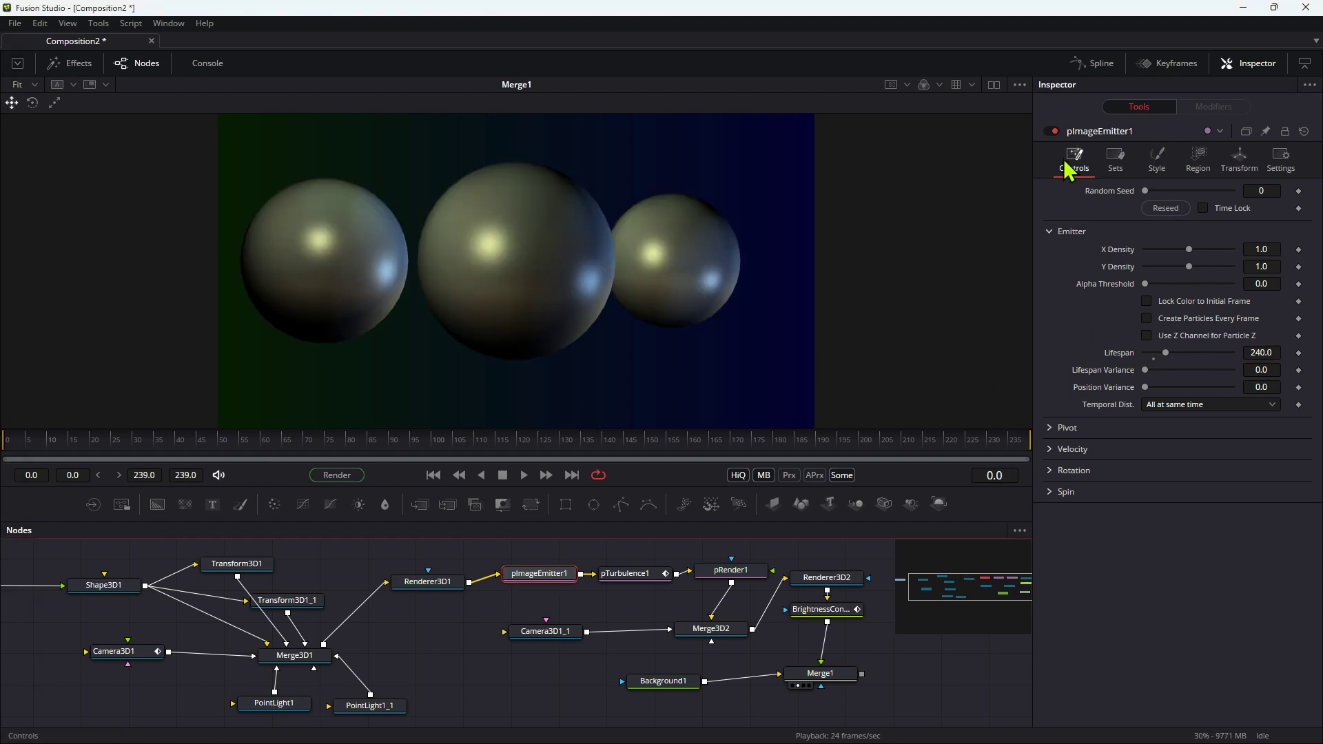
Compare pImageEmitter1's Style with Sub-Pixel Rendered off during playback, then leave it enabled.
left_click(1155, 156)
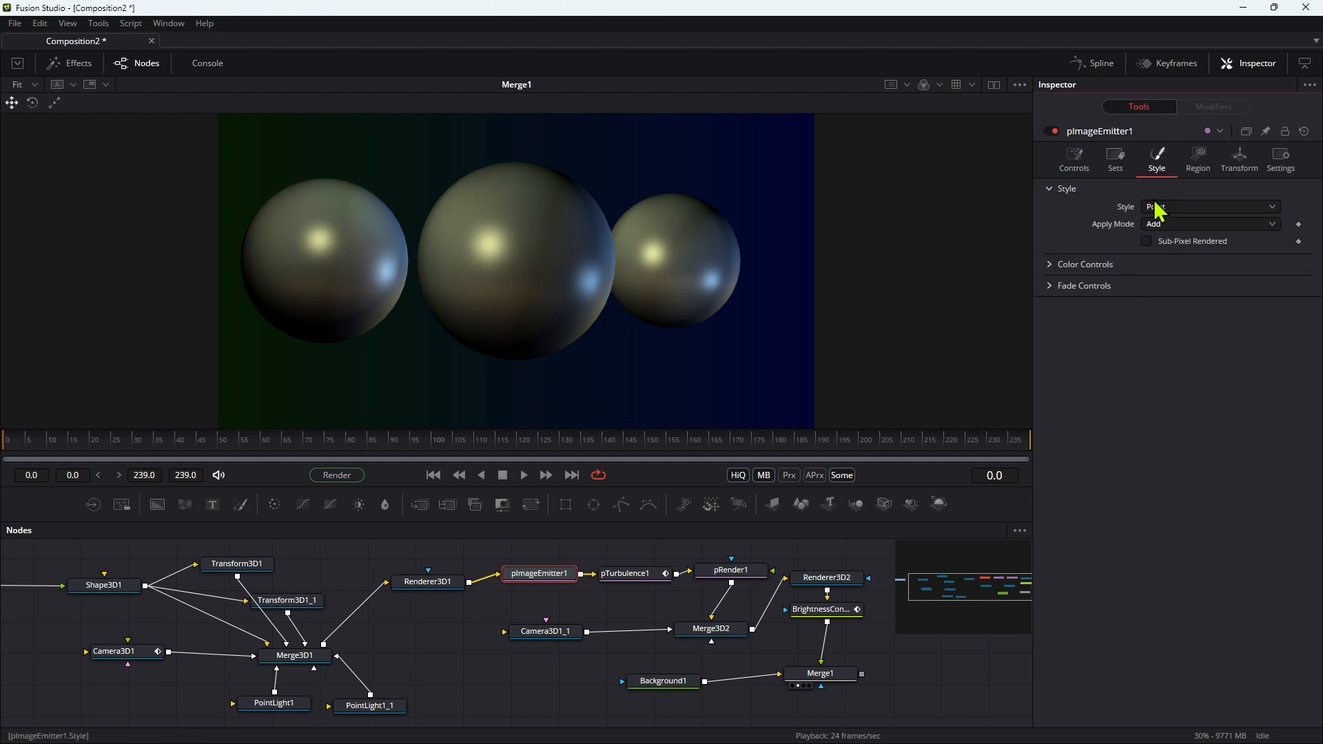
mouse_move(1195, 214)
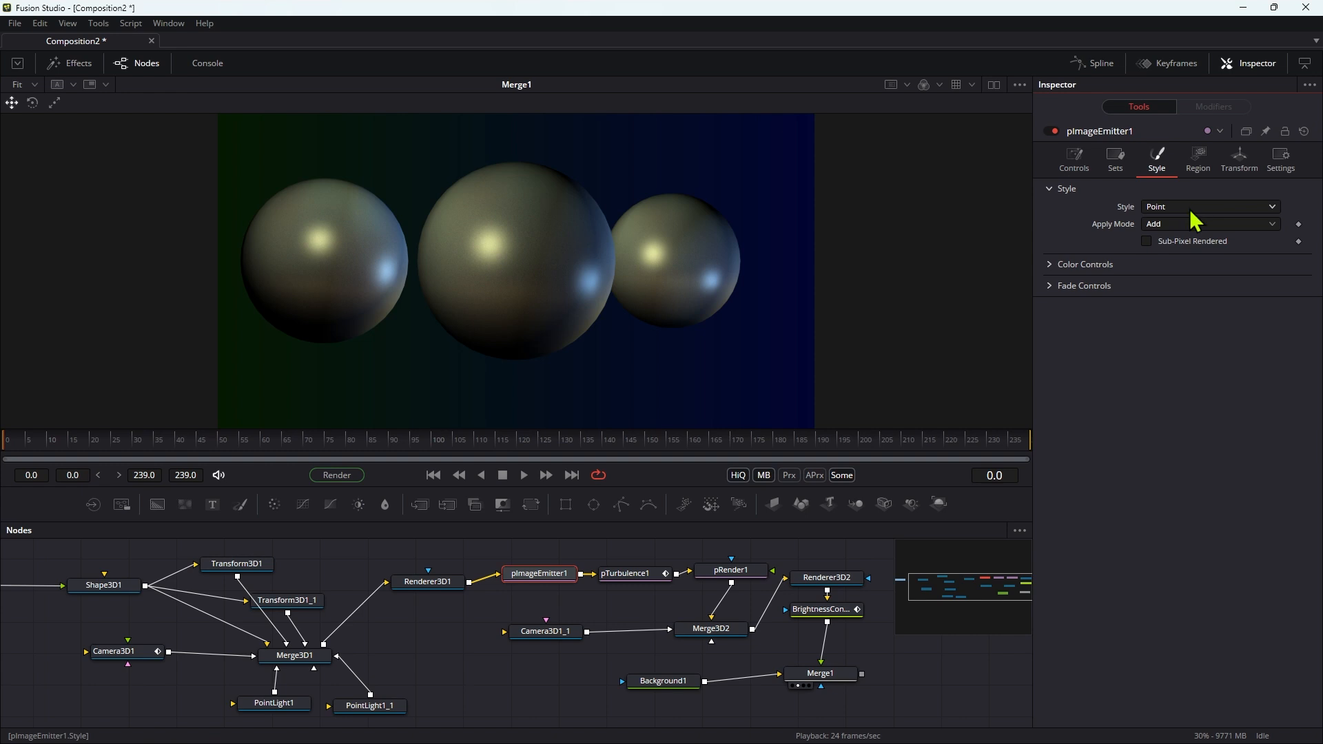
mouse_move(1152, 254)
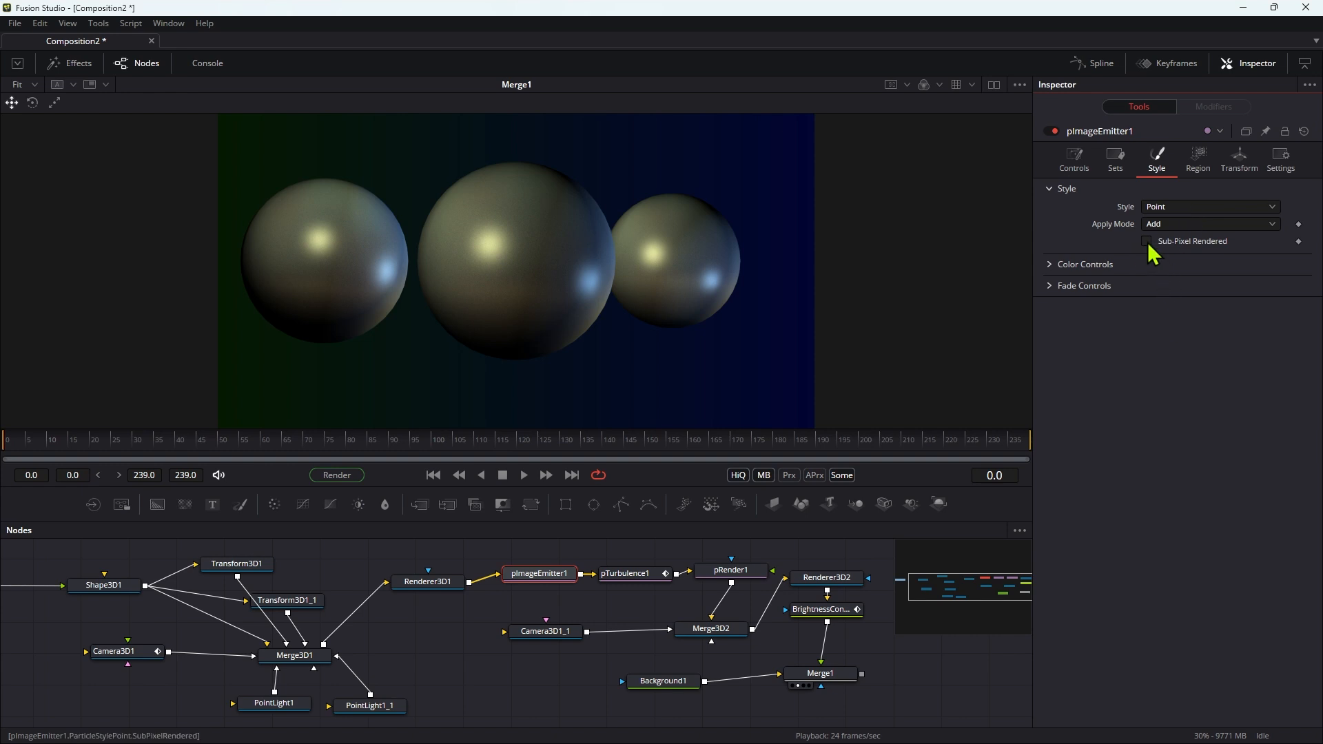
left_click(1145, 241)
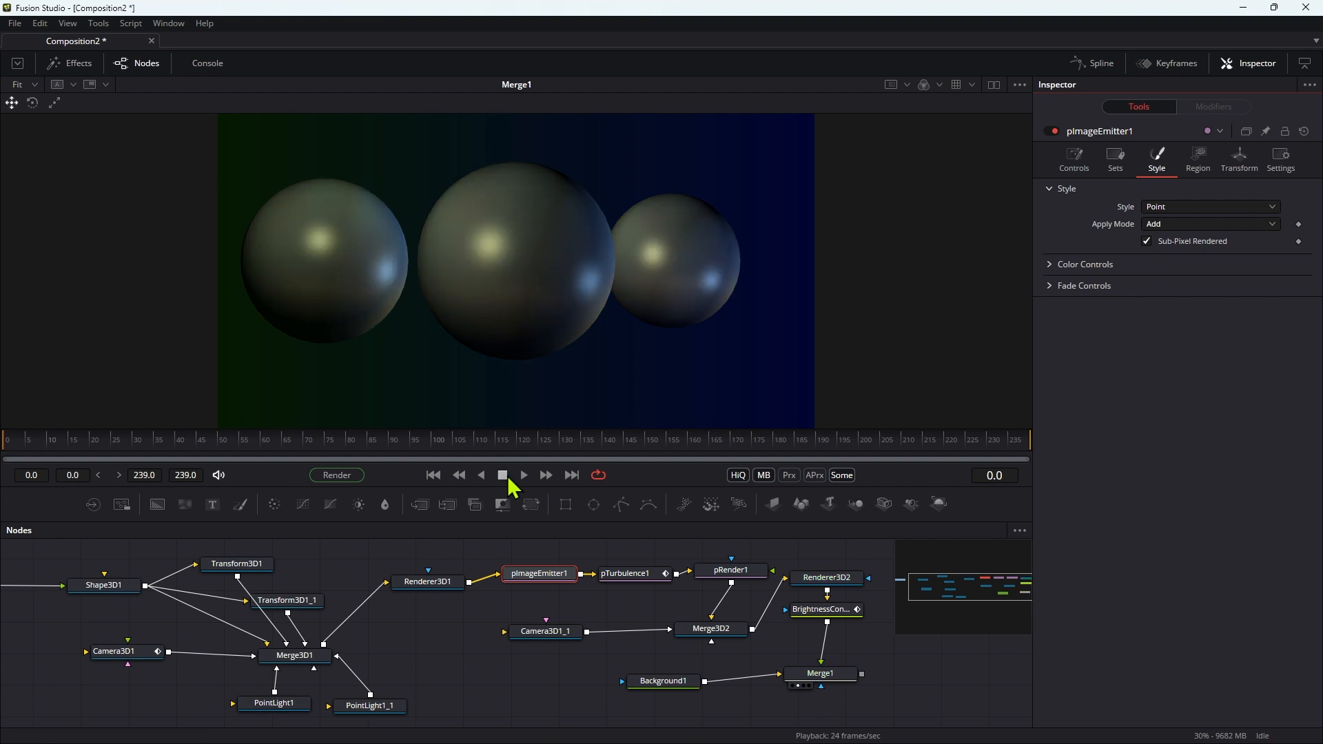
left_click(521, 475)
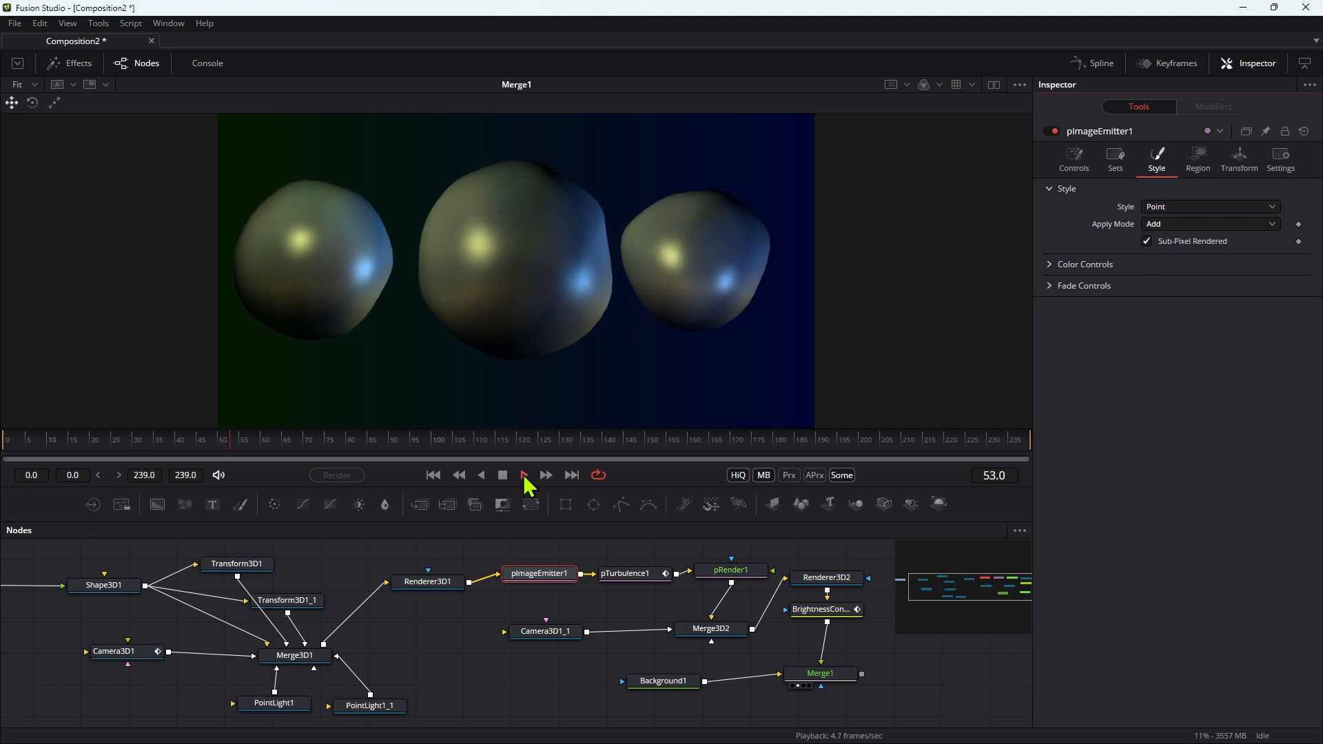
left_click(520, 474)
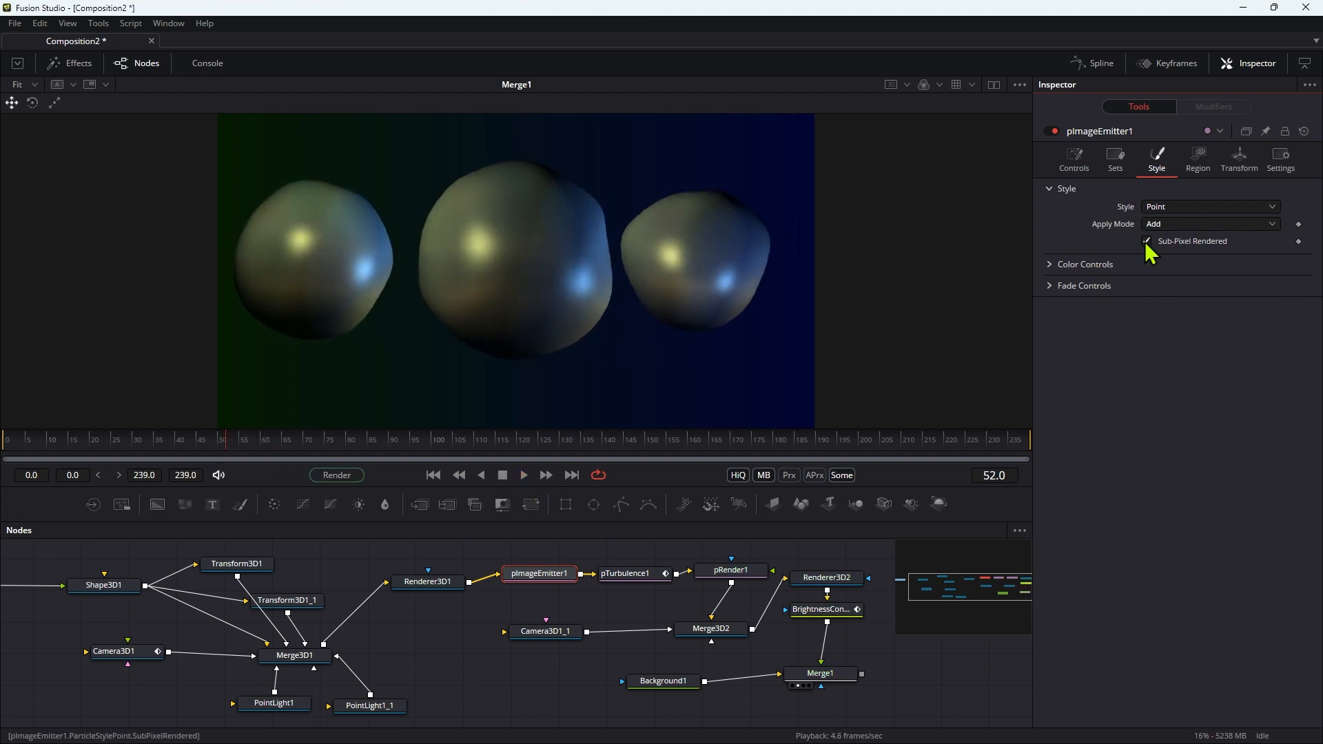
left_click(1146, 240)
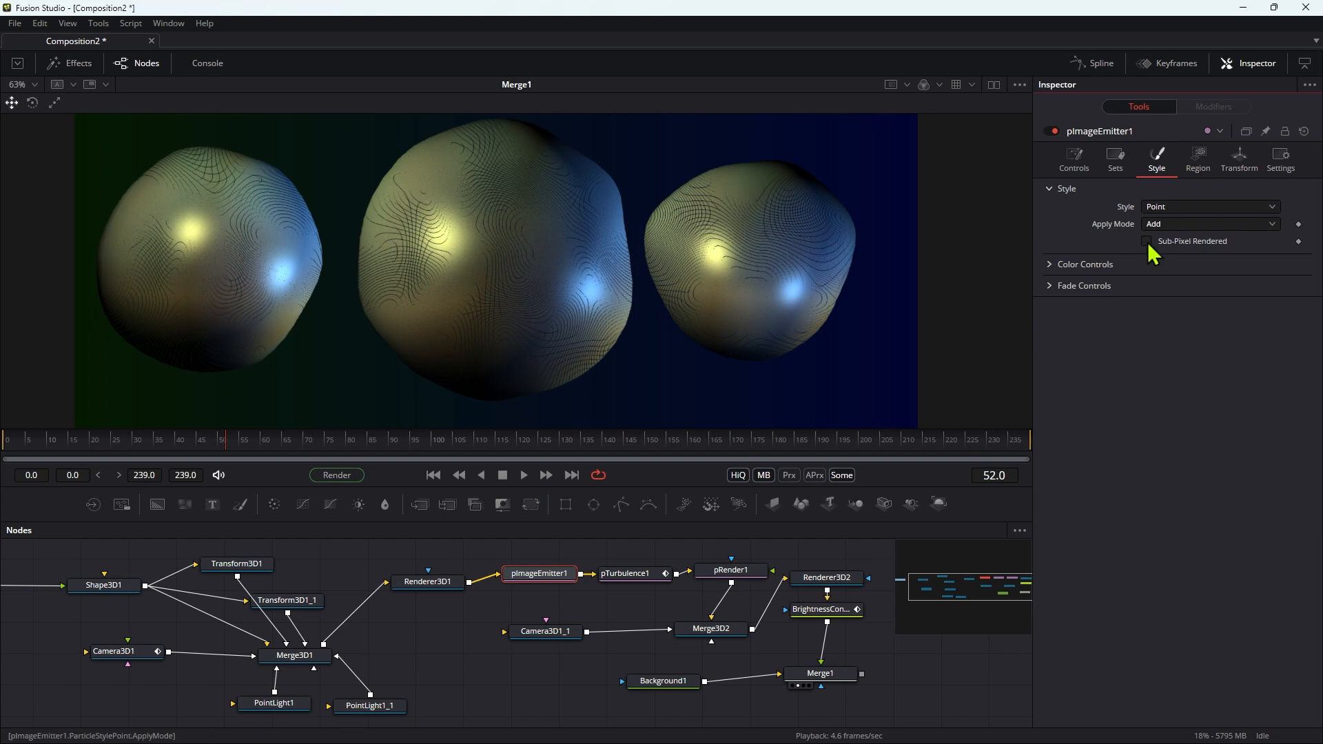
left_click(1145, 239)
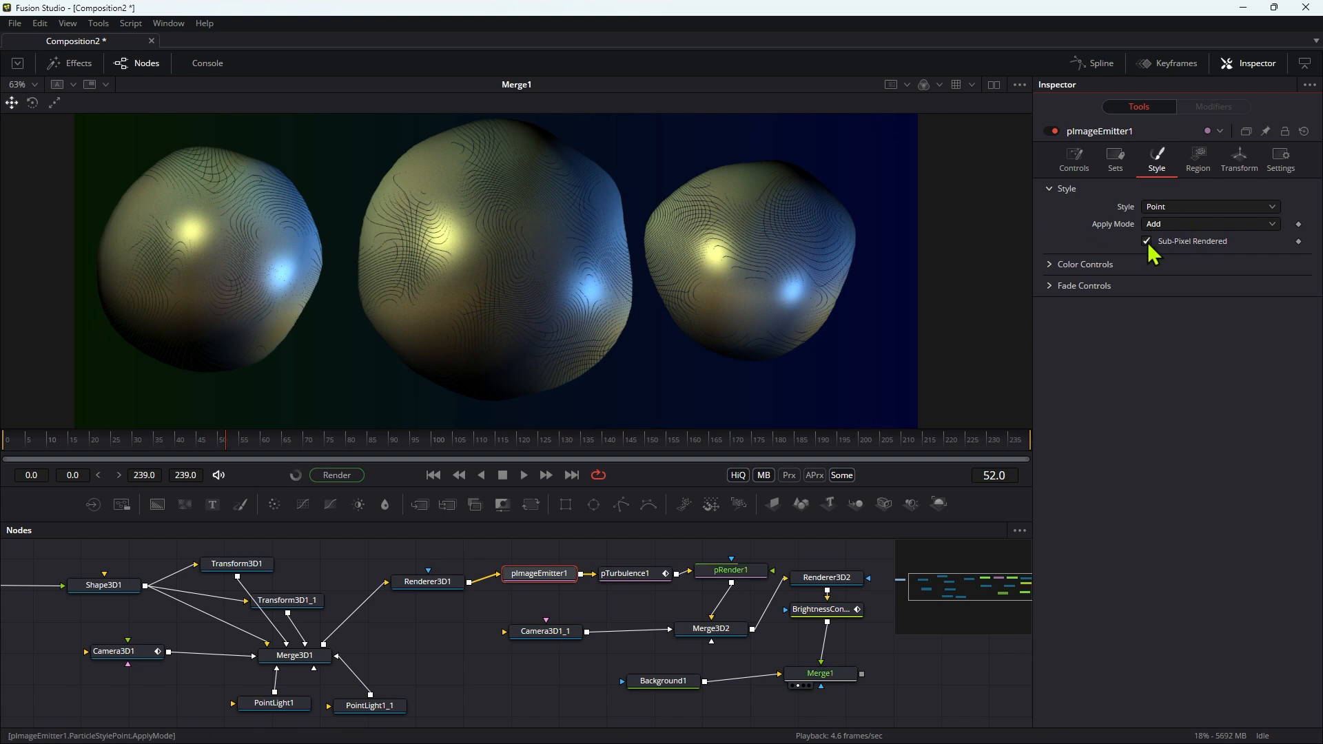
left_click(1145, 241)
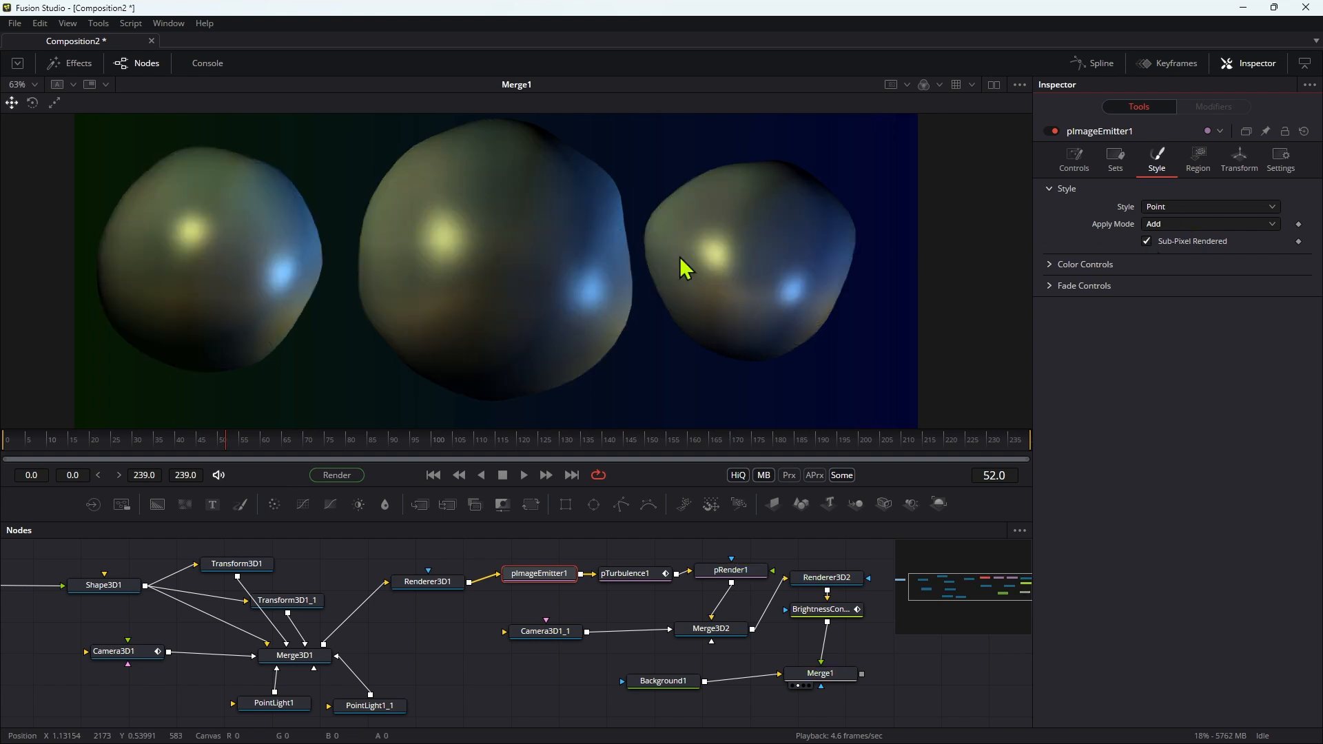
left_click(1072, 158)
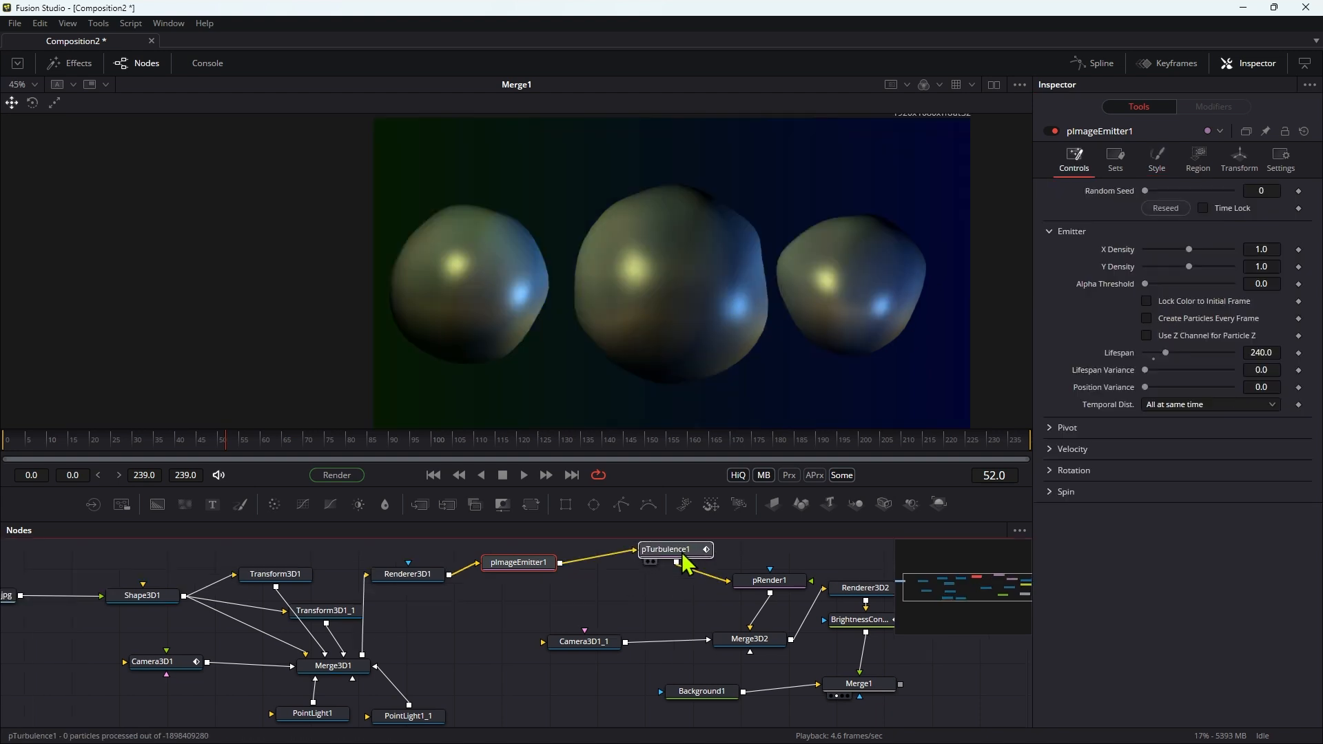
Bypass pTurbulence1 and select pImageEmitter1 as the insertion point for a new tool.
left_click(675, 548)
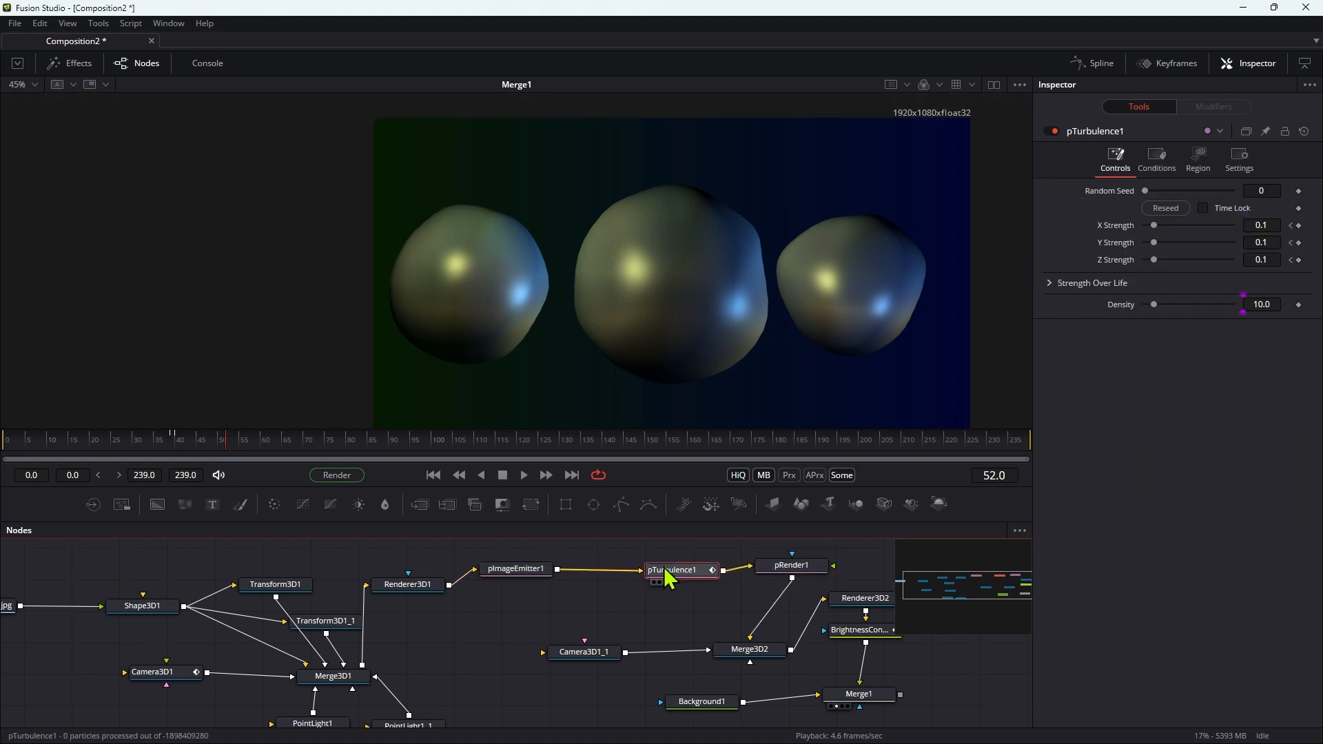
left_click(1050, 131)
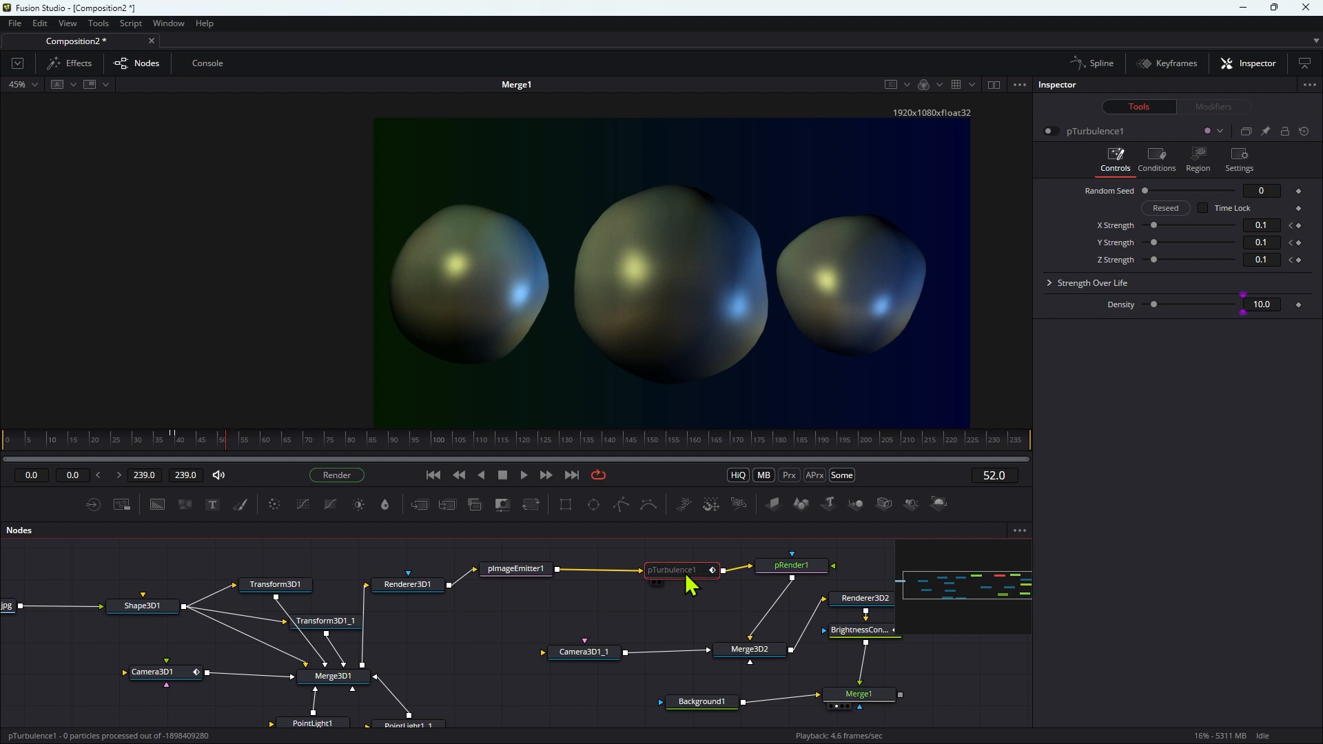
left_click(514, 569)
type("bc")
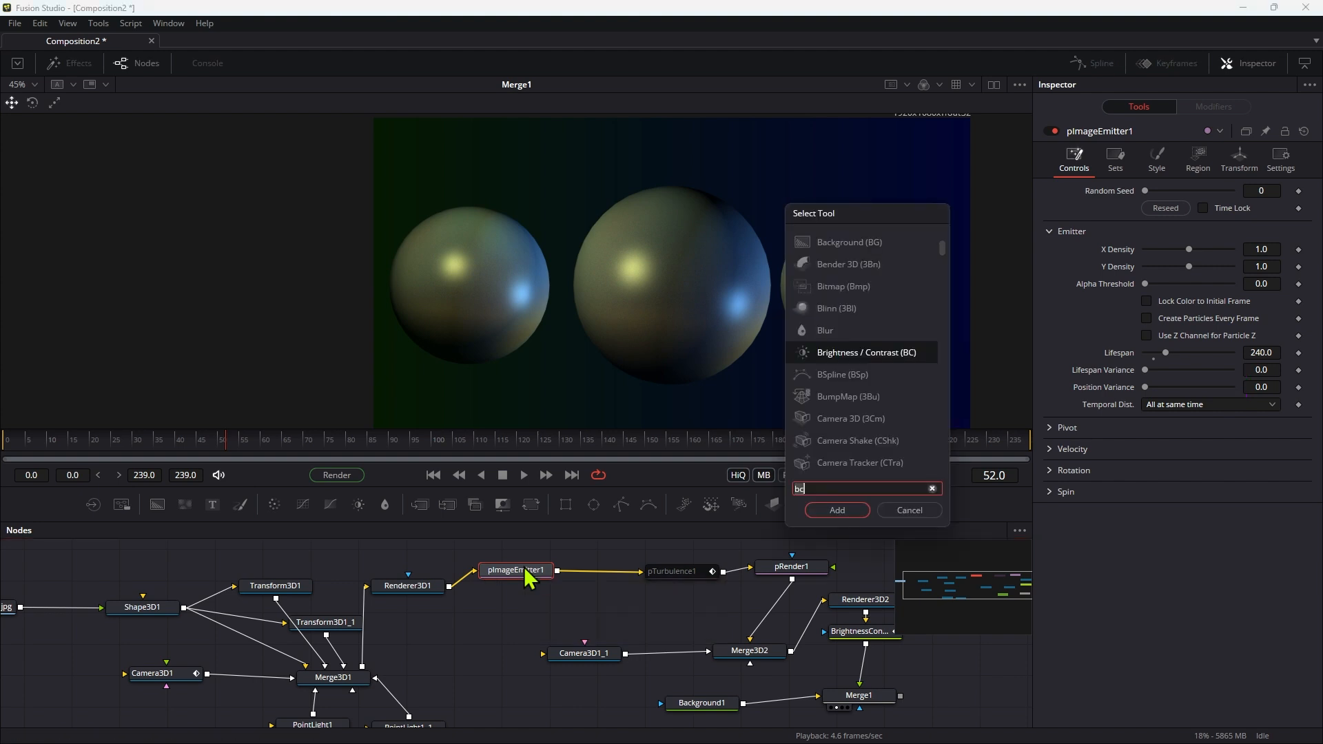
Insert pGradientForce1 after the emitter and feed it a new FastNoise1 with Detail 8.0.
left_click(835, 510)
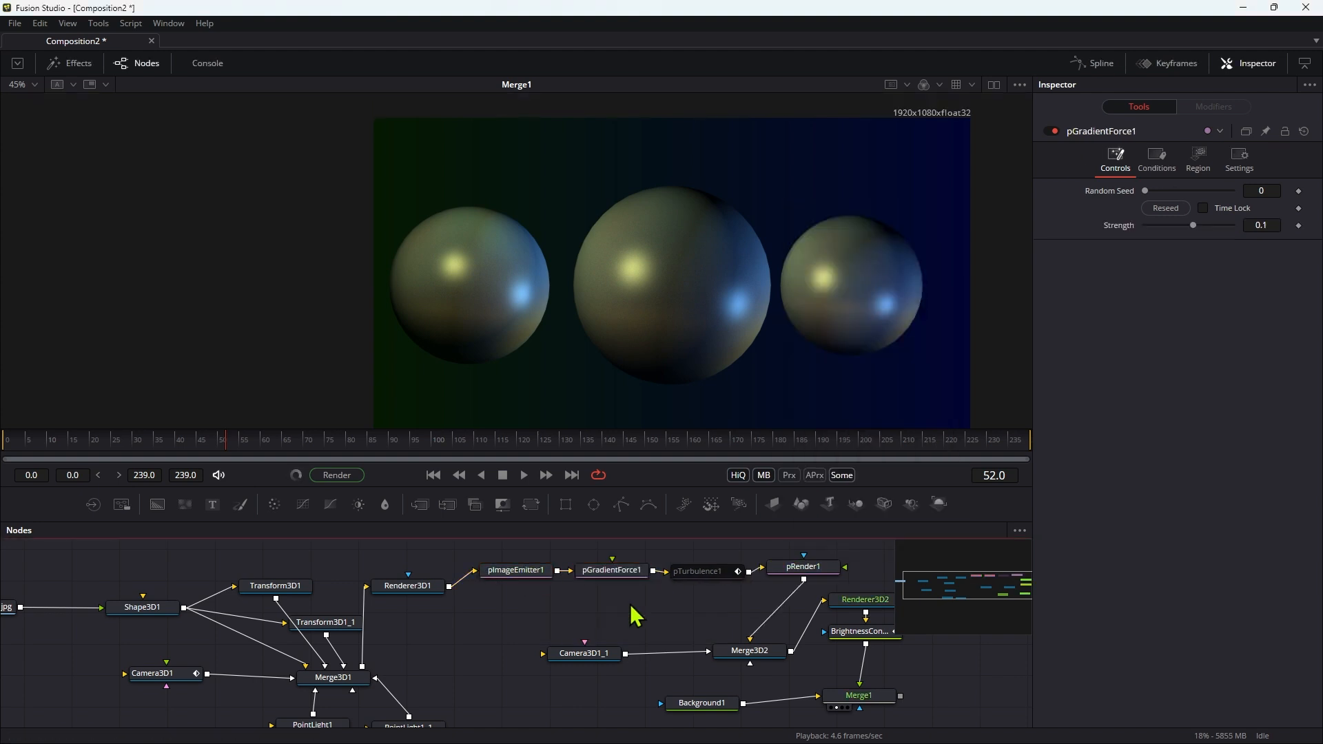
type("fast")
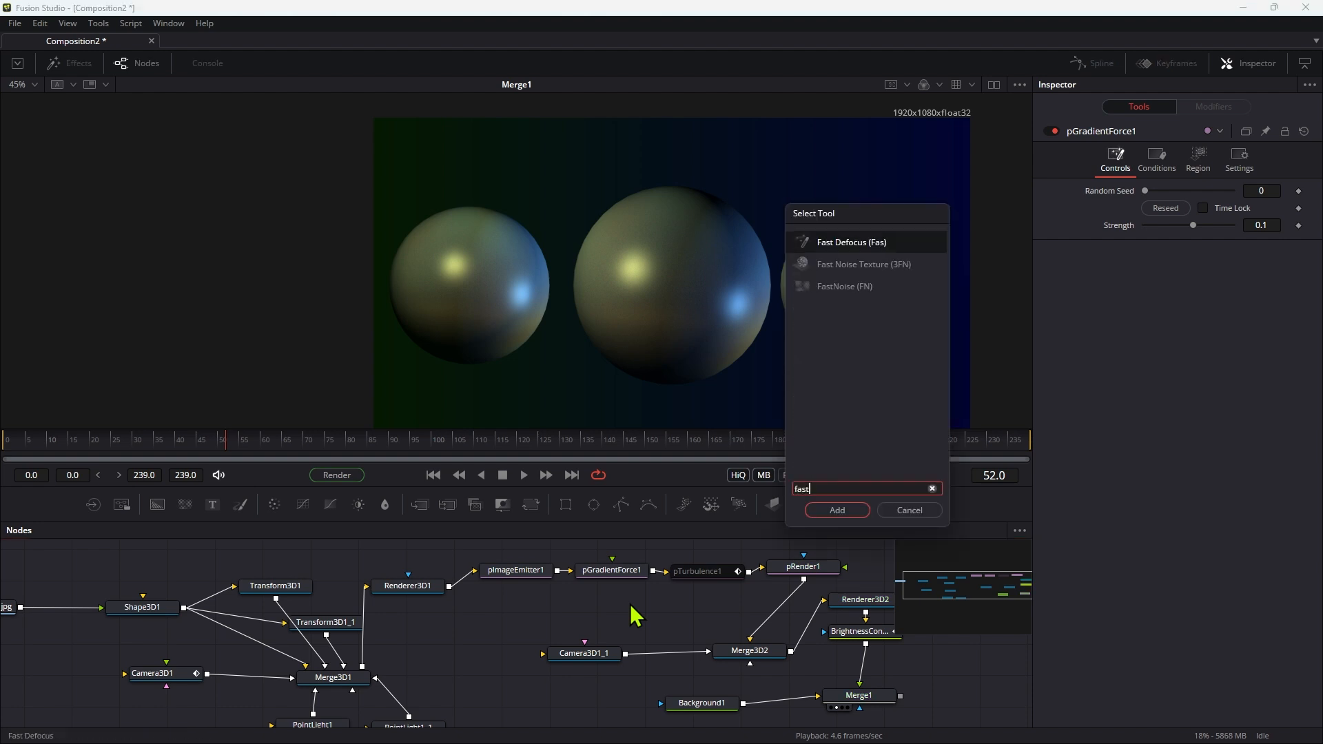
left_click(835, 510)
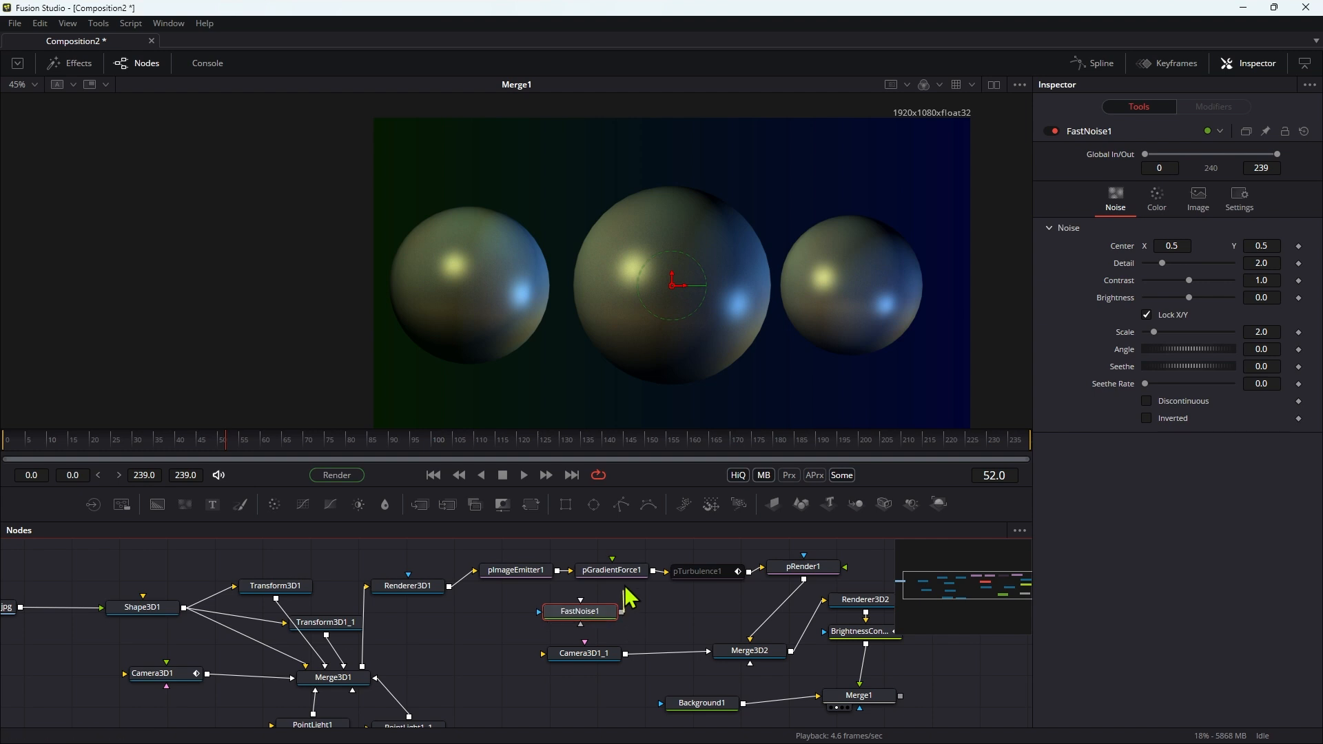
left_click(610, 571)
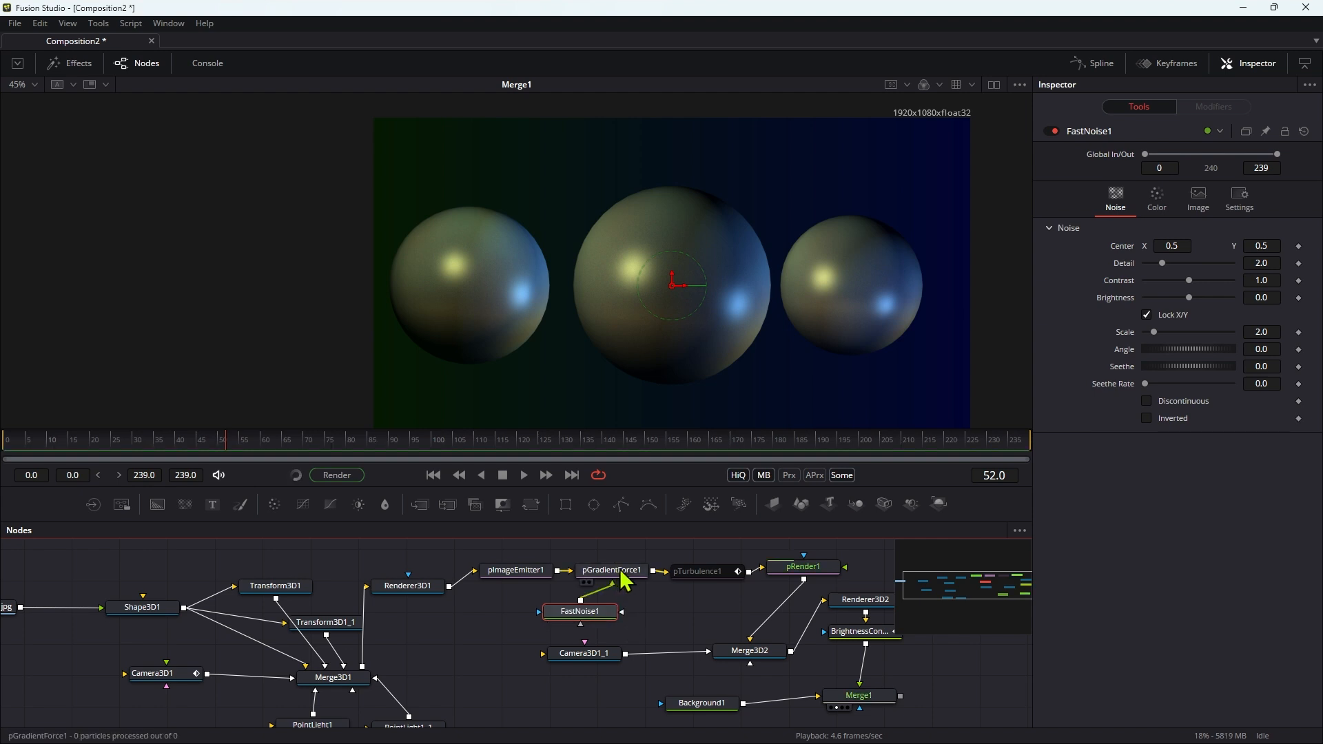
left_click(578, 611)
type("8")
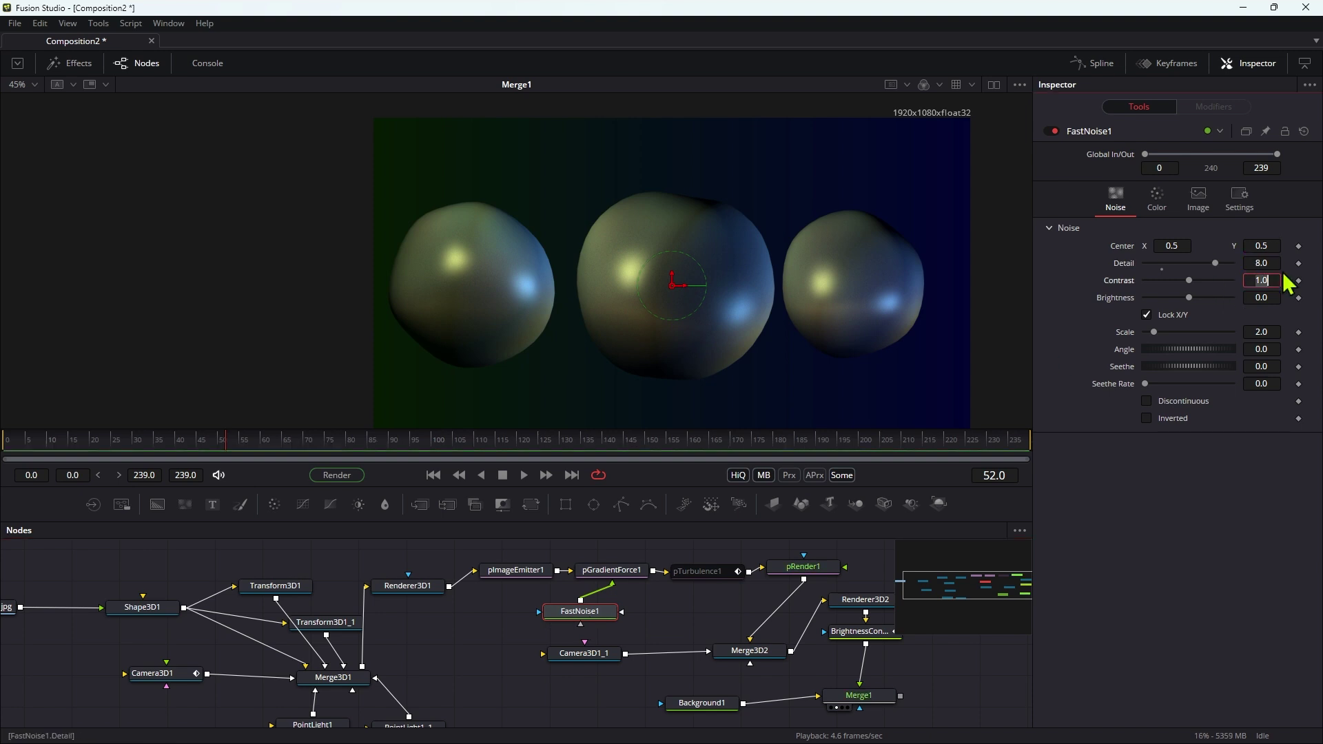
Set FastNoise1 Scale to 1.0, preview the playback, then enable Discontinuous mode.
left_click(1260, 332)
type("1")
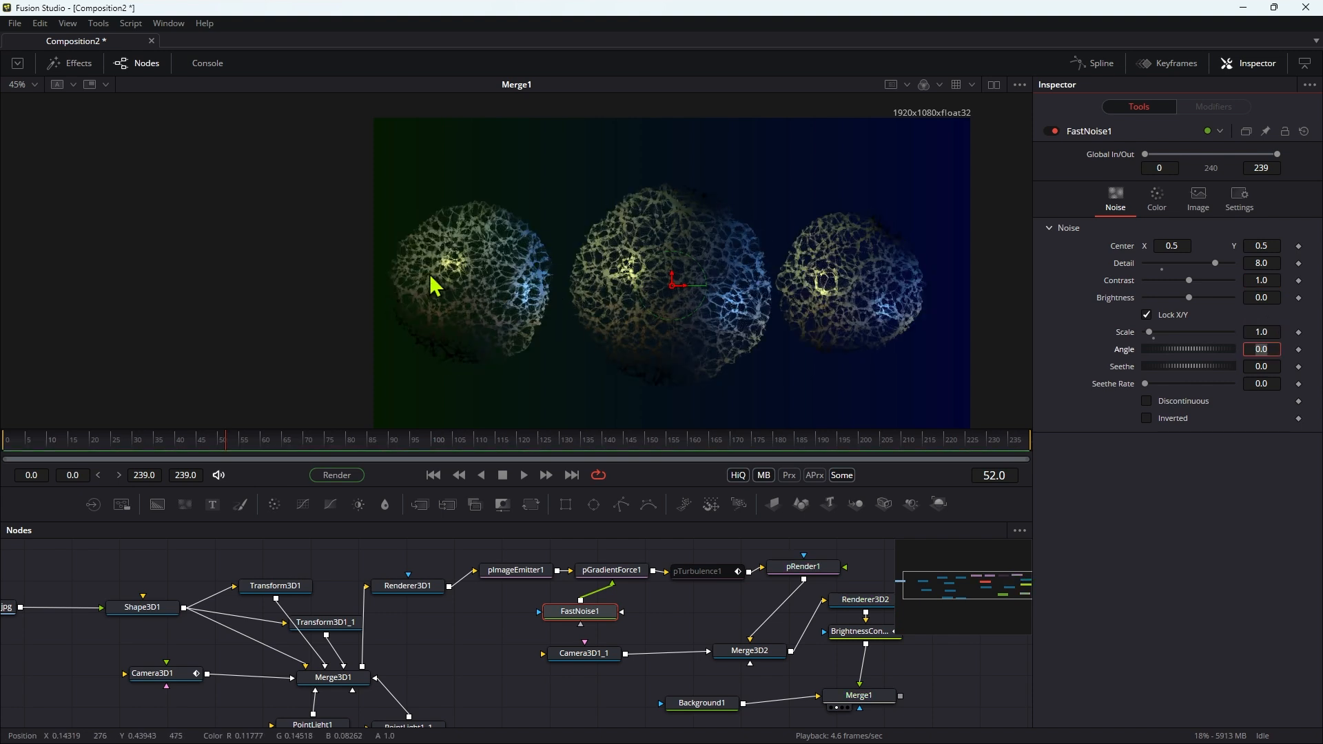
mouse_move(485, 239)
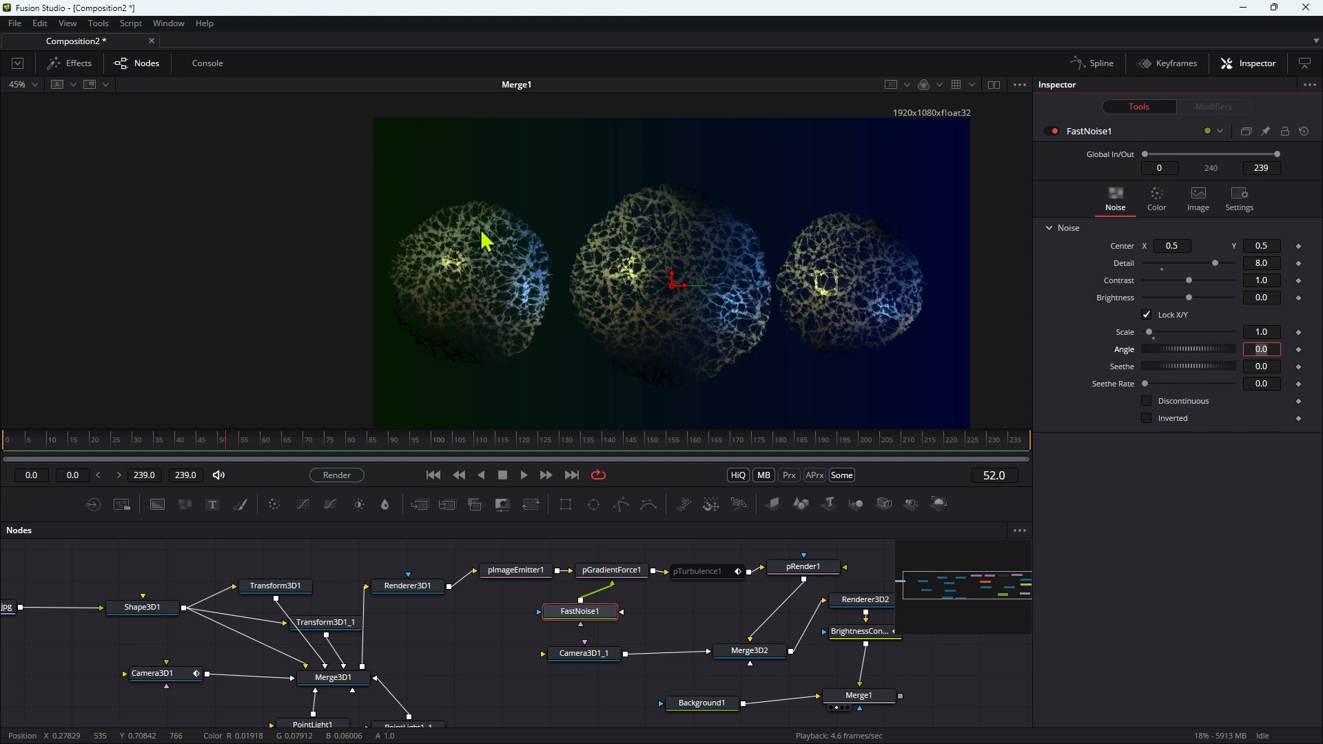
left_click(524, 475)
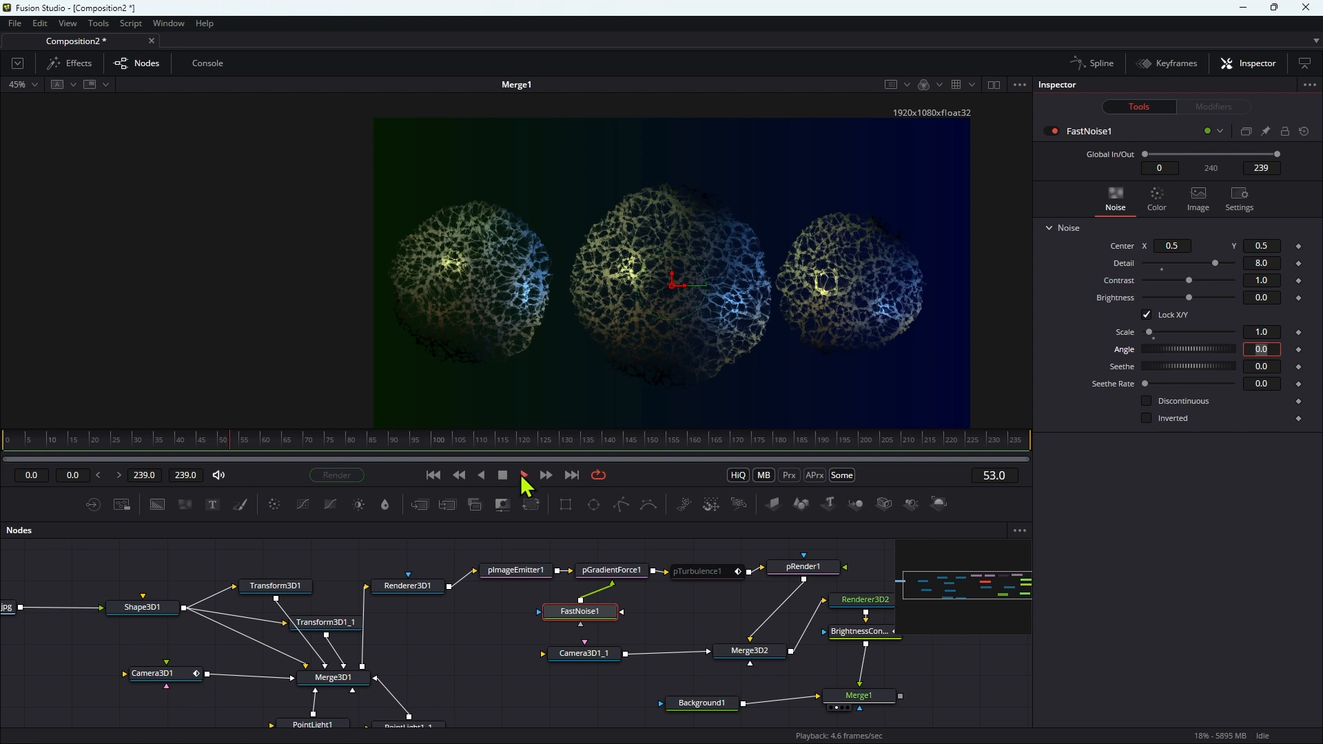
left_click(524, 474)
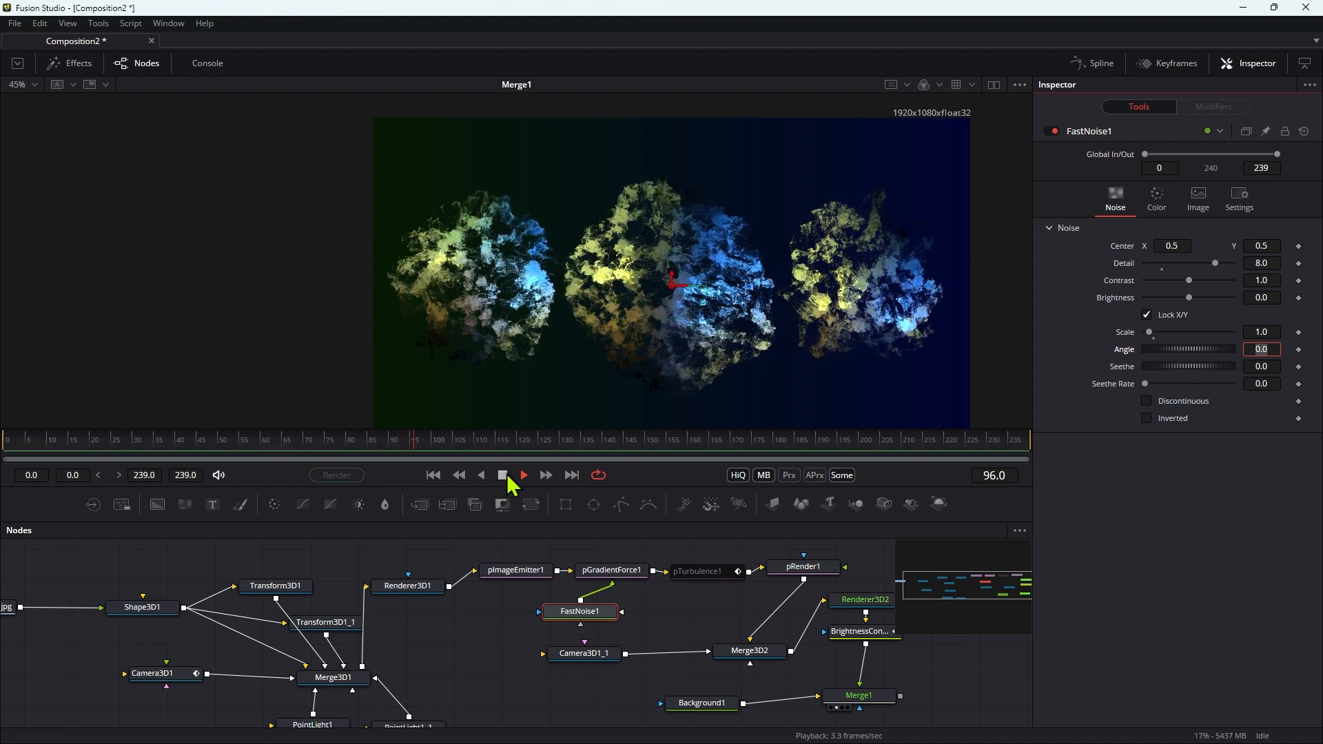
left_click(521, 474)
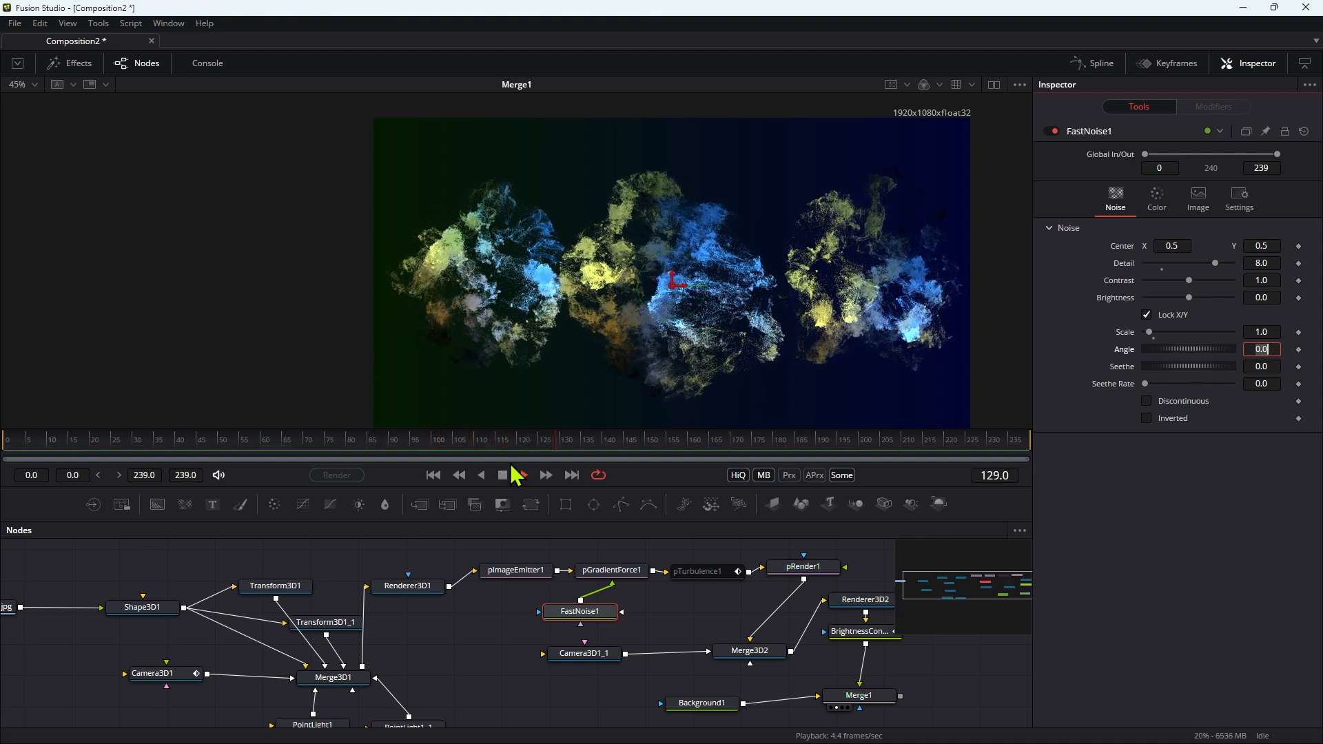
left_click(522, 474)
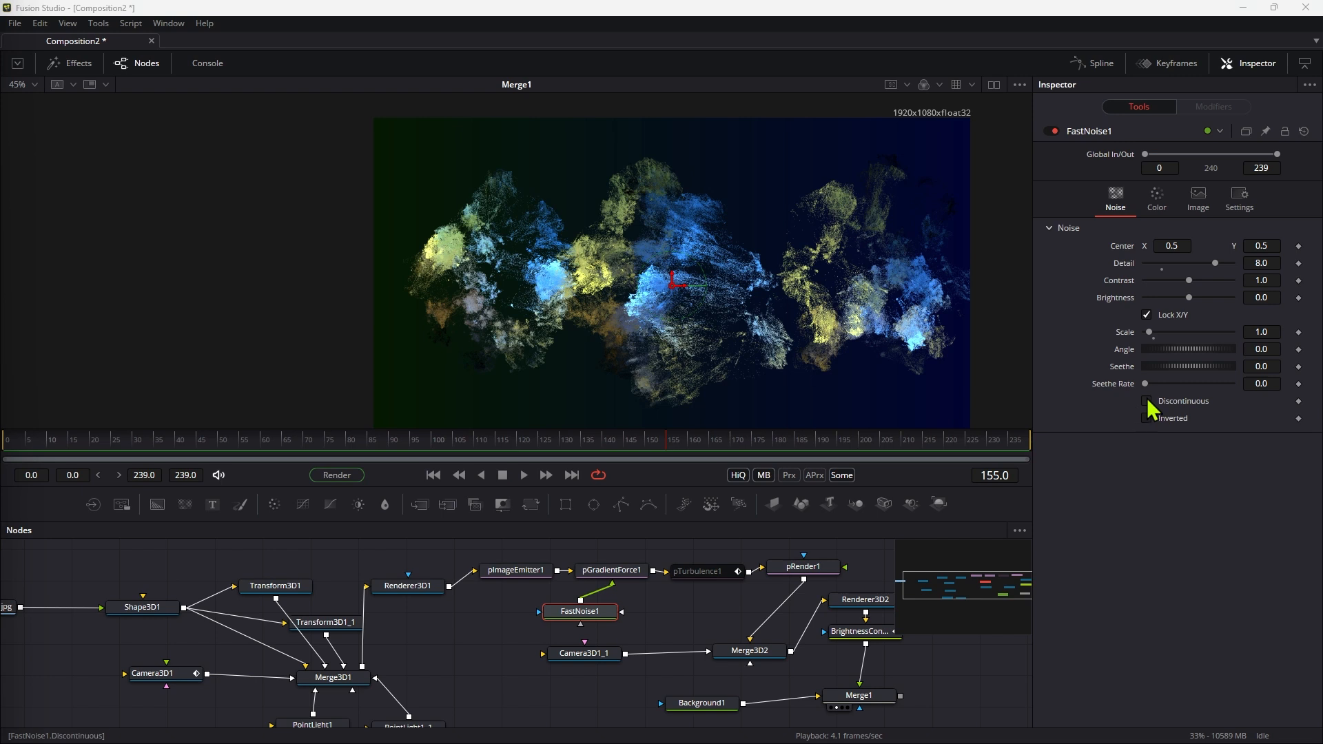
left_click(1148, 401)
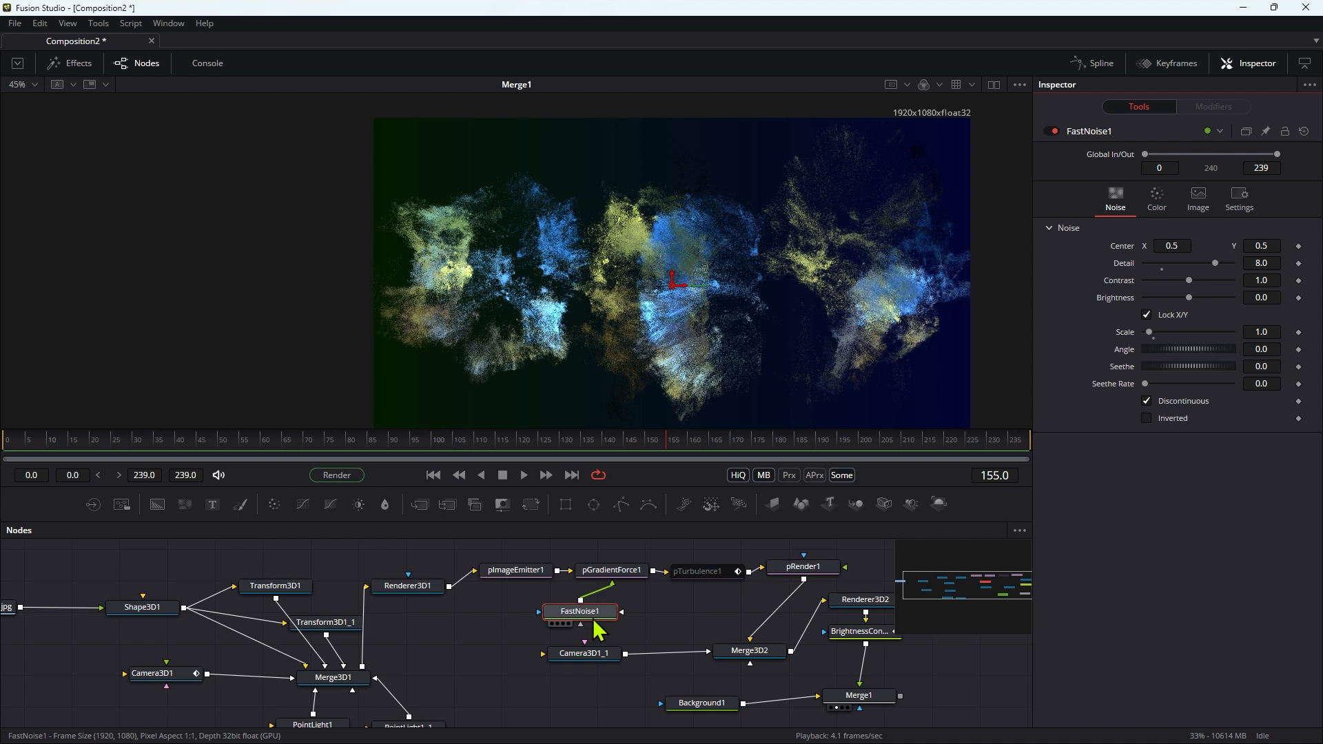
mouse_move(691, 582)
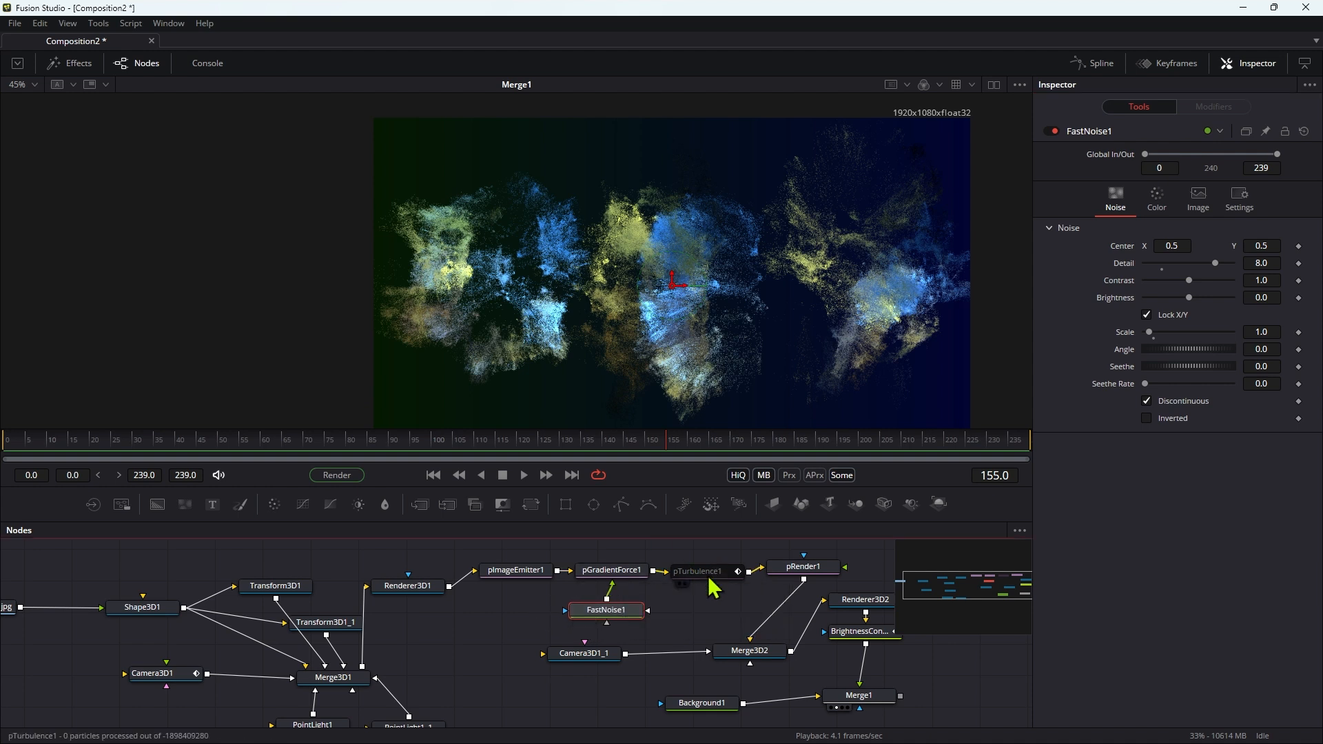
Turn pTurbulence1 back on, preview the swirling clouds, then select pGradientForce1.
left_click(697, 571)
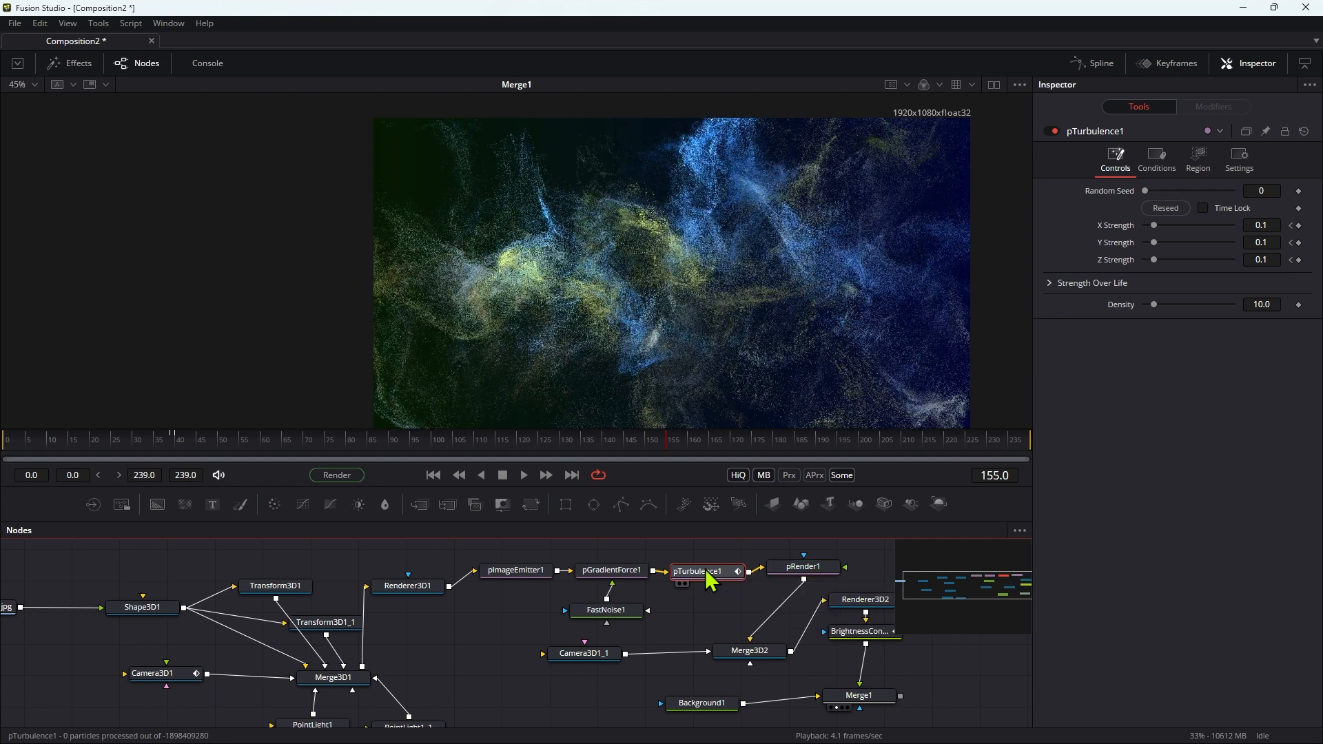
left_click(433, 475)
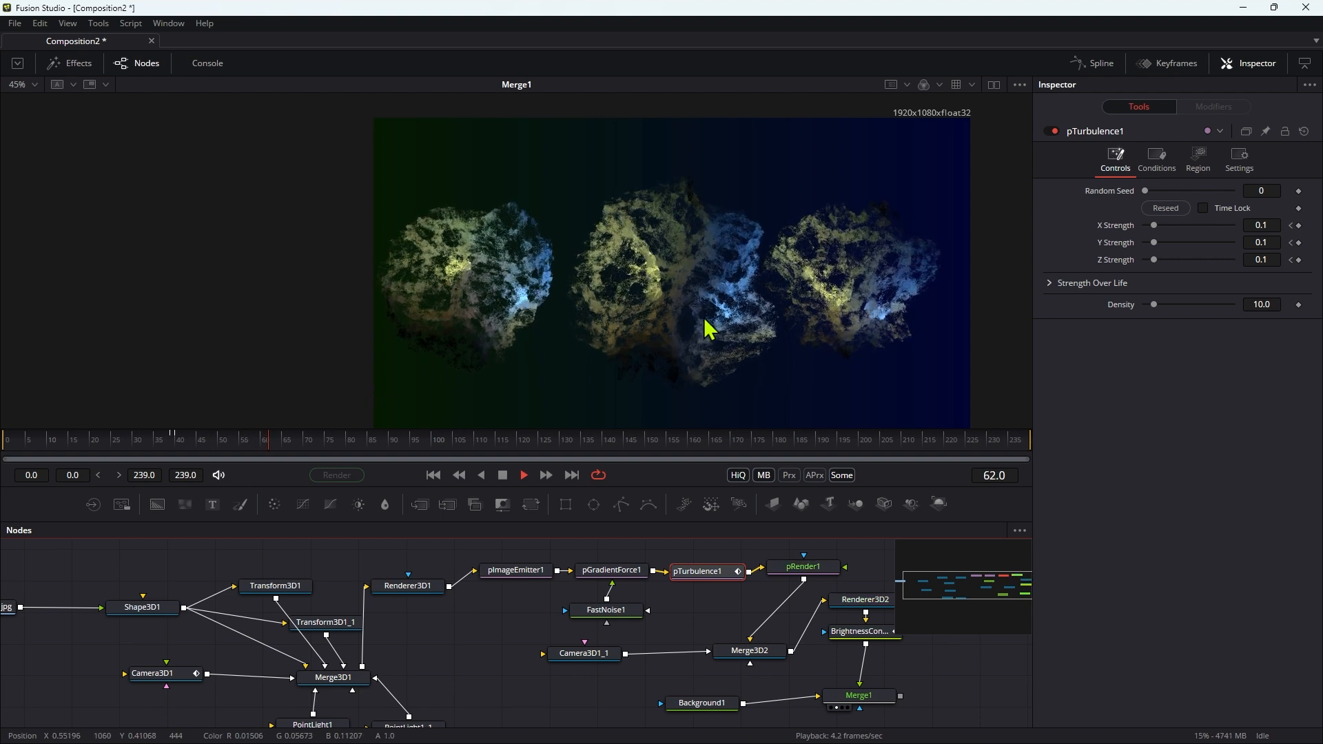
mouse_move(759, 291)
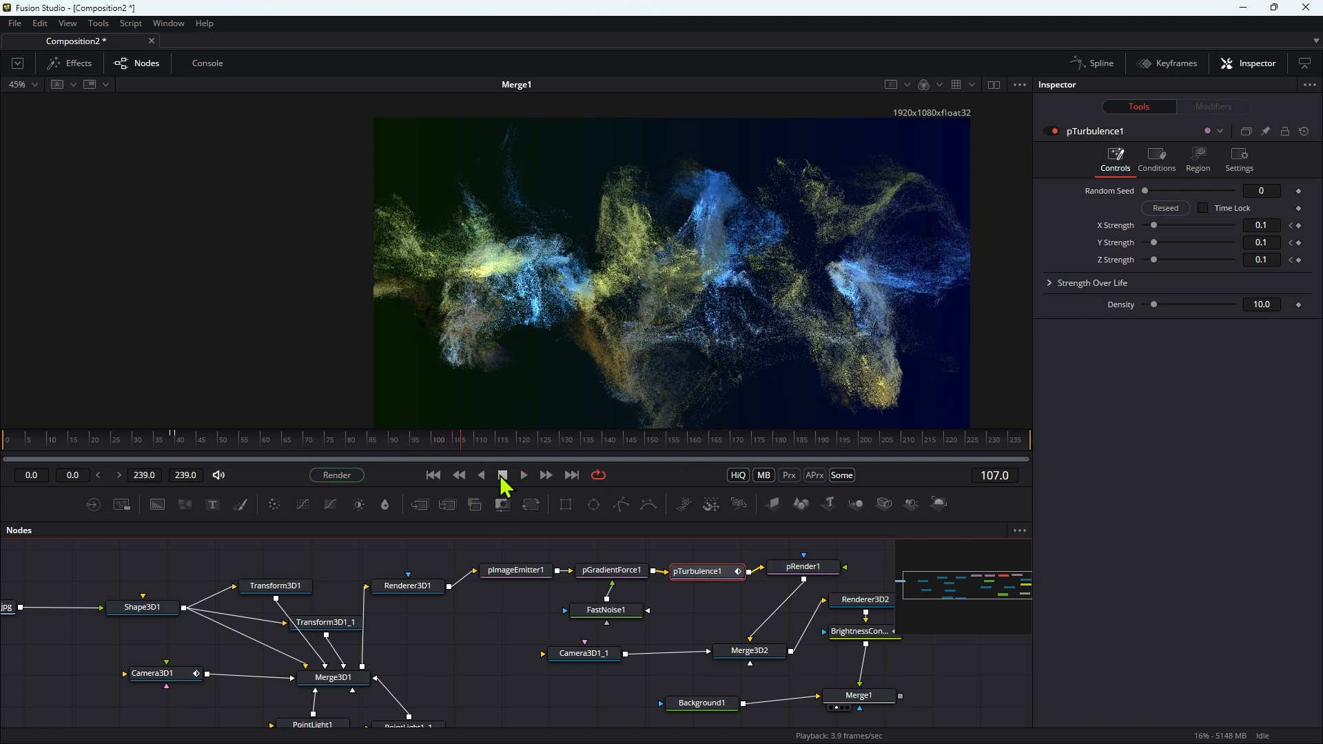
left_click(611, 571)
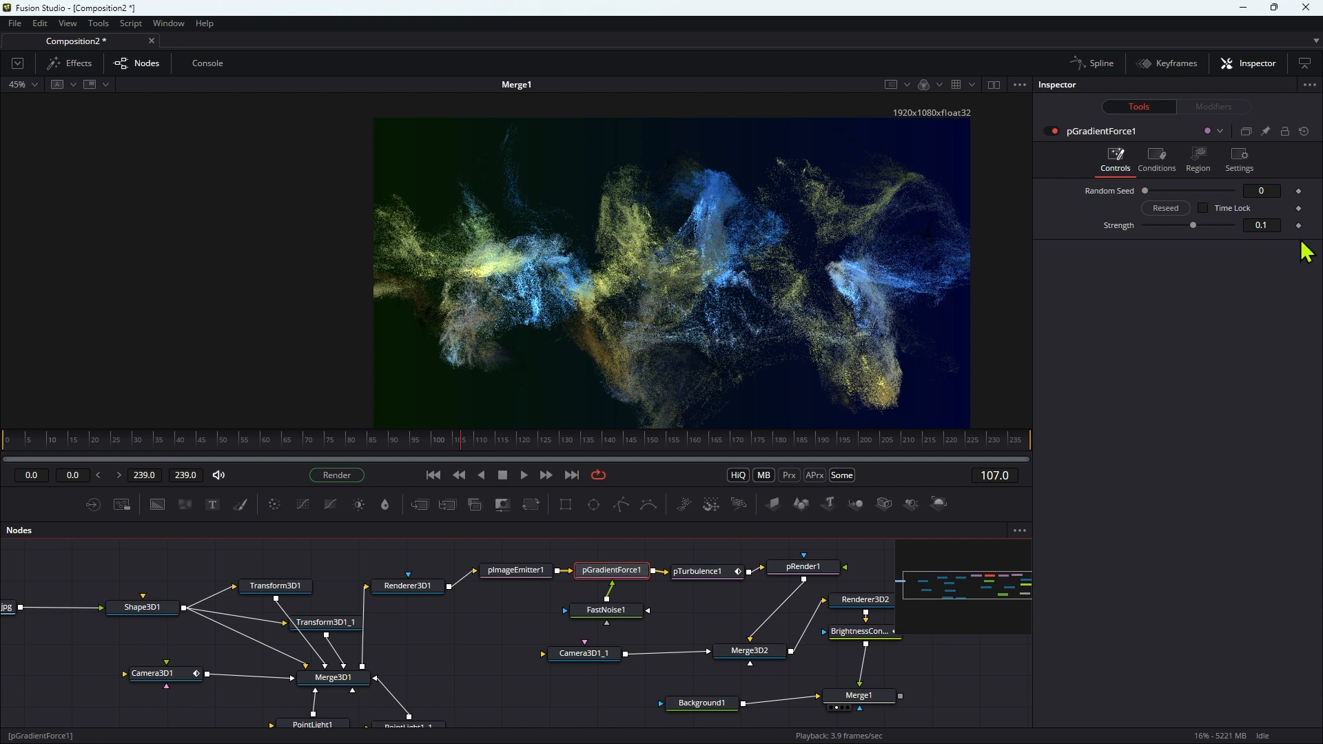